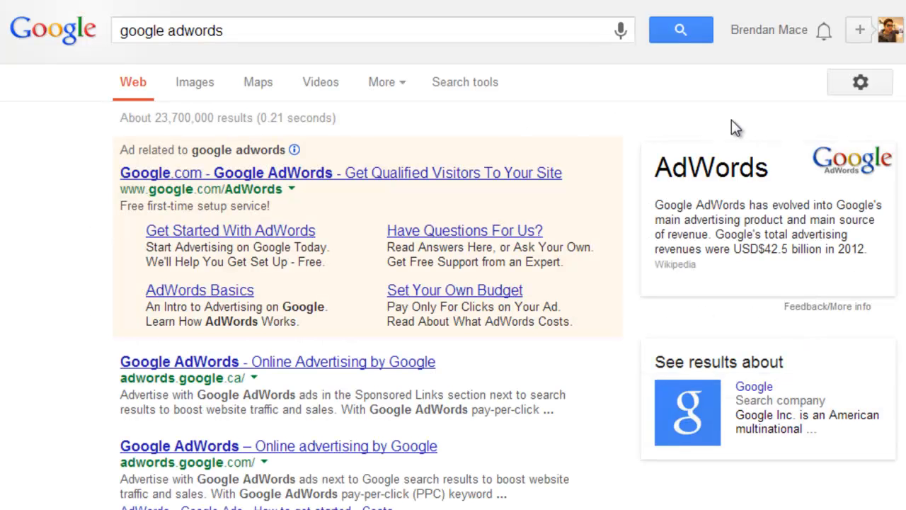
mouse_move(280, 82)
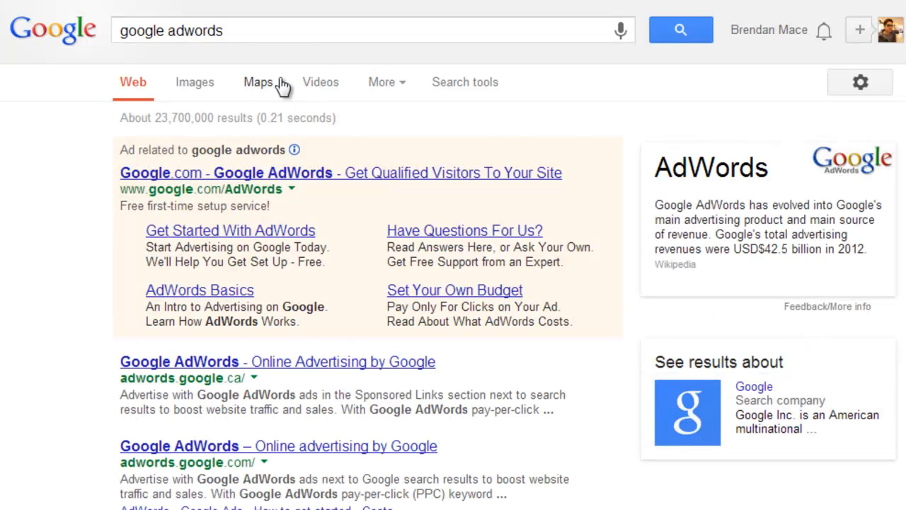
mouse_move(466, 382)
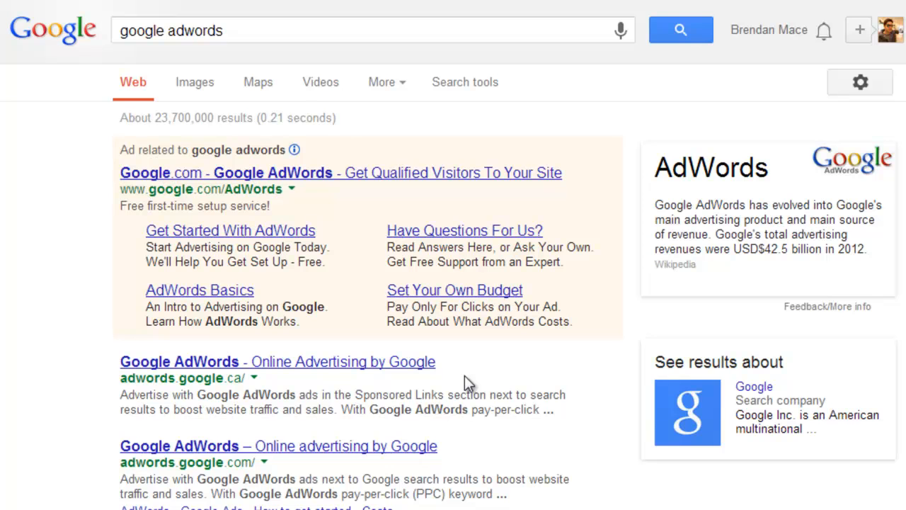
mouse_move(196, 107)
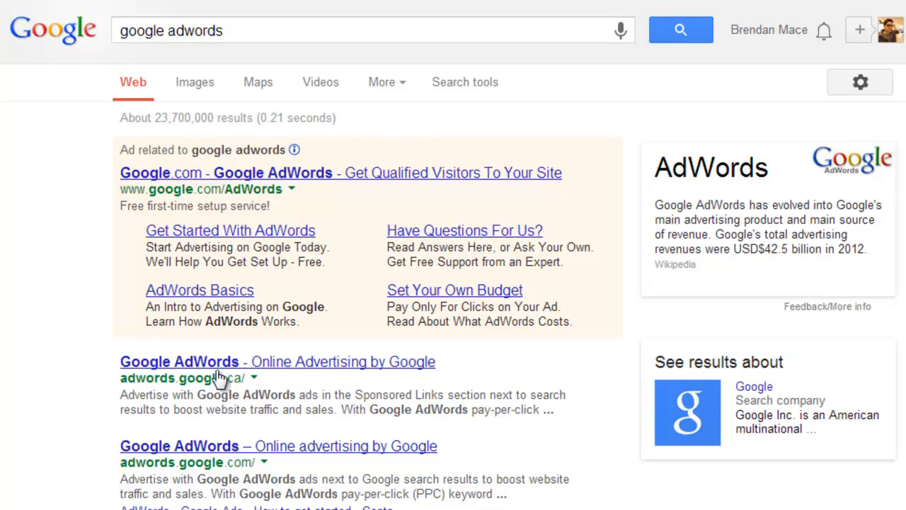
mouse_move(269, 365)
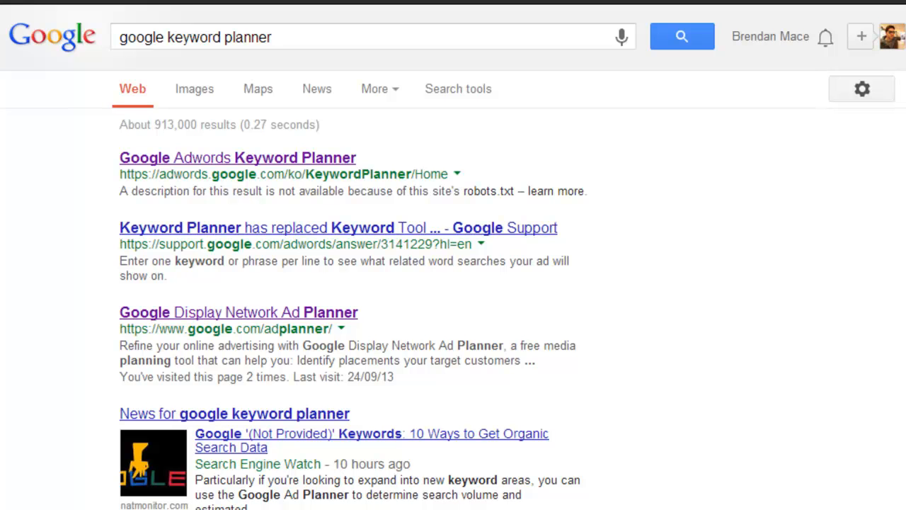
mouse_move(194, 92)
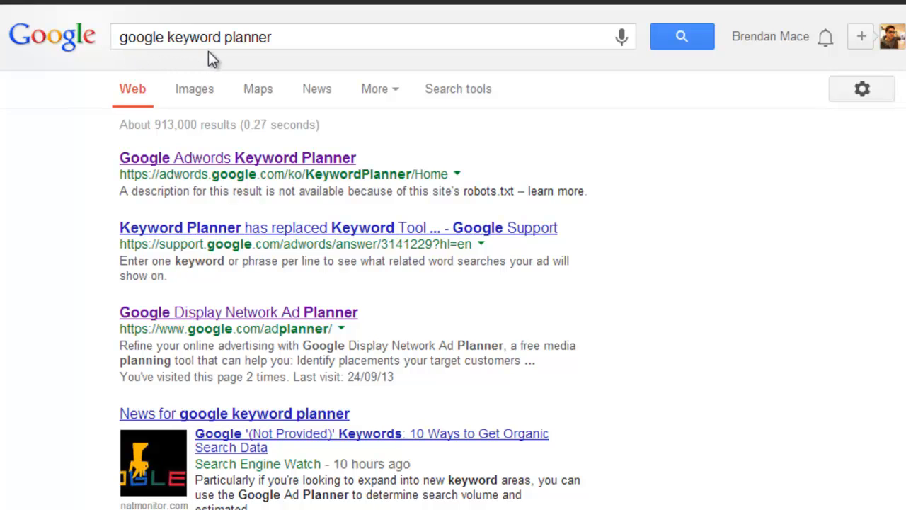
mouse_move(519, 231)
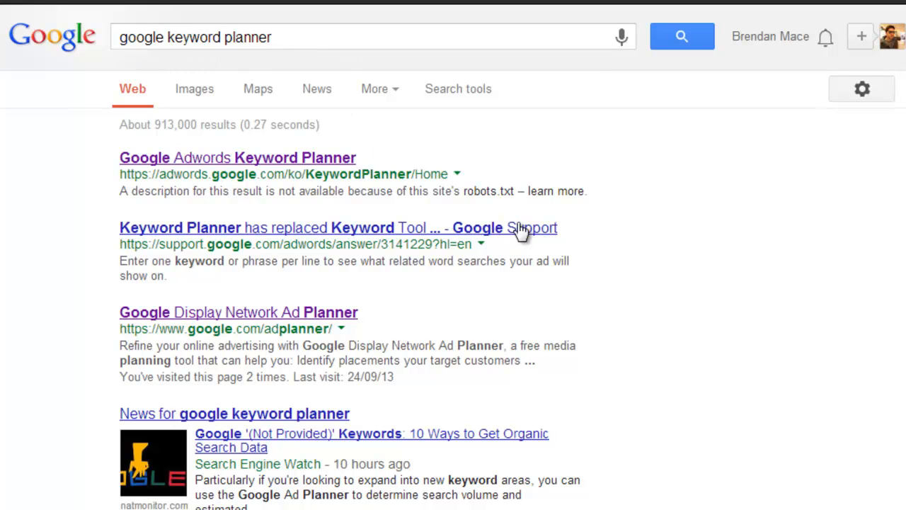
mouse_move(589, 181)
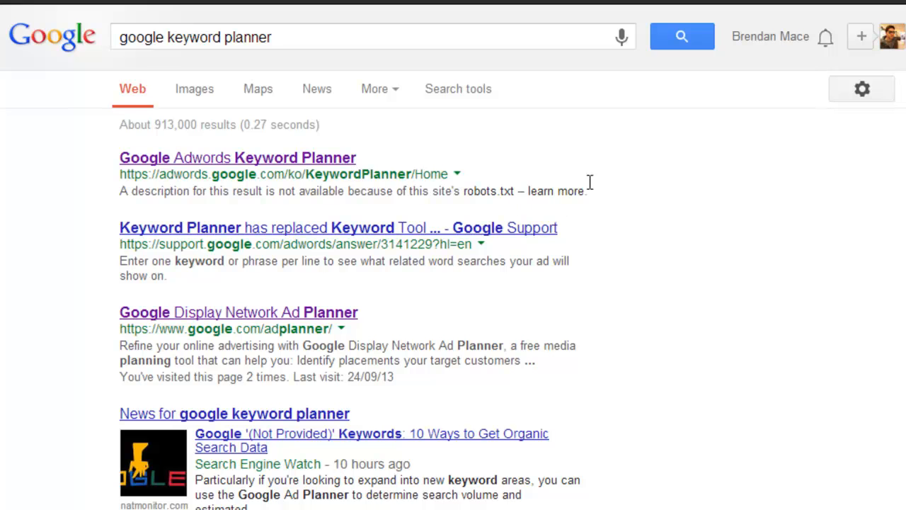
mouse_move(298, 165)
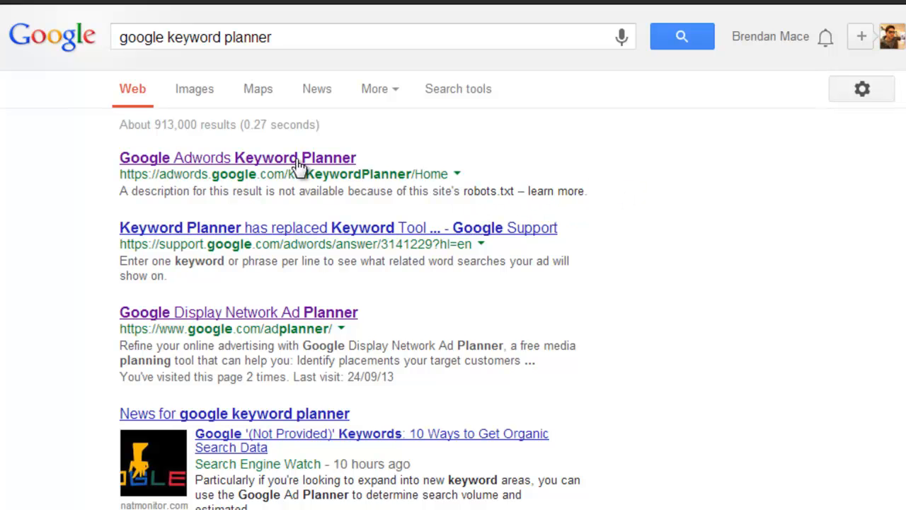
Launch a new keyword-idea search in Keyword Planner with 'tooth' as the product or service.
click(238, 157)
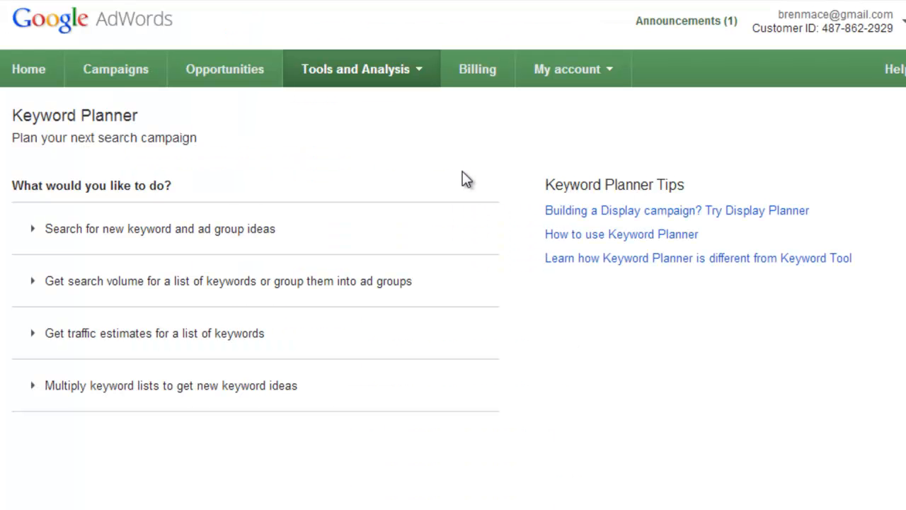
mouse_move(156, 241)
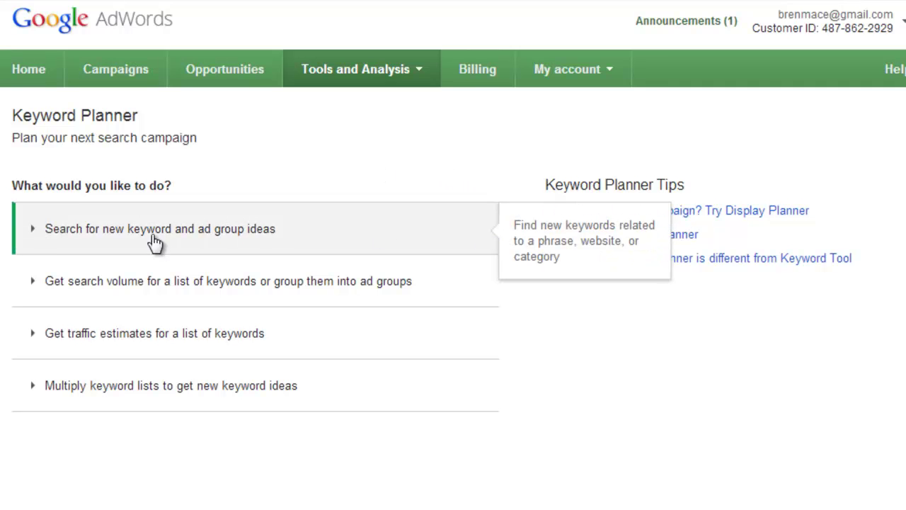
mouse_move(305, 240)
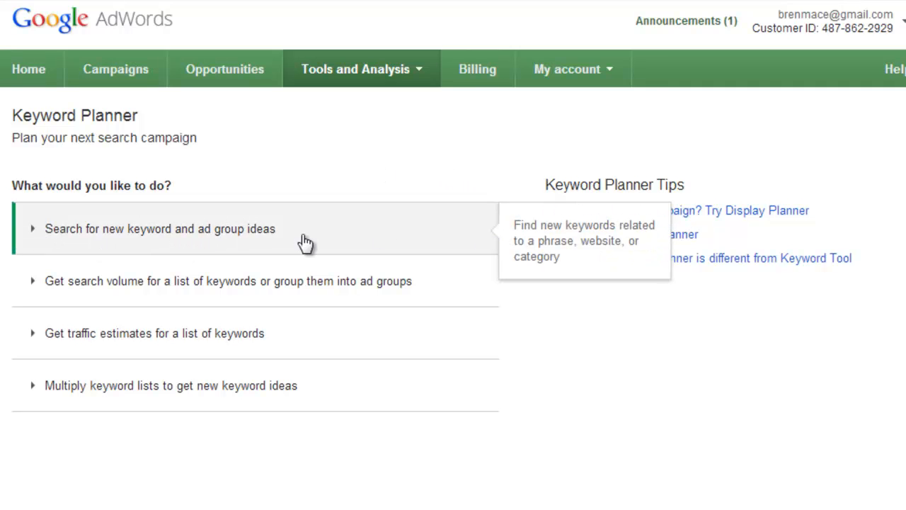
click(160, 228)
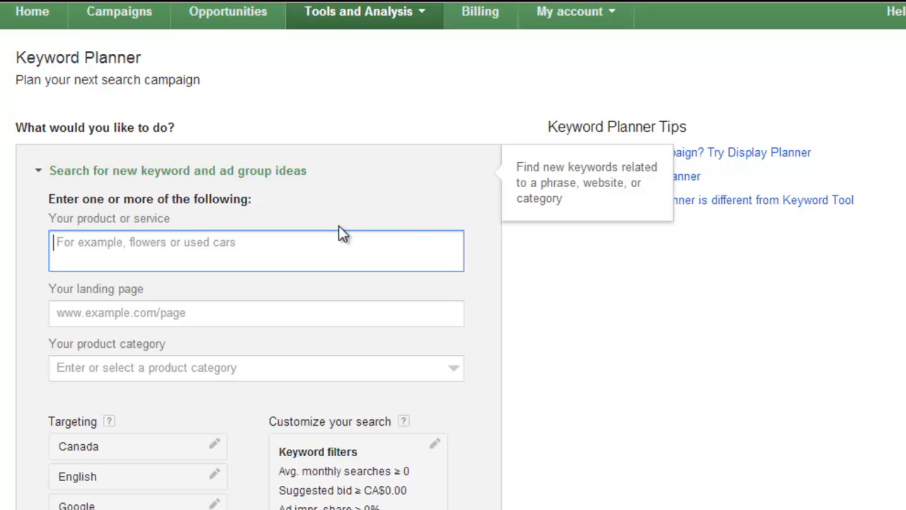
mouse_move(778, 442)
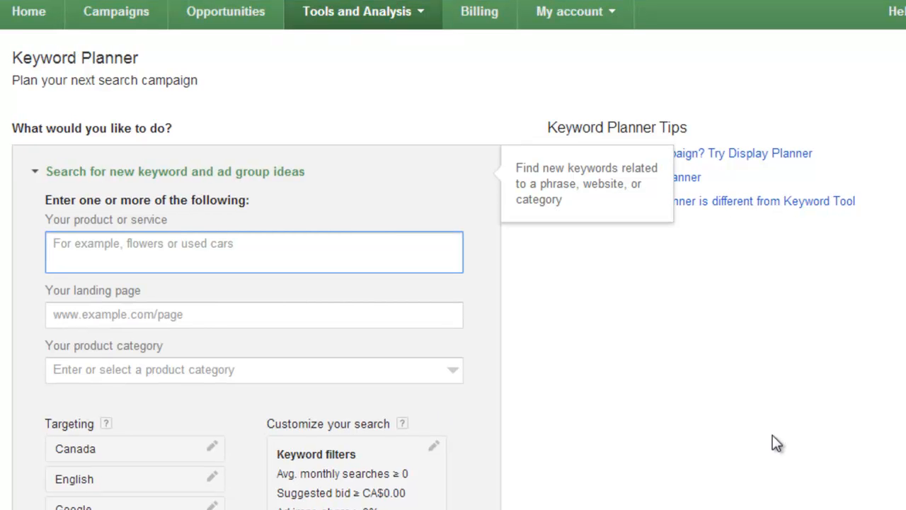
text(tooth)
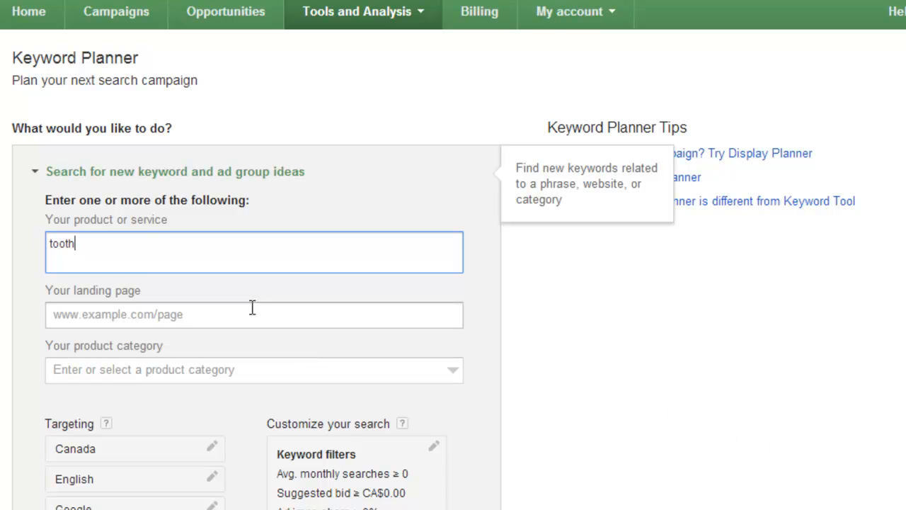
scroll(down, 3)
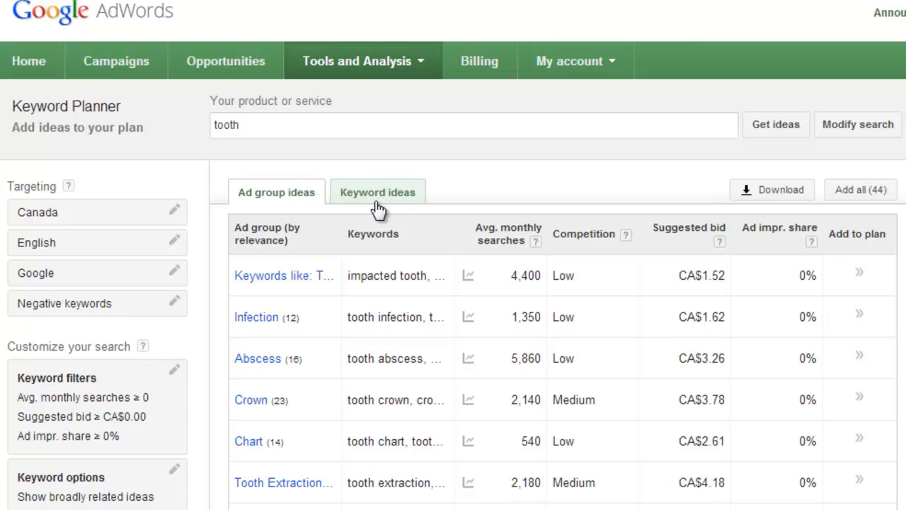
mouse_move(320, 201)
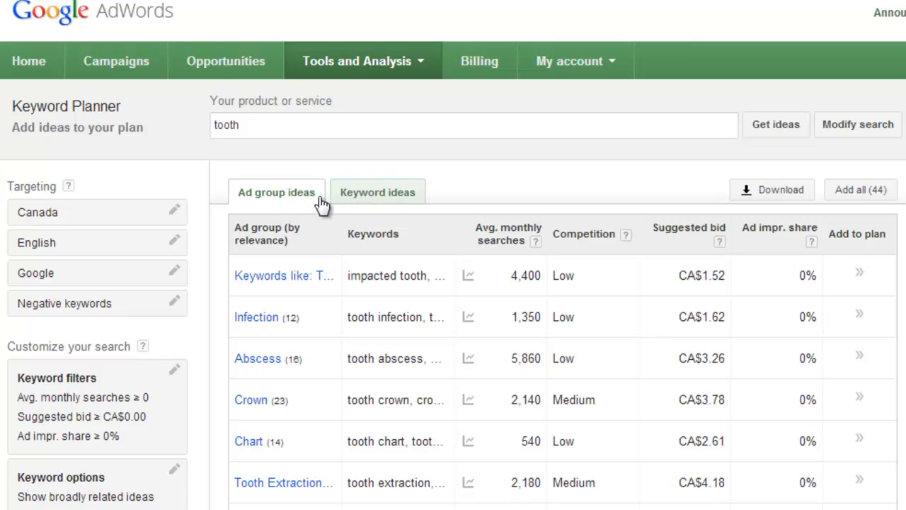
mouse_move(334, 201)
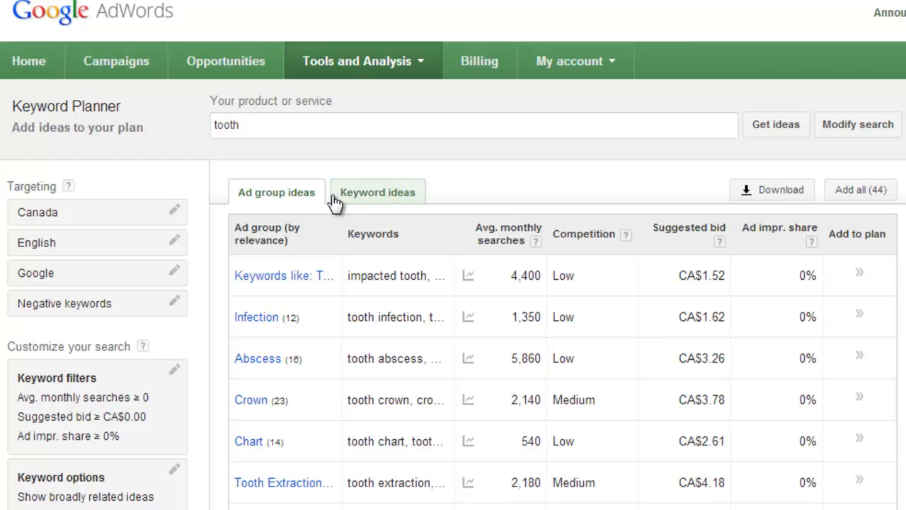
Switch to the Keyword ideas view and browse individual tooth keywords with their searches.
click(377, 193)
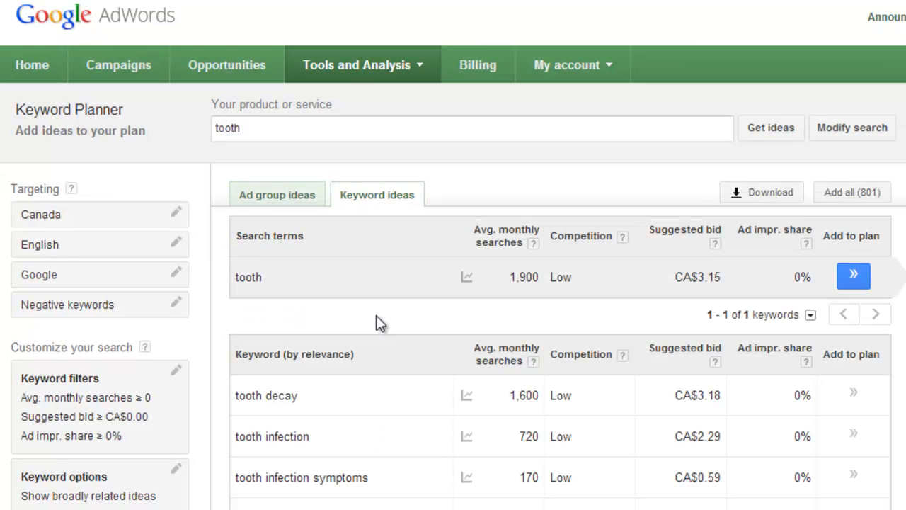
mouse_move(370, 294)
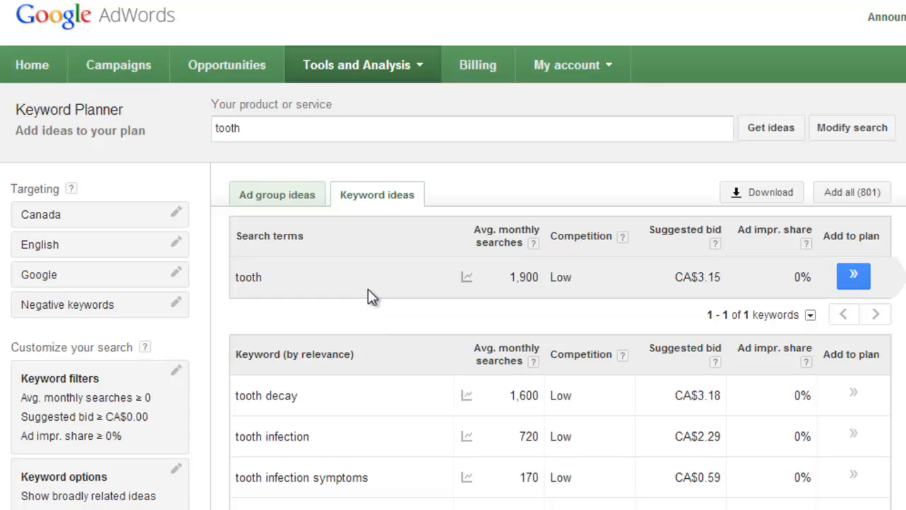
scroll(down, 3)
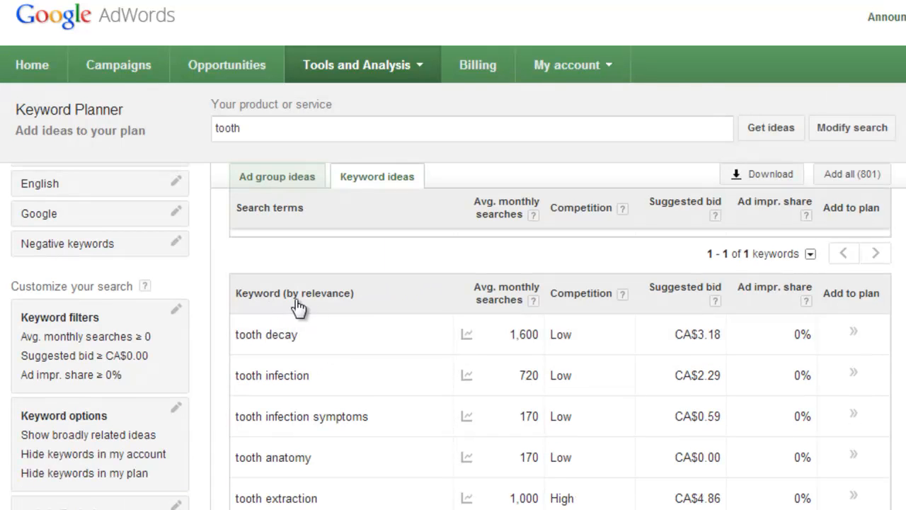
mouse_move(363, 312)
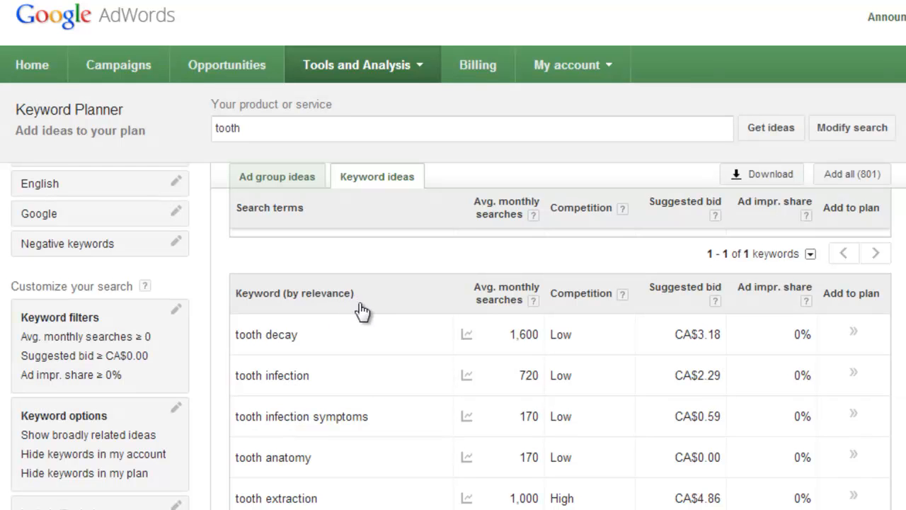
scroll(down, 3)
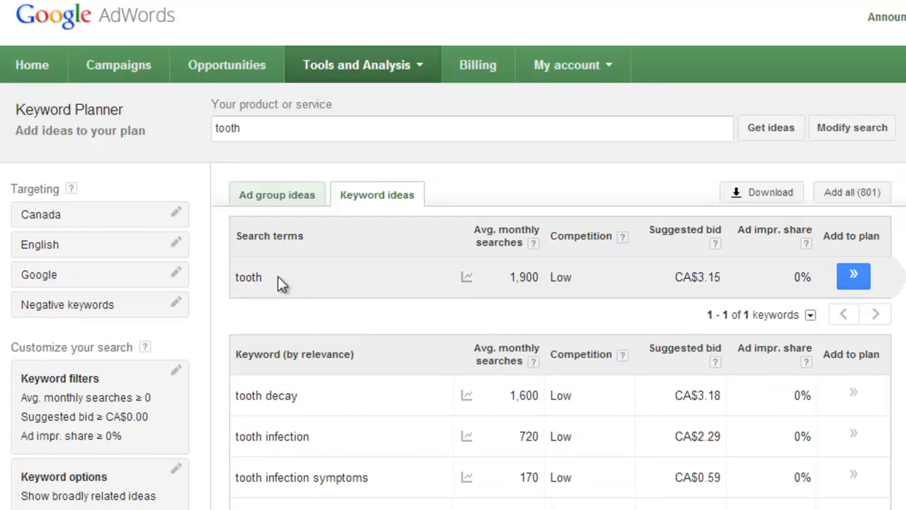
mouse_move(484, 306)
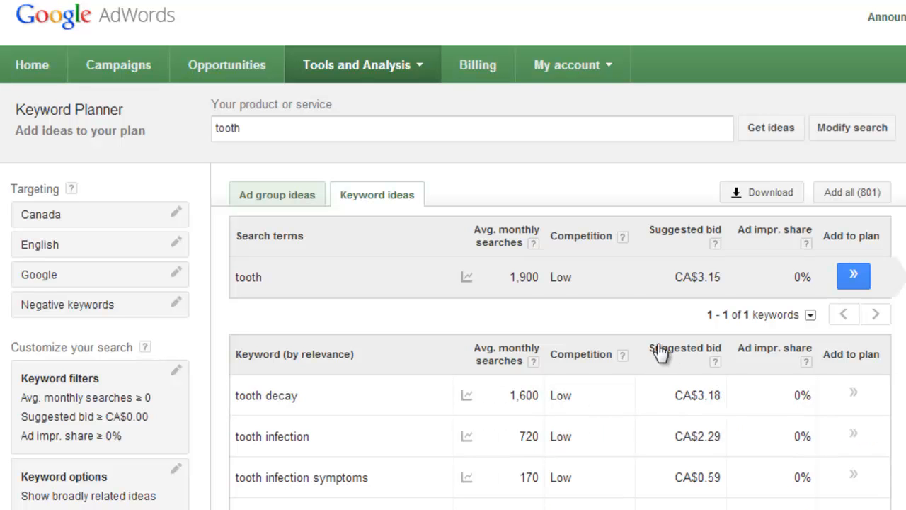
scroll(down, 3)
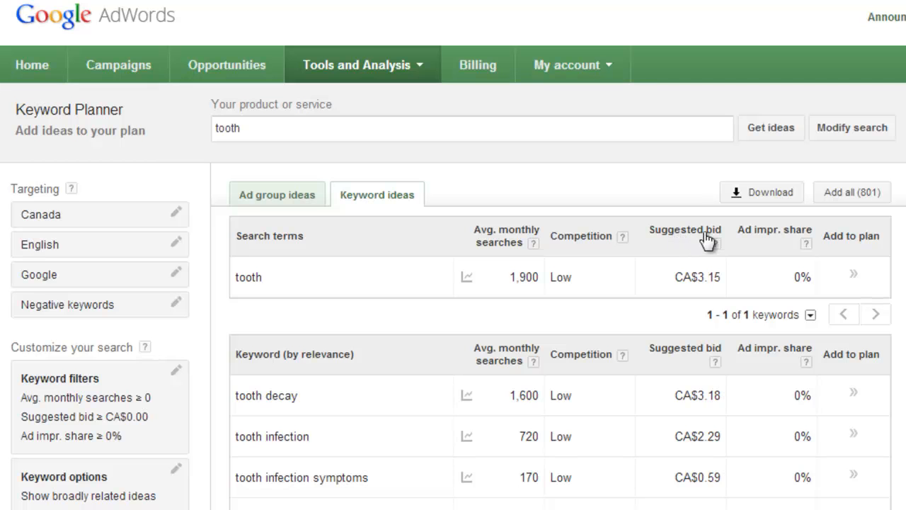
mouse_move(694, 243)
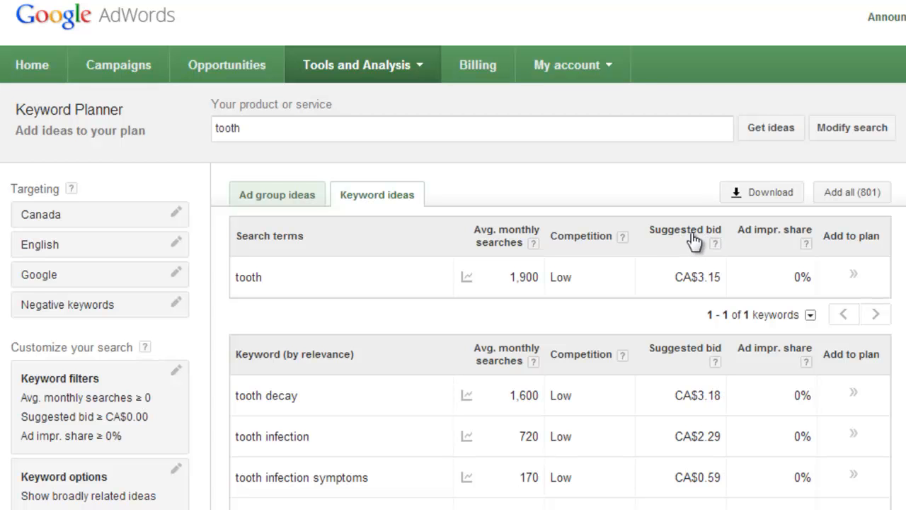
mouse_move(691, 249)
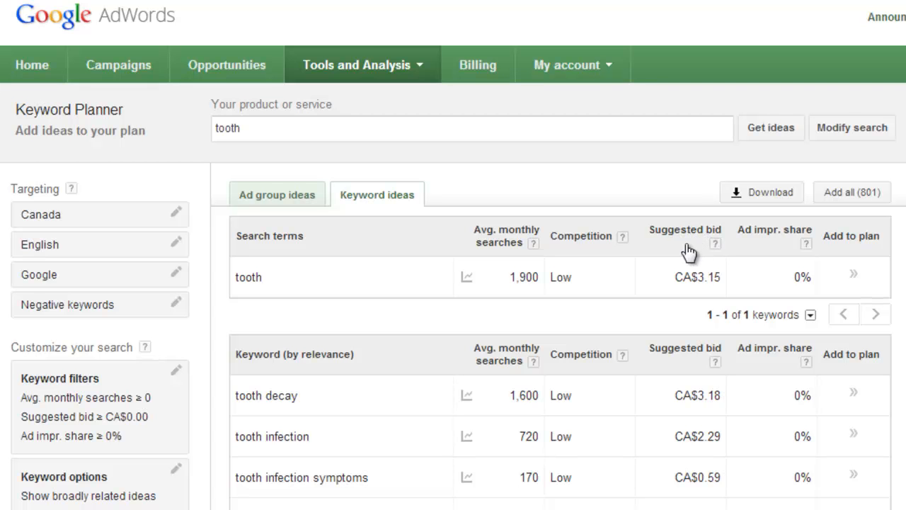
mouse_move(723, 277)
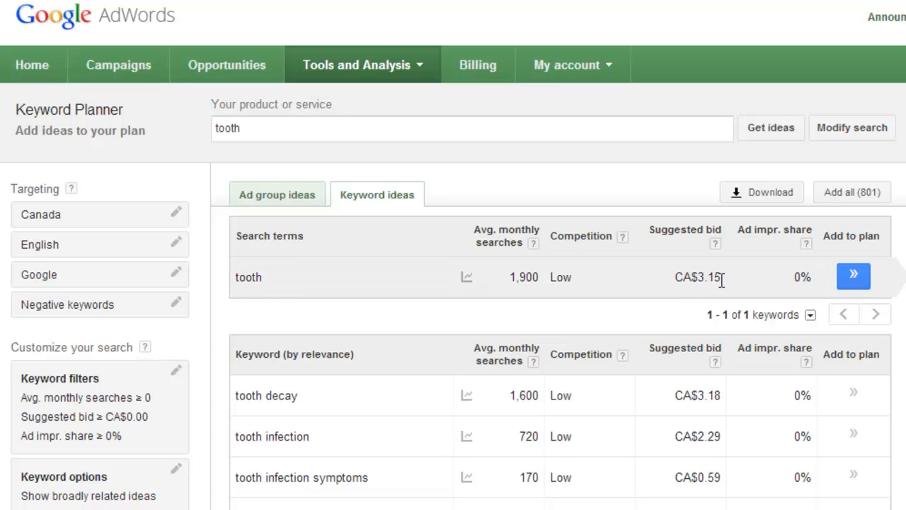
mouse_move(637, 298)
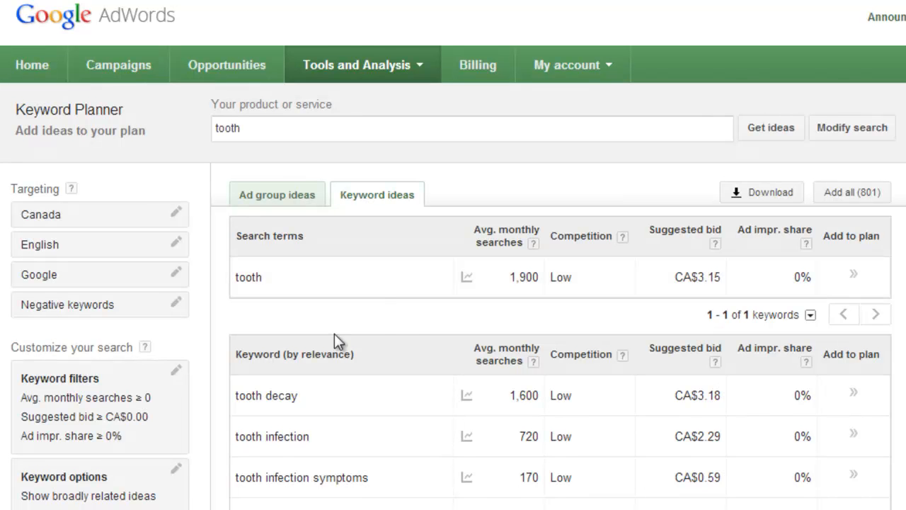
mouse_move(374, 300)
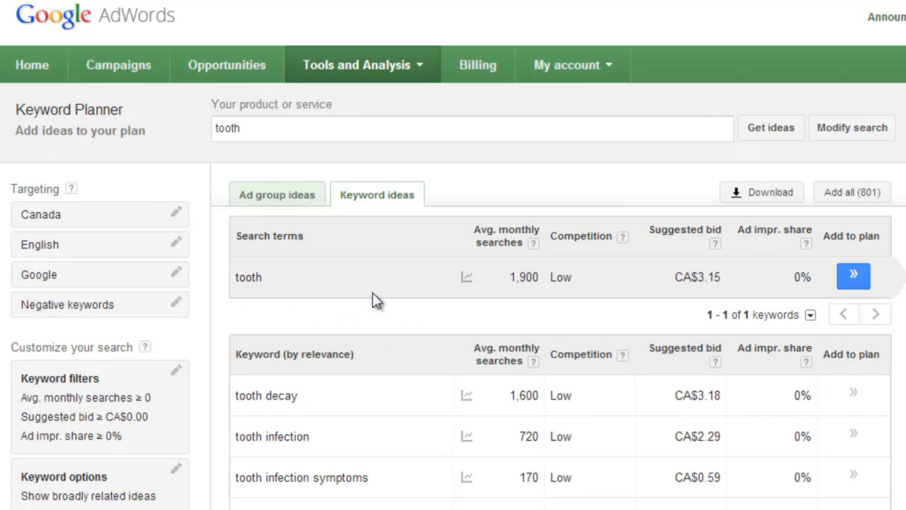
mouse_move(691, 292)
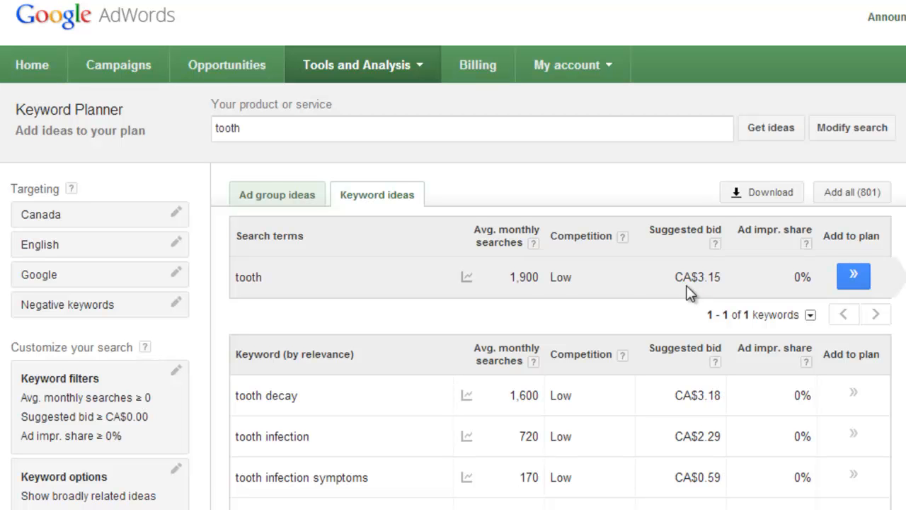
scroll(down, 3)
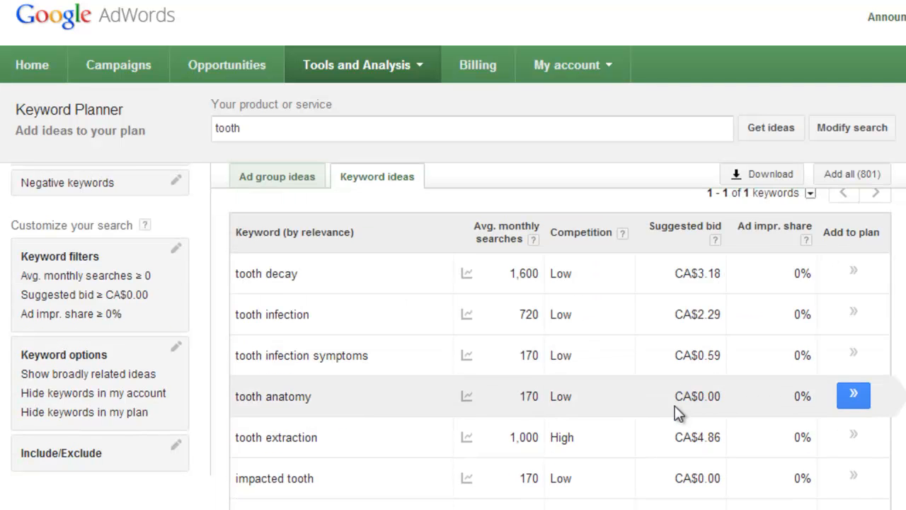
scroll(down, 3)
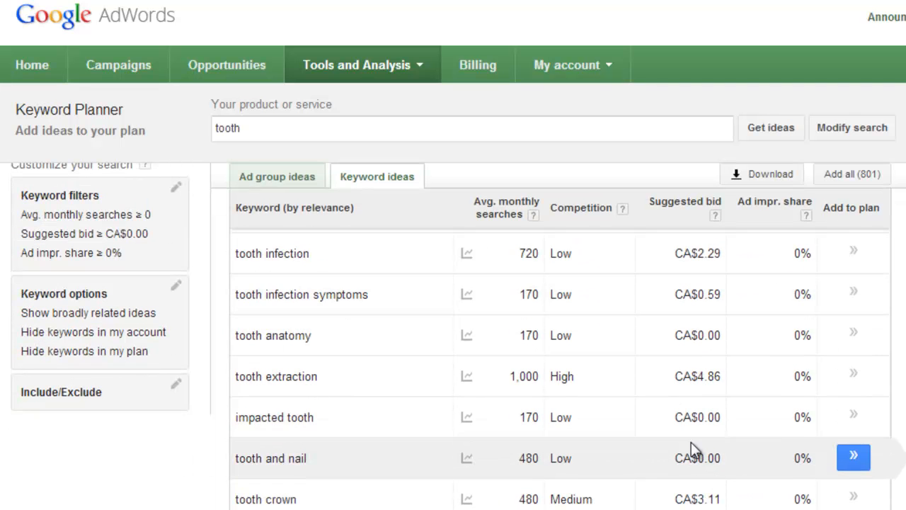
mouse_move(691, 415)
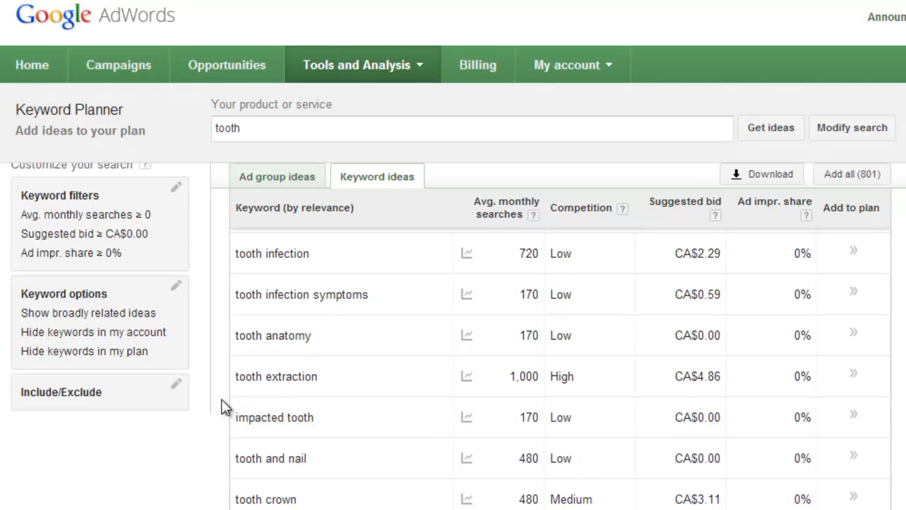
scroll(down, 3)
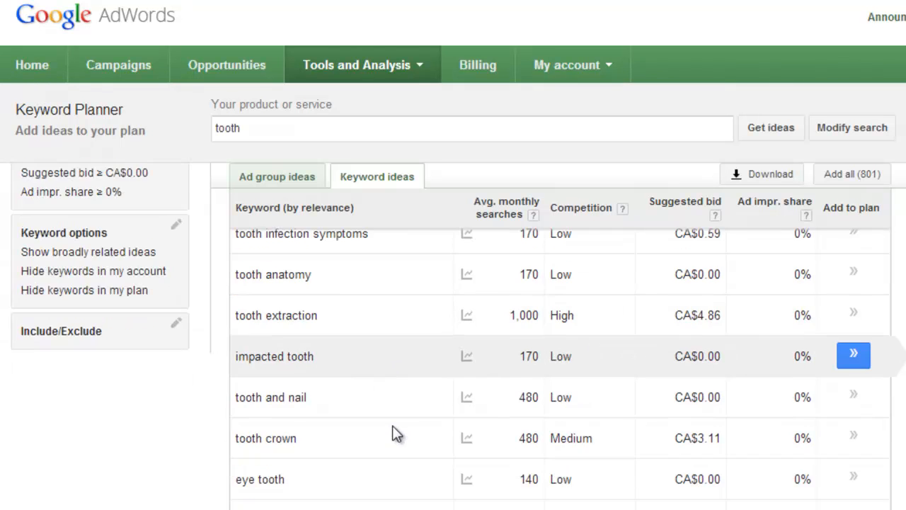
mouse_move(395, 434)
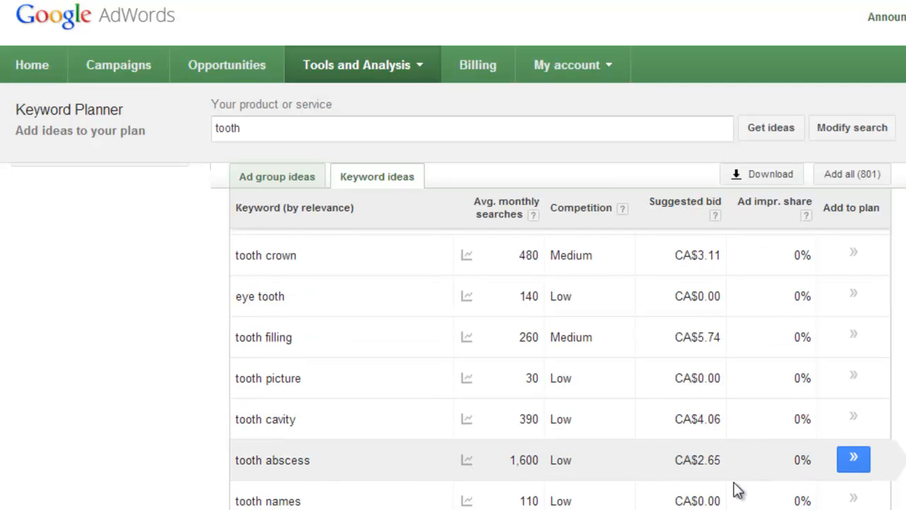
scroll(down, 3)
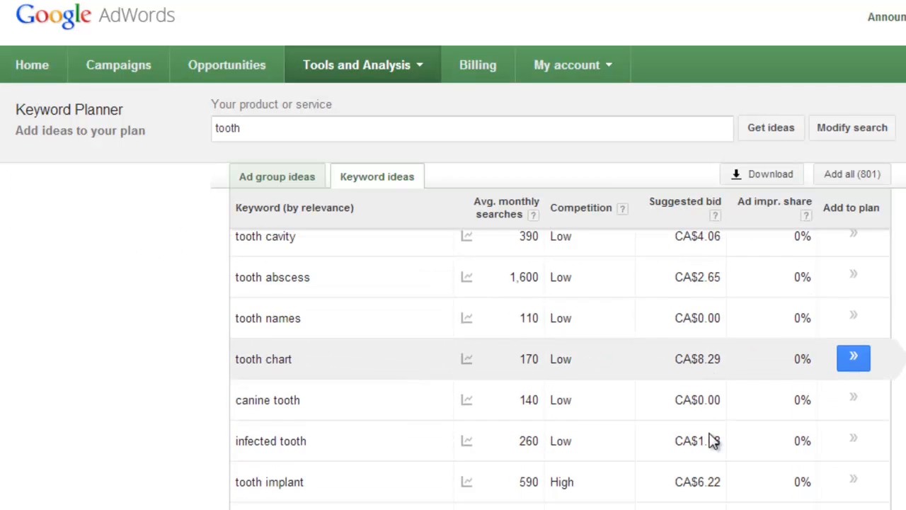
scroll(down, 3)
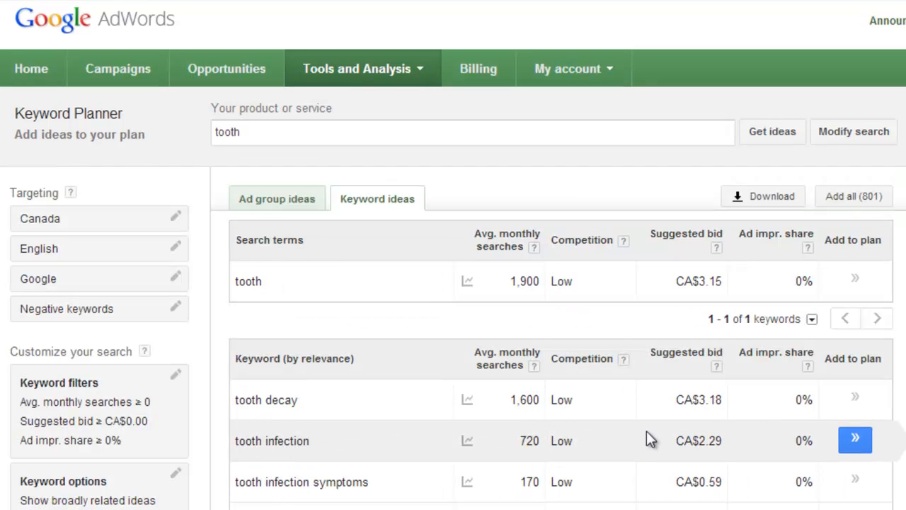
mouse_move(569, 439)
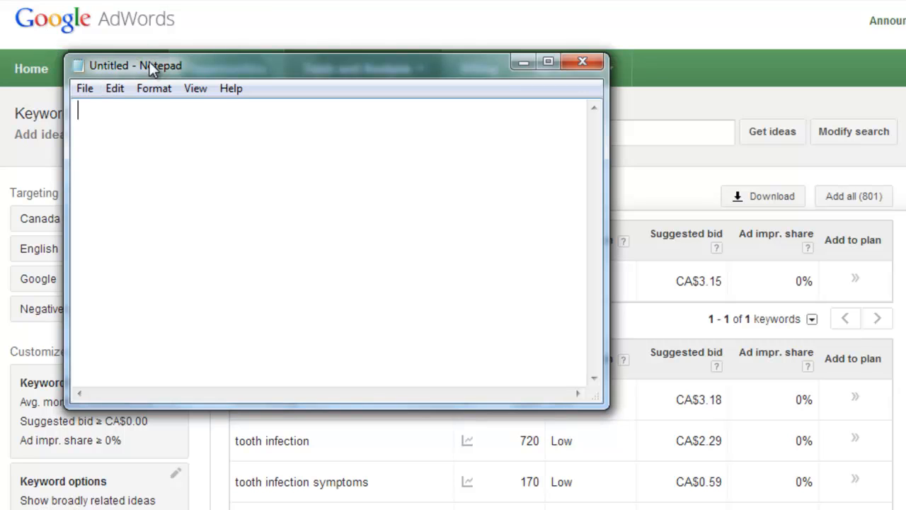
mouse_move(295, 167)
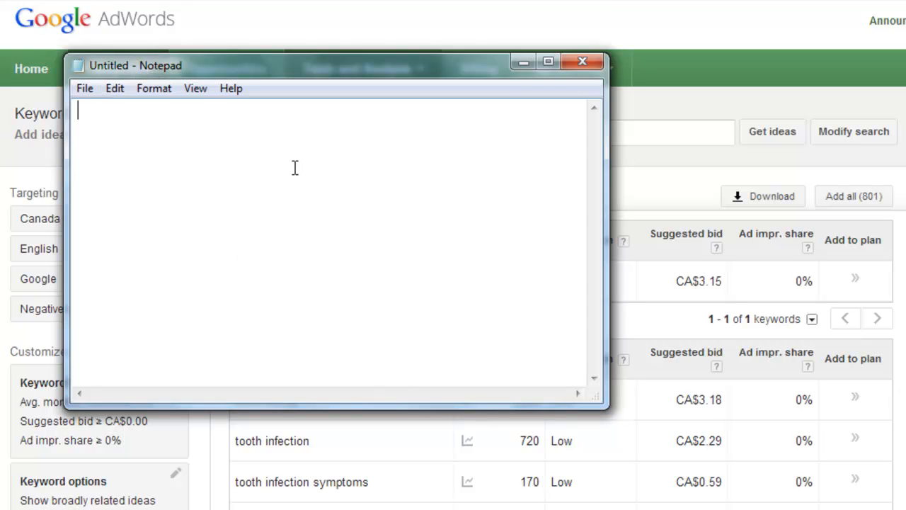
Copy the keyword 'impacted tooth' from the ideas list into Notepad.
click(582, 63)
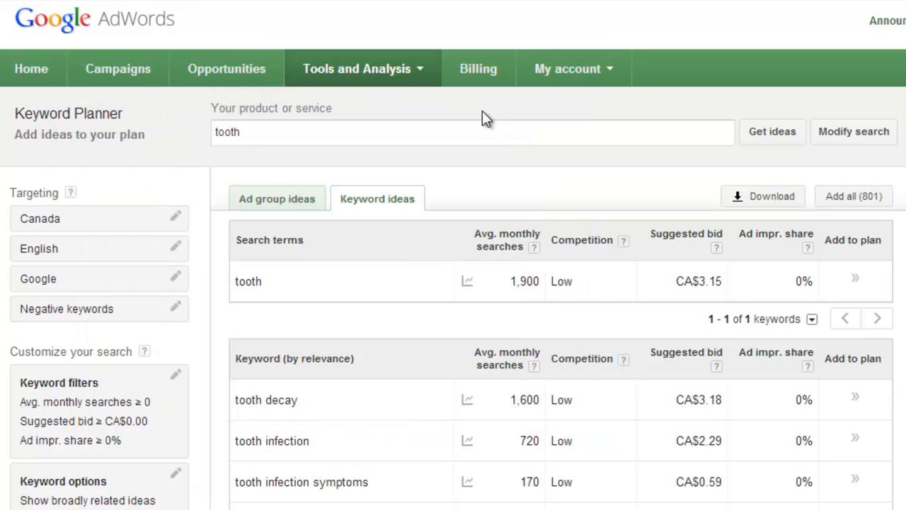
scroll(down, 3)
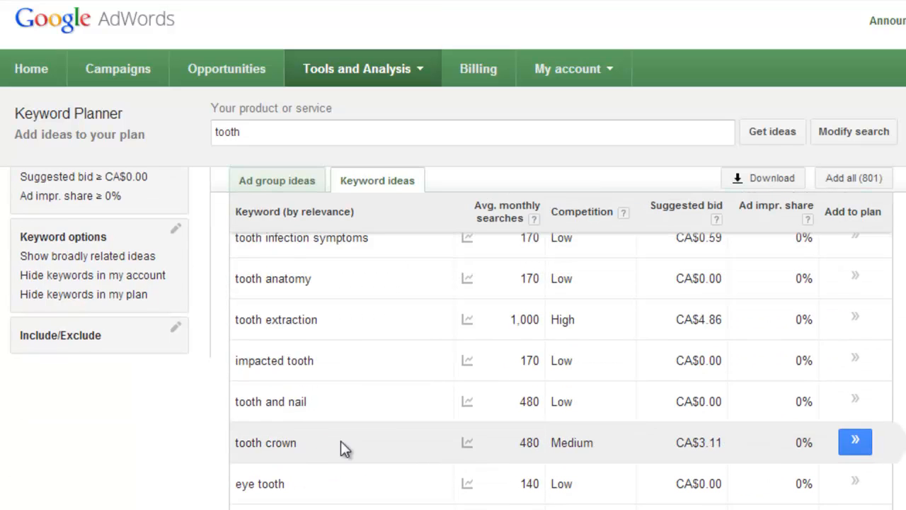
scroll(down, 3)
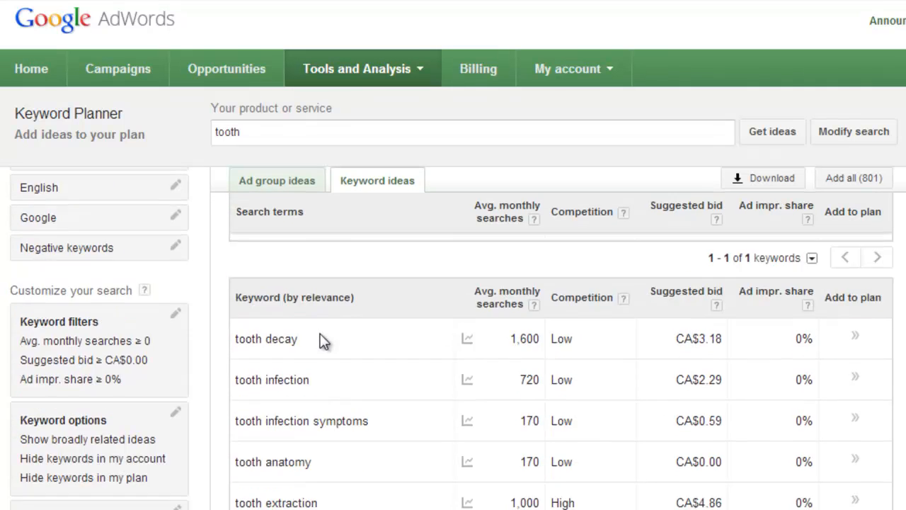
scroll(down, 3)
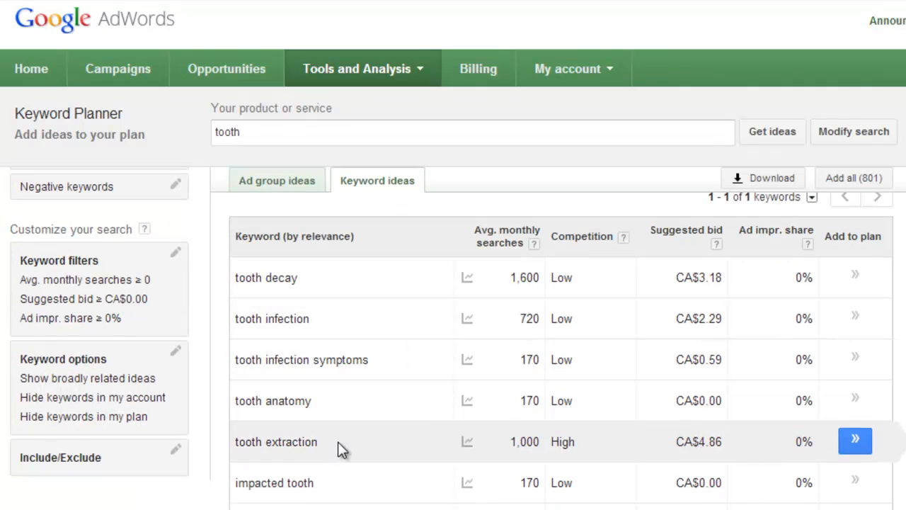
mouse_move(352, 403)
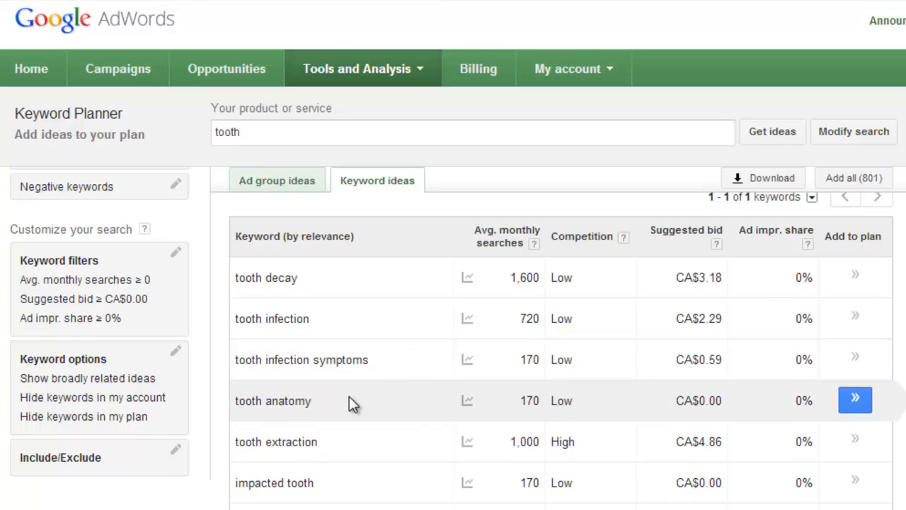
scroll(down, 3)
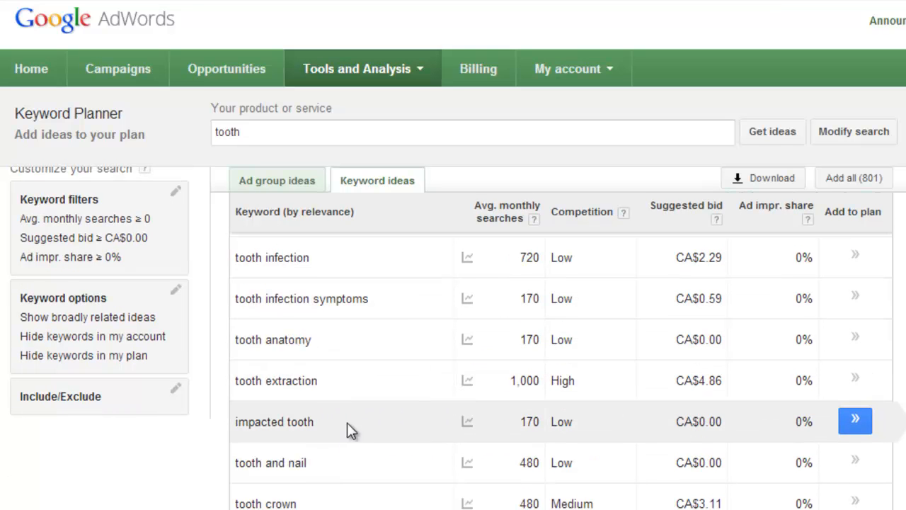
double_click(275, 422)
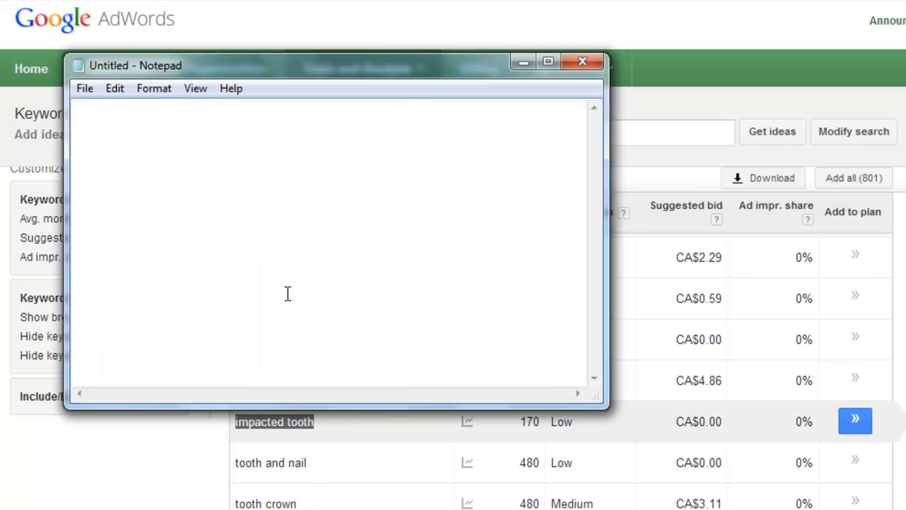
text(impacted tooth)
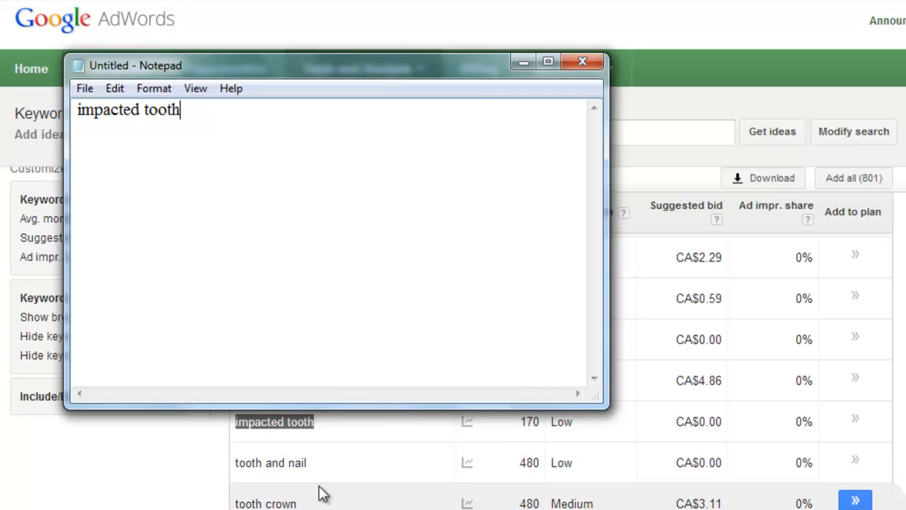
Return to the keyword ideas list and copy 'tooth crown' into Notepad.
click(580, 62)
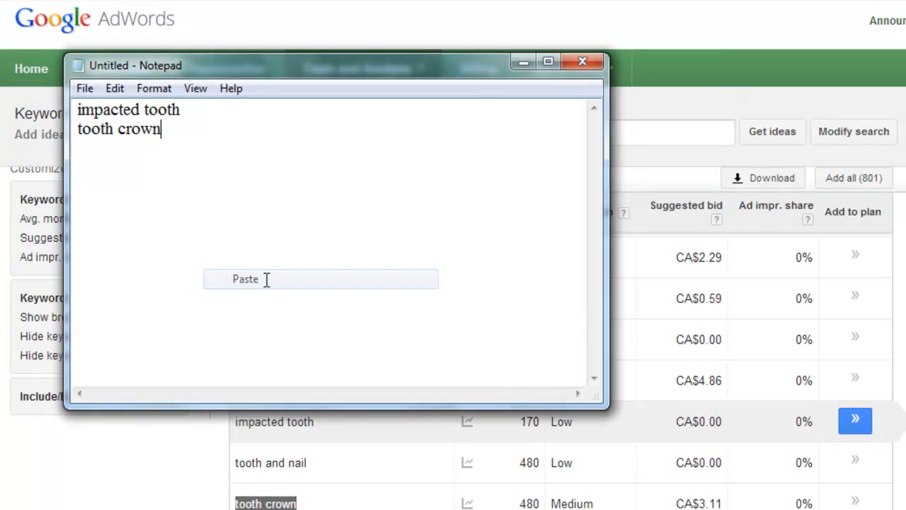
click(583, 61)
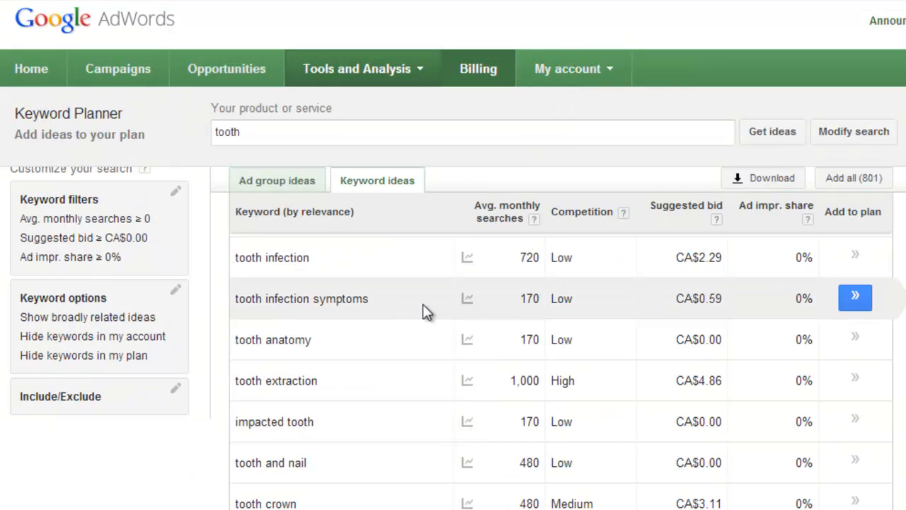
scroll(down, 3)
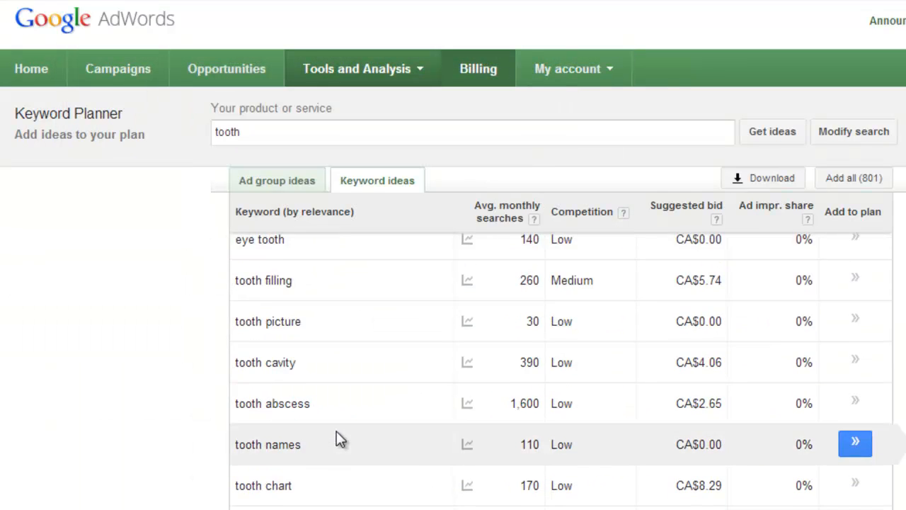
scroll(down, 3)
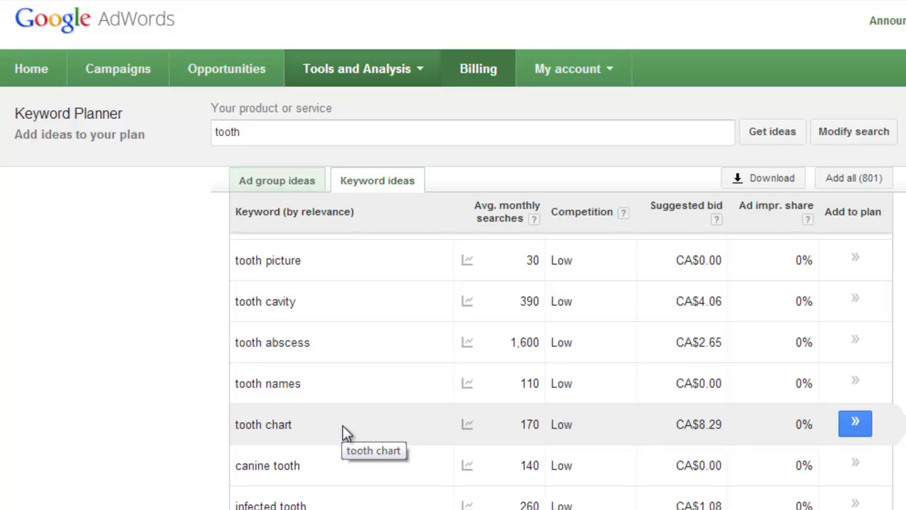
scroll(down, 3)
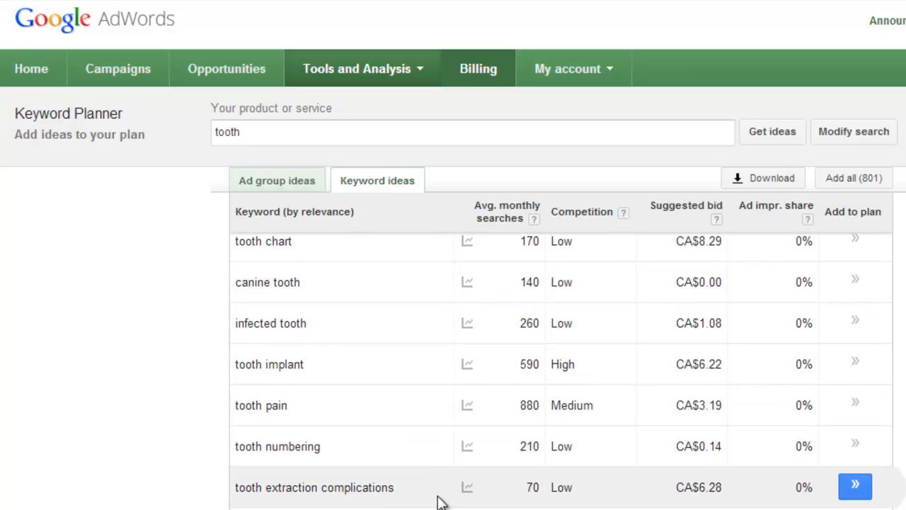
scroll(down, 3)
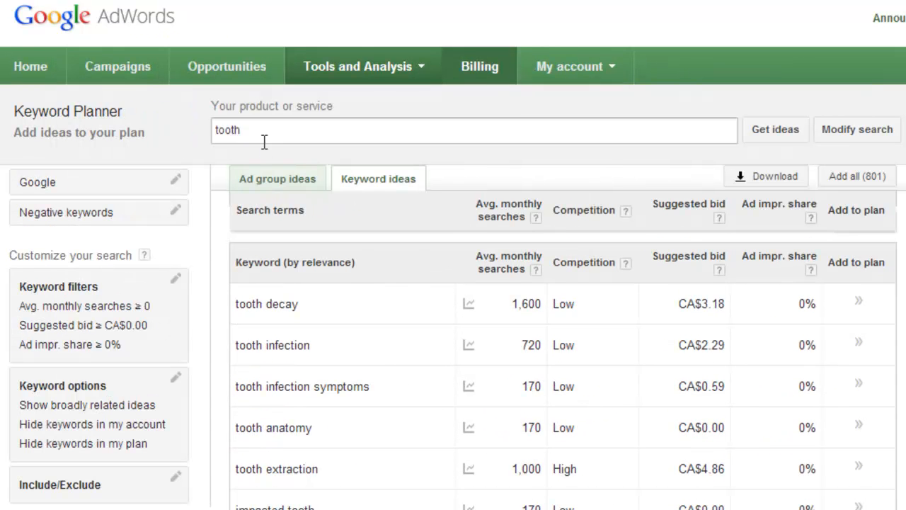
Add 'tooth pain' and 'dentist salary' to the Notepad keyword list.
text(dentist)
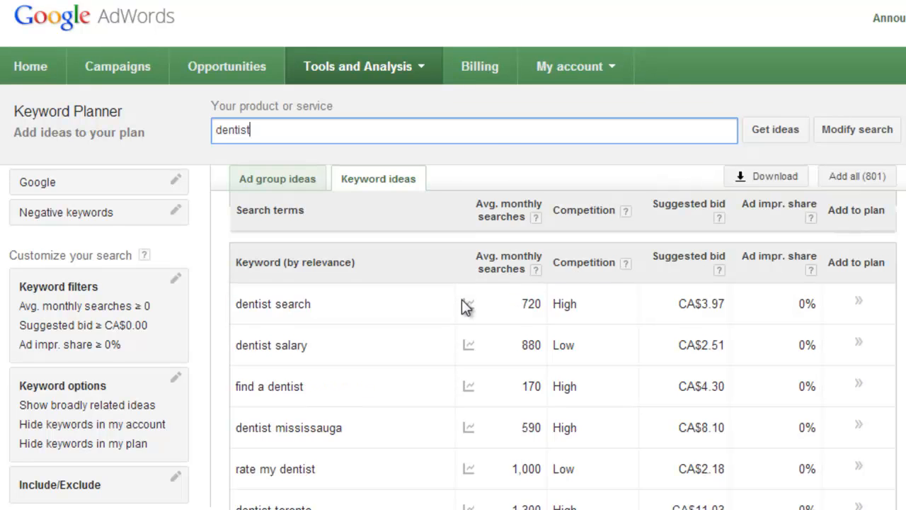
scroll(down, 3)
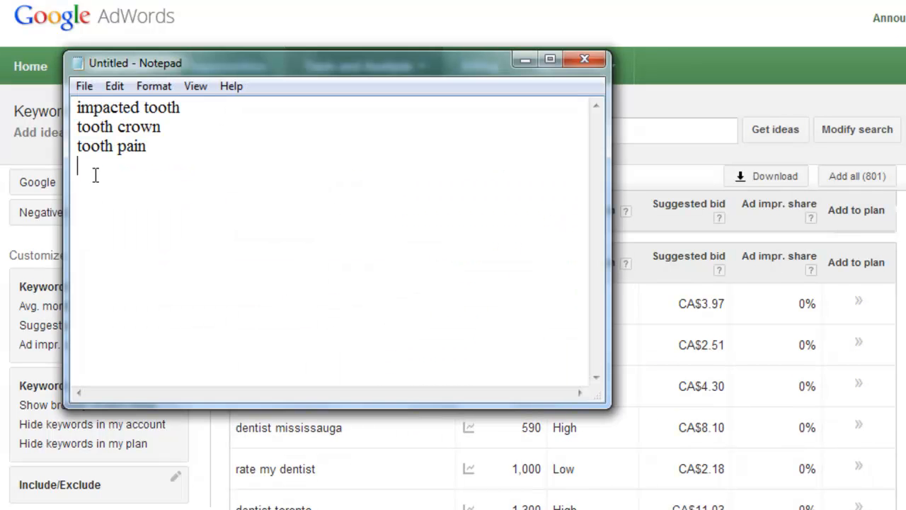
text(dentist salary)
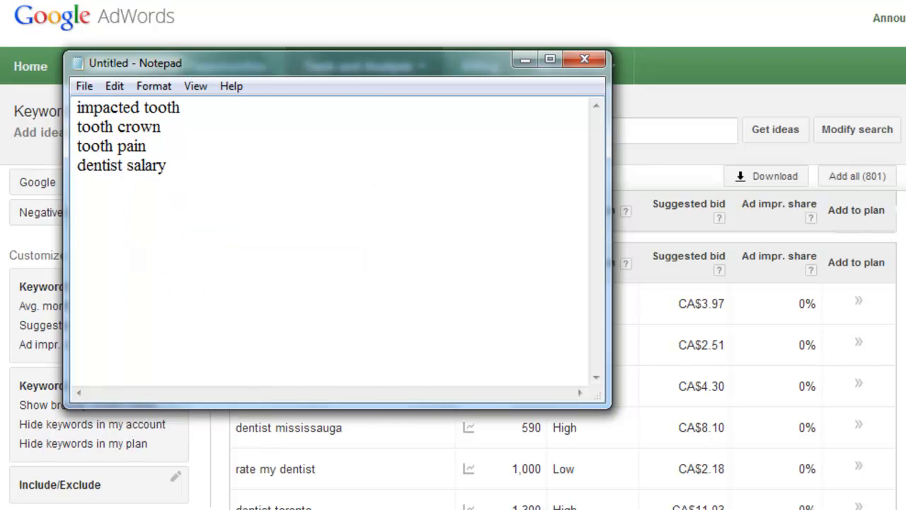
click(580, 62)
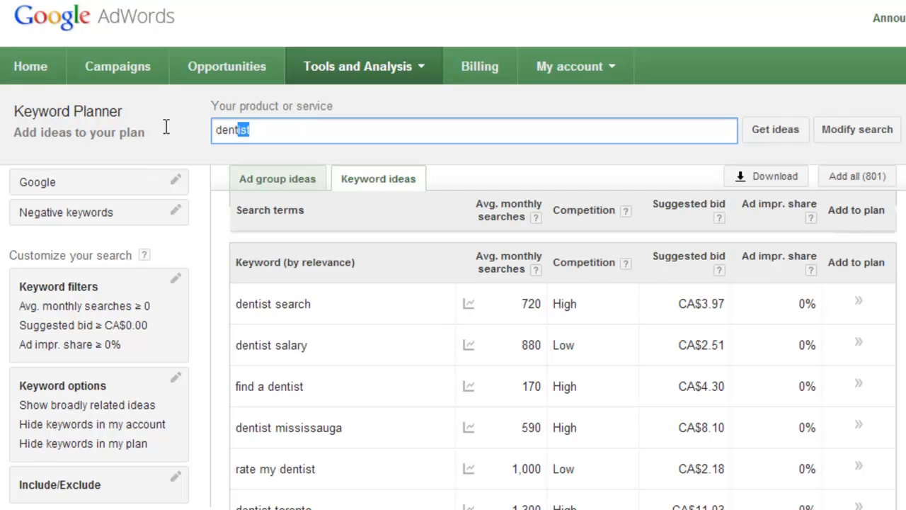
Search Keyword Planner for 'tooth ache' and add 'wisdom tooth ache' to the list.
text(tooth)
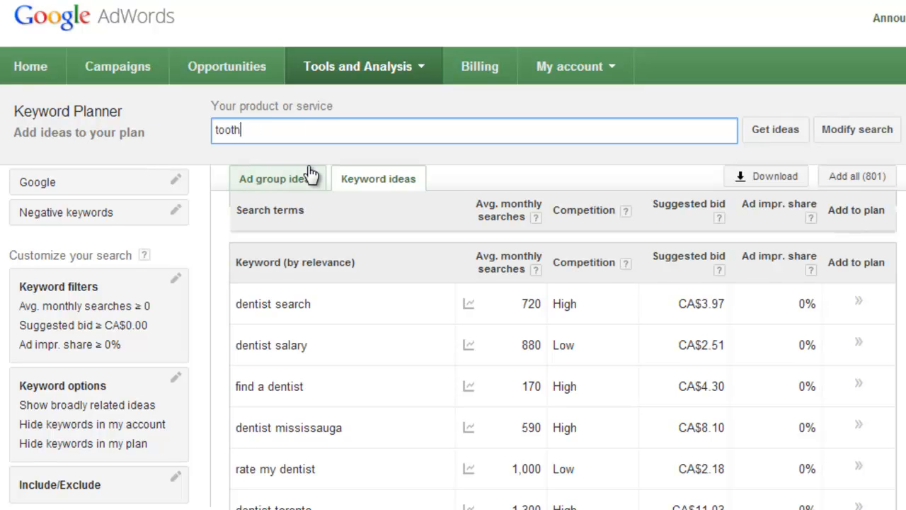
text(ache)
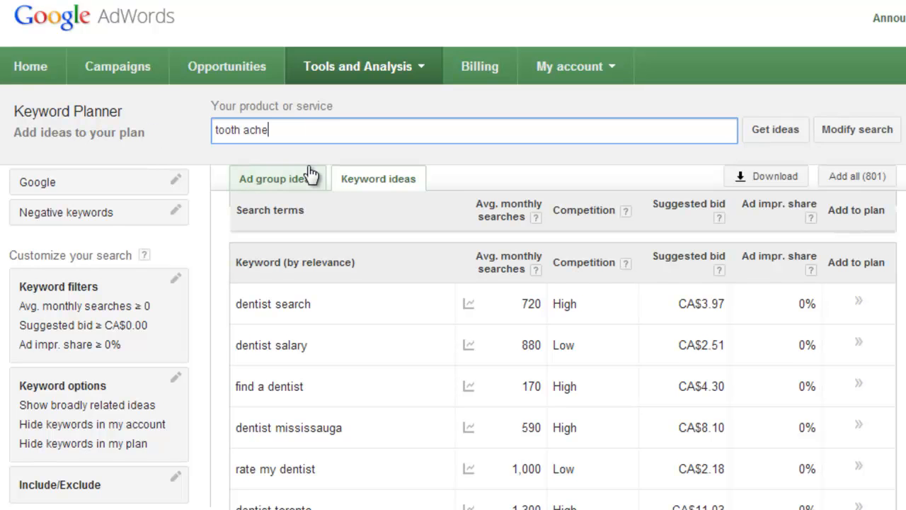
click(775, 130)
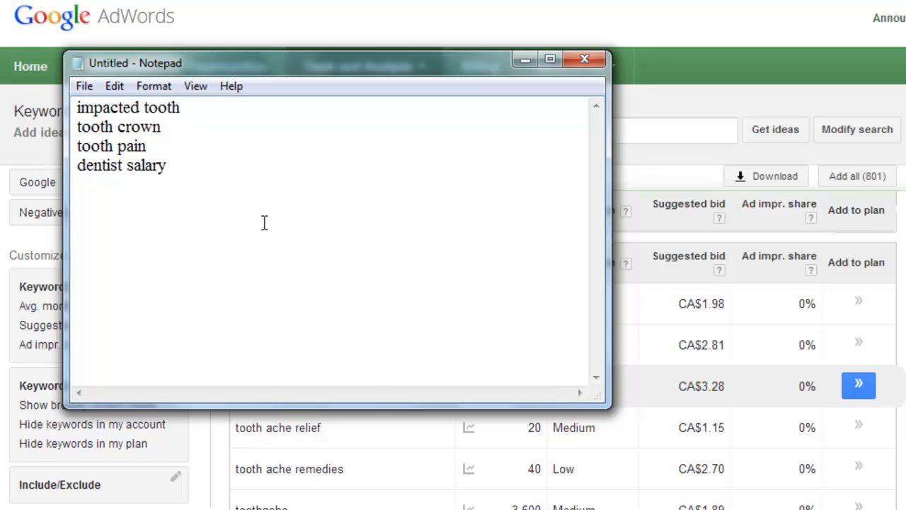
text(wisdom tooth ache)
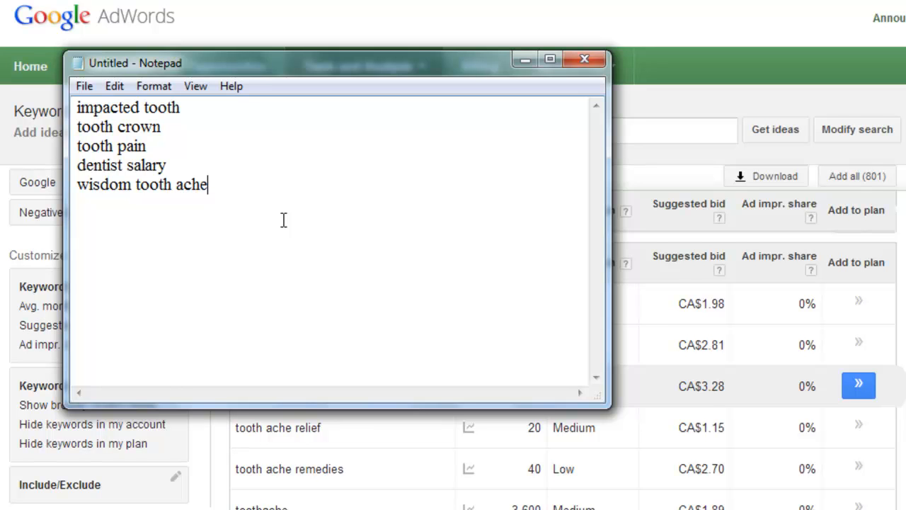
Add 'home remedy for tooth ache', then cut 'impacted tooth' from the list into the Keyword Planner search box.
text(home remedy for tooth ache)
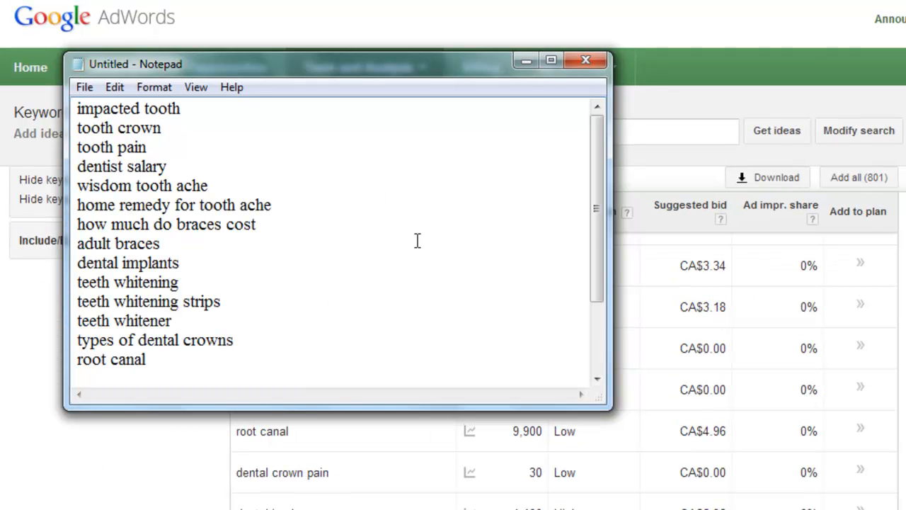
mouse_move(235, 254)
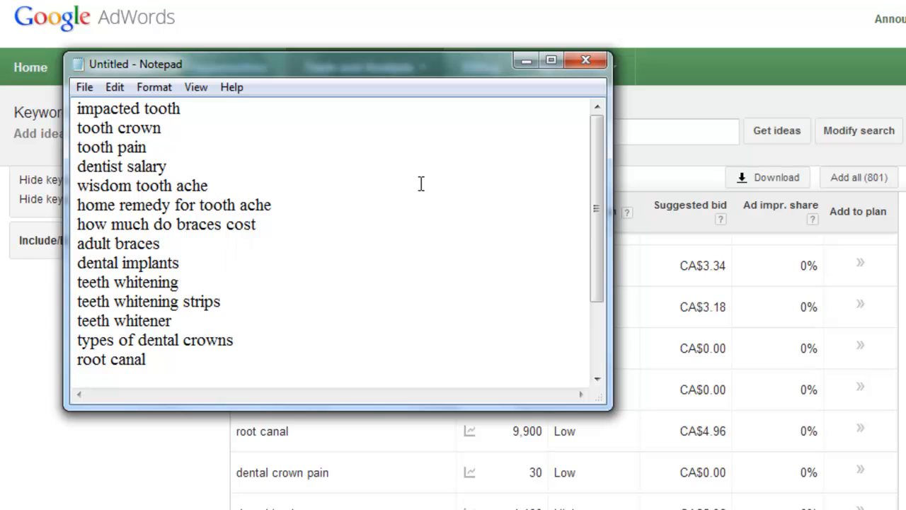
click(181, 108)
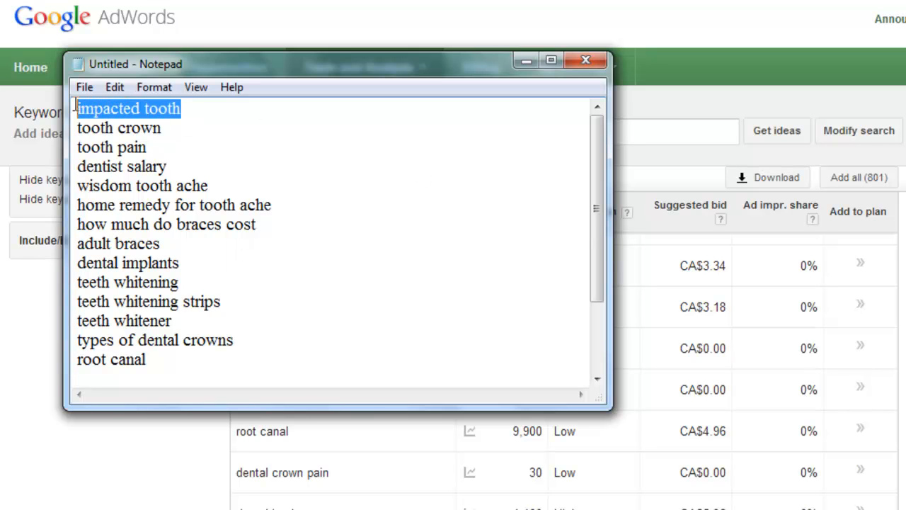
right_click(141, 142)
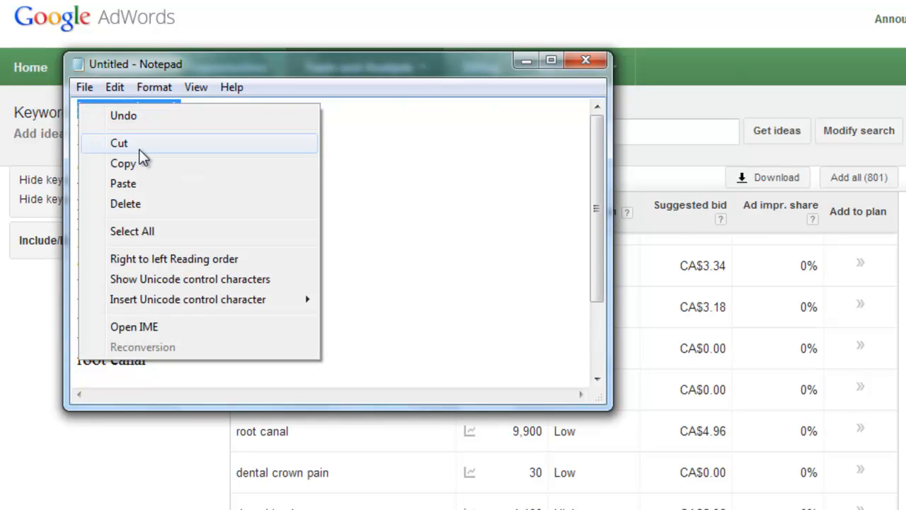
mouse_move(149, 154)
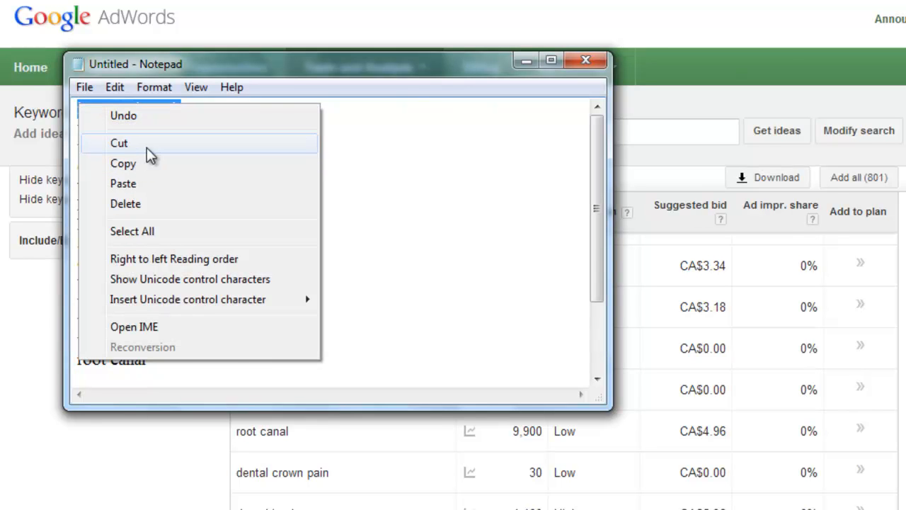
click(586, 61)
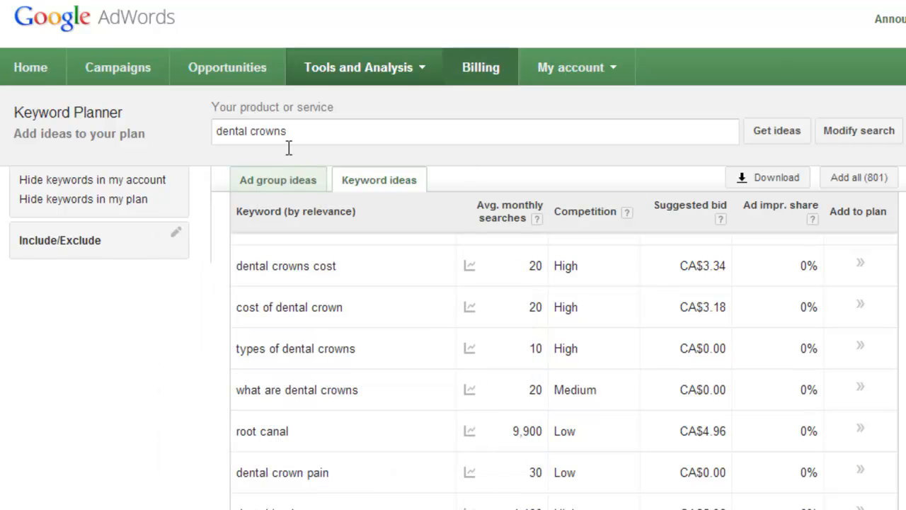
right_click(251, 130)
text(impacted tooth)
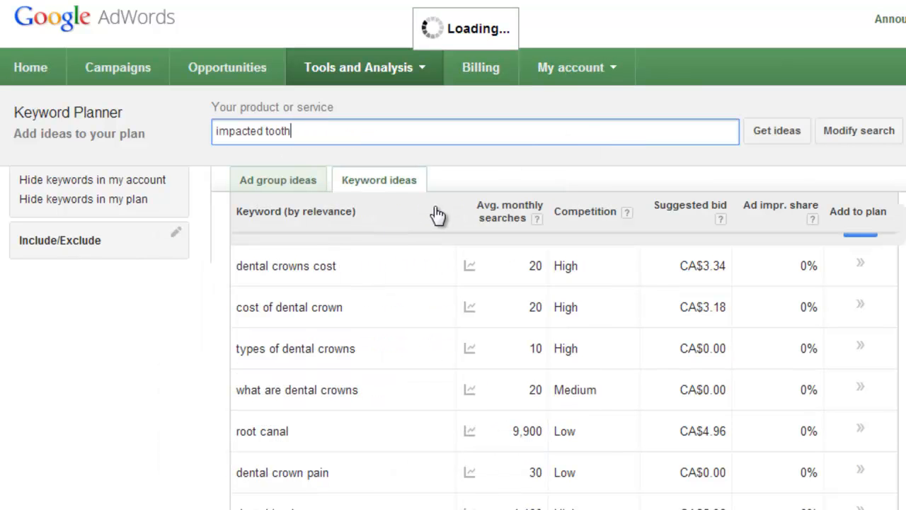
mouse_move(427, 215)
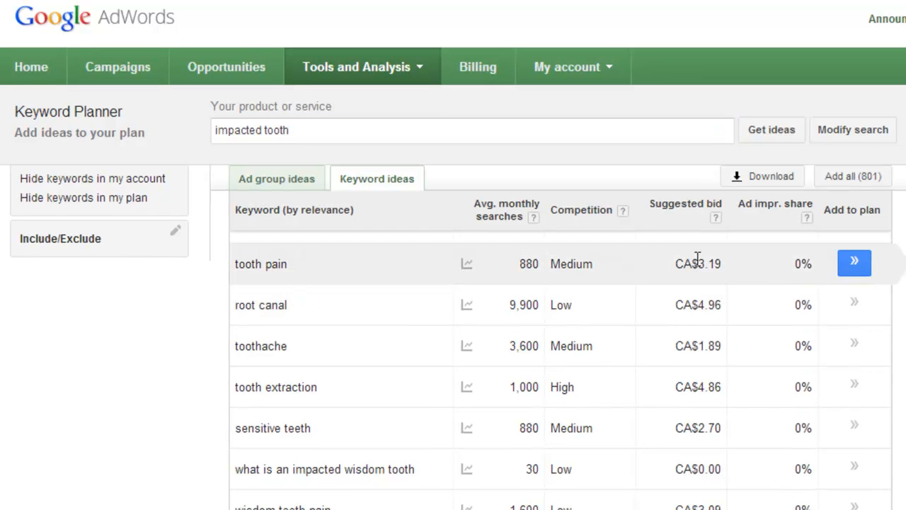
mouse_move(762, 175)
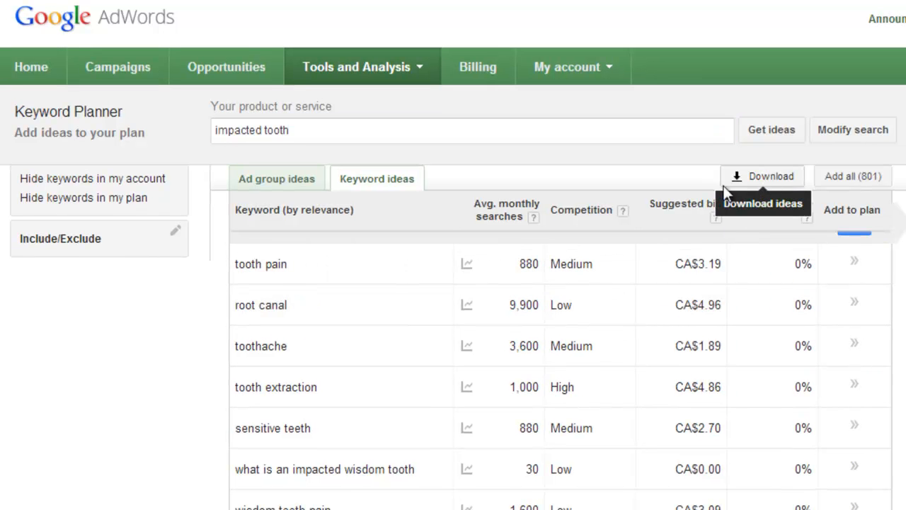
mouse_move(751, 183)
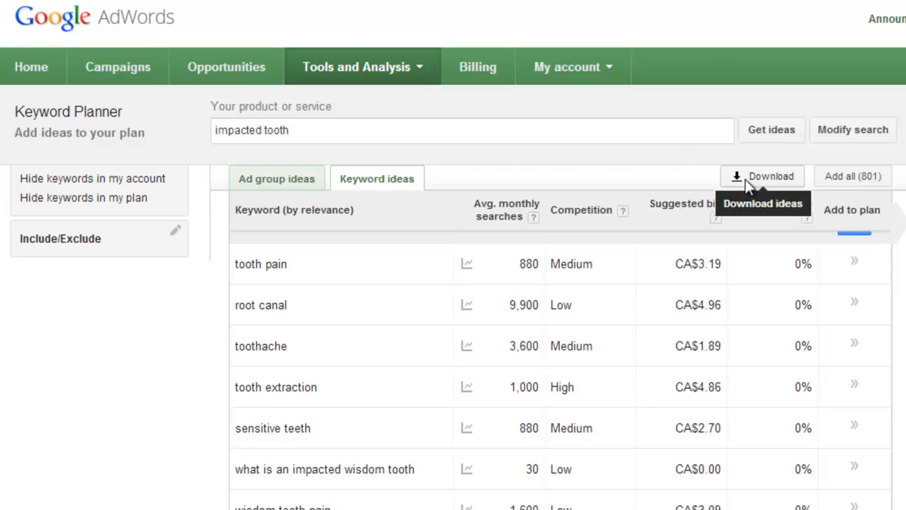
Download the impacted tooth keyword ideas as an Excel CSV file.
click(767, 176)
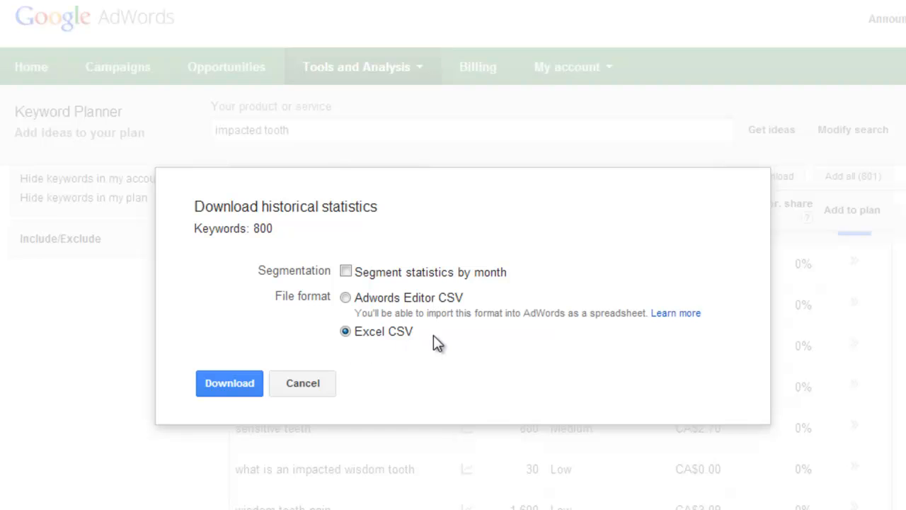
click(229, 382)
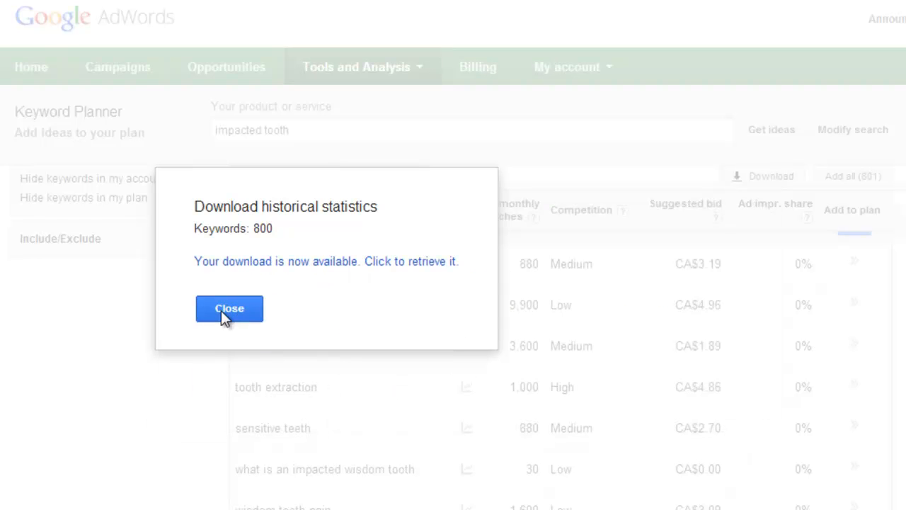
mouse_move(278, 259)
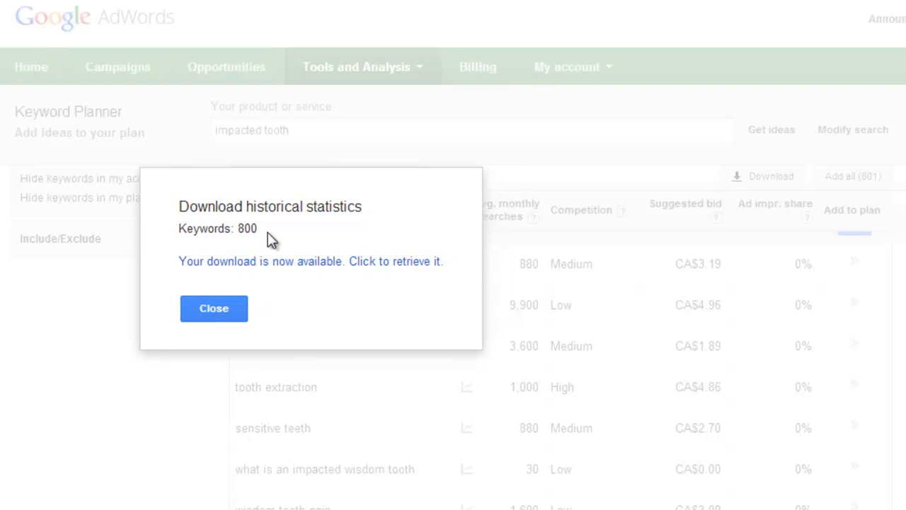
mouse_move(249, 241)
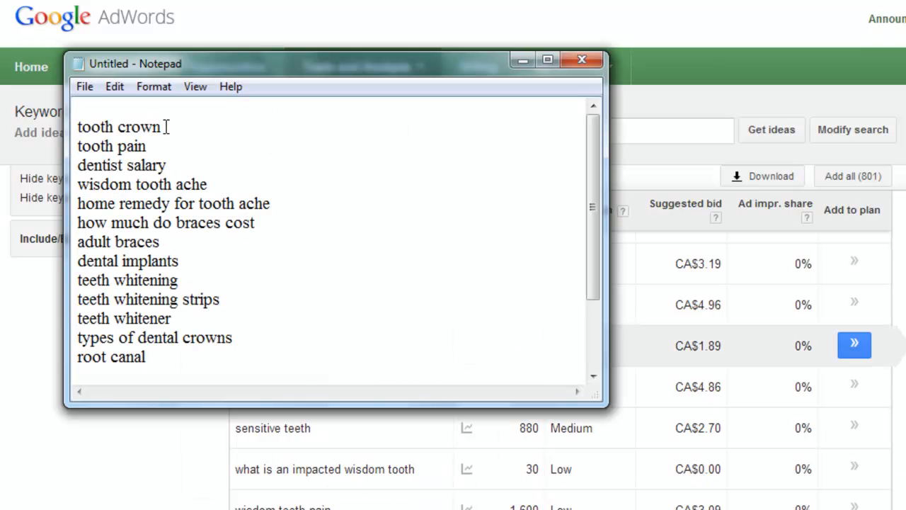
Search Keyword Planner for 'tooth crown' and download its keyword ideas as Excel CSV.
right_click(119, 128)
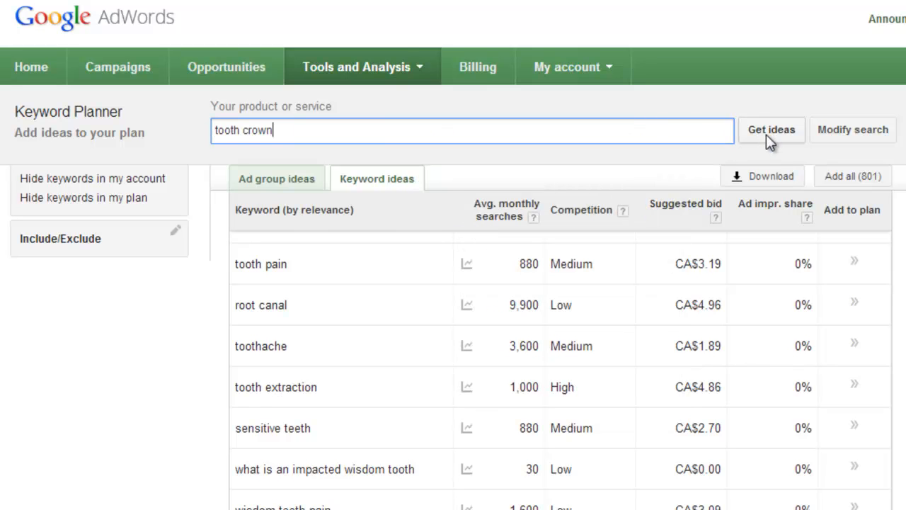
click(772, 130)
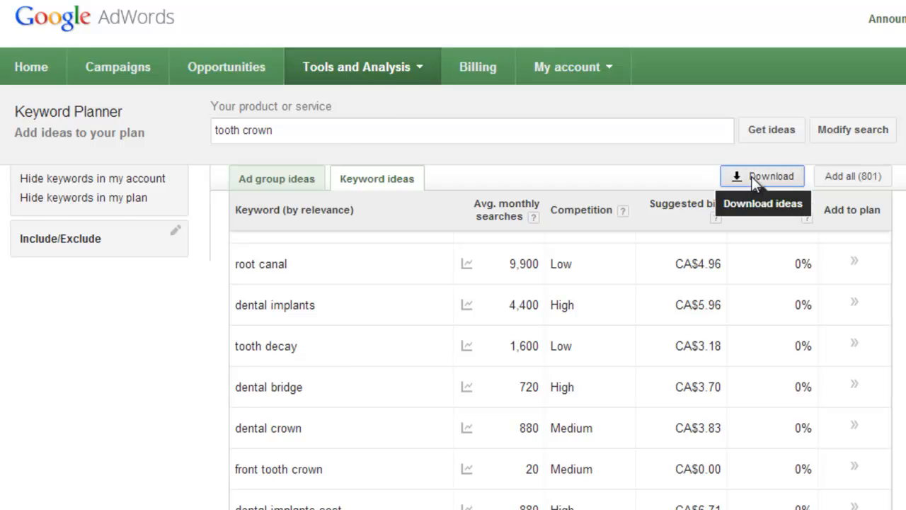
click(767, 175)
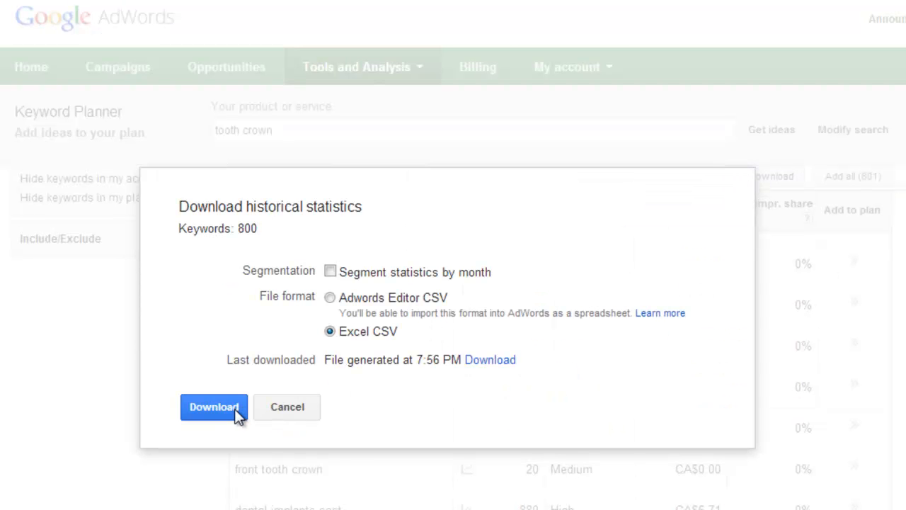
click(212, 406)
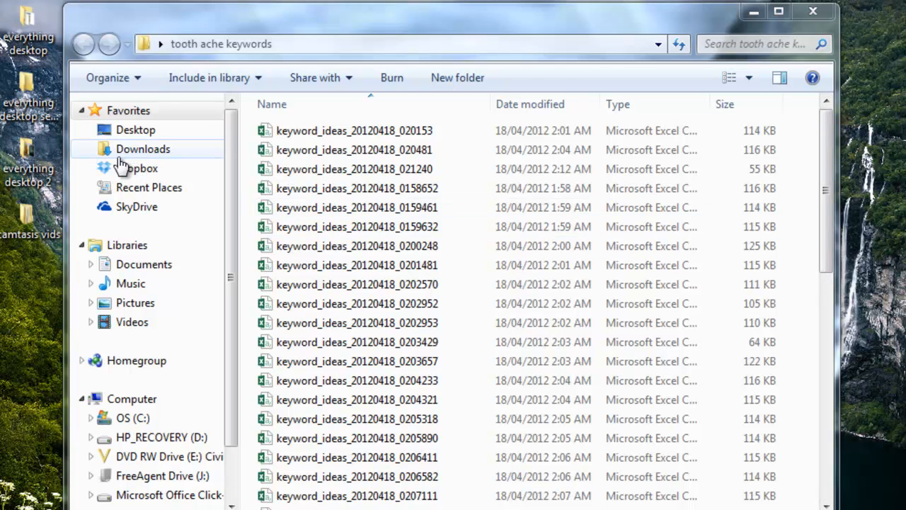
mouse_move(778, 44)
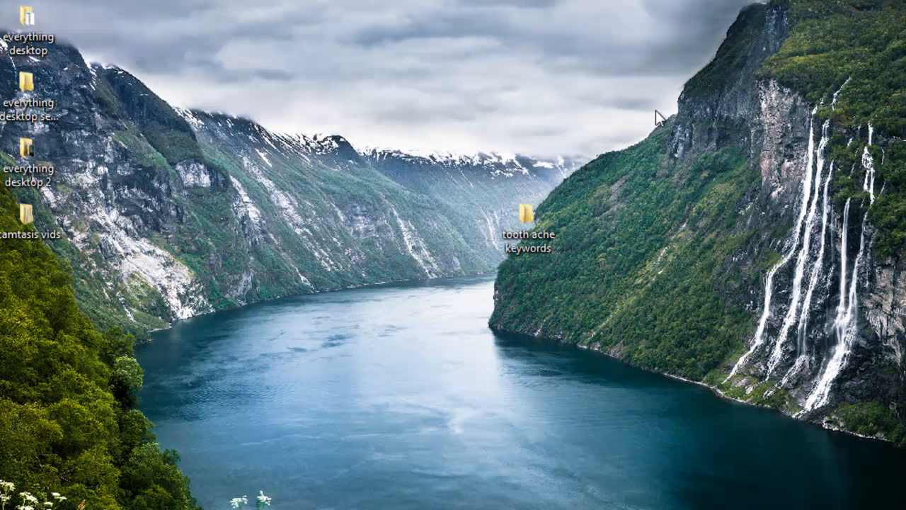
mouse_move(499, 241)
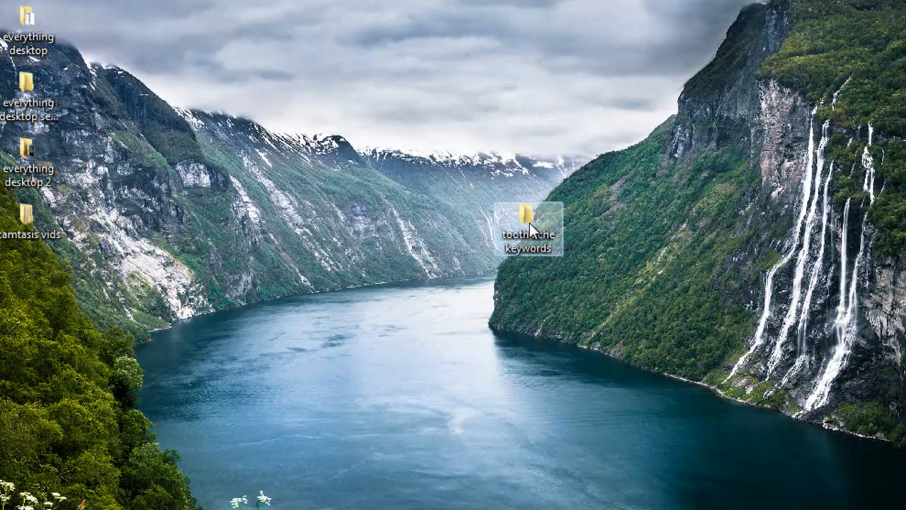
Open the 'tooth ache keywords' folder listing the downloaded keyword_ideas CSV files.
double_click(524, 213)
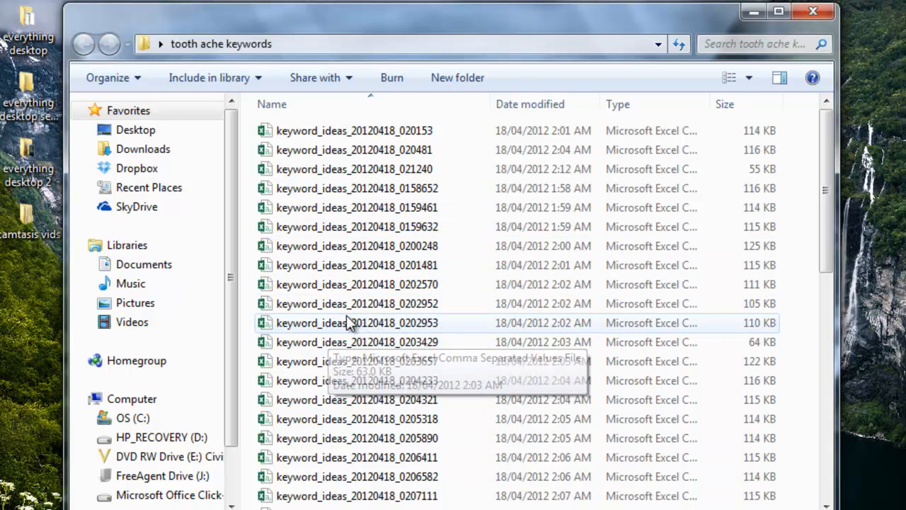
mouse_move(343, 150)
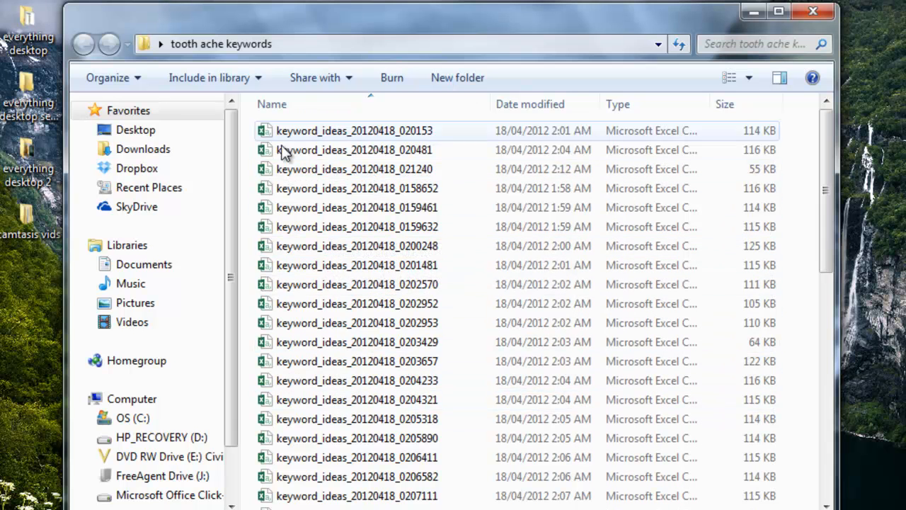
mouse_move(383, 341)
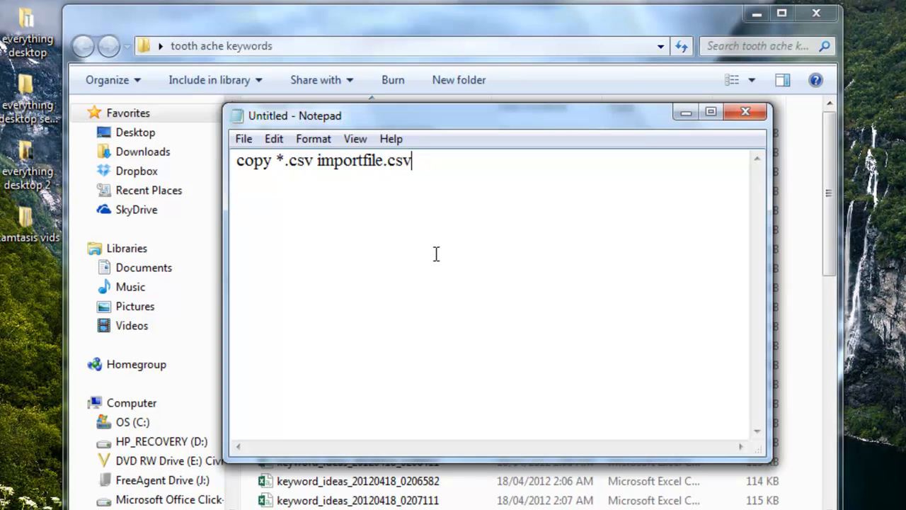
mouse_move(459, 173)
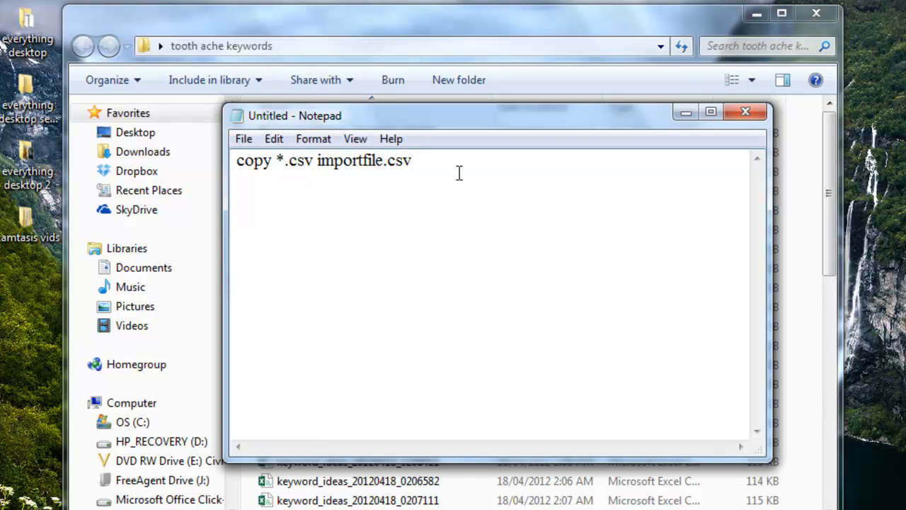
Select the whole 'copy *.csv importfile.csv' command line in Notepad.
triple_click(322, 160)
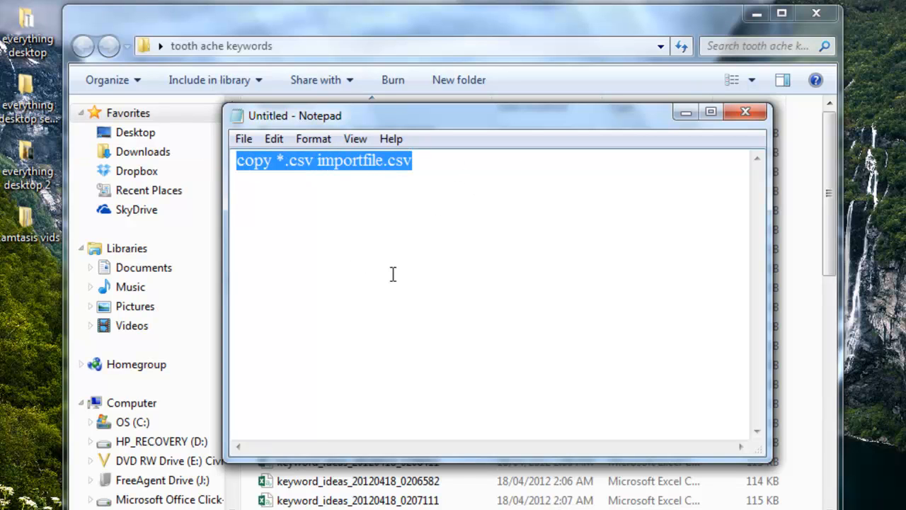
mouse_move(310, 185)
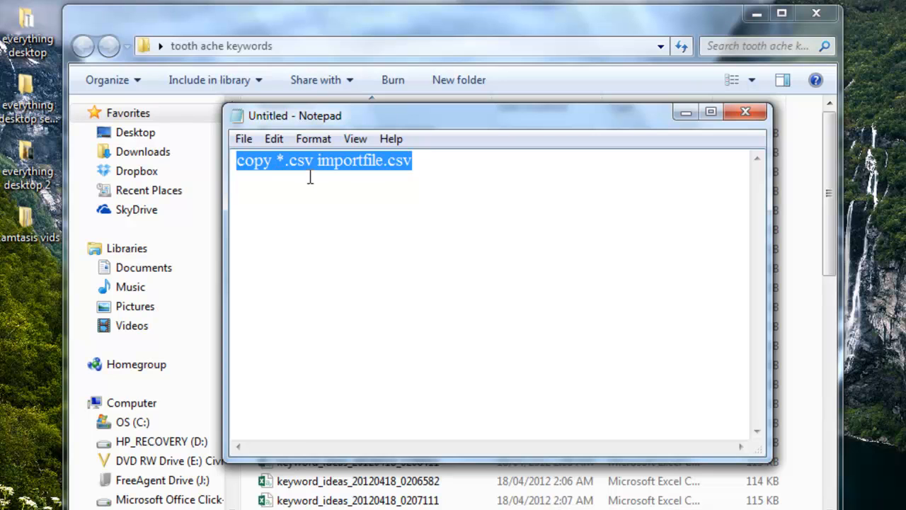
mouse_move(269, 124)
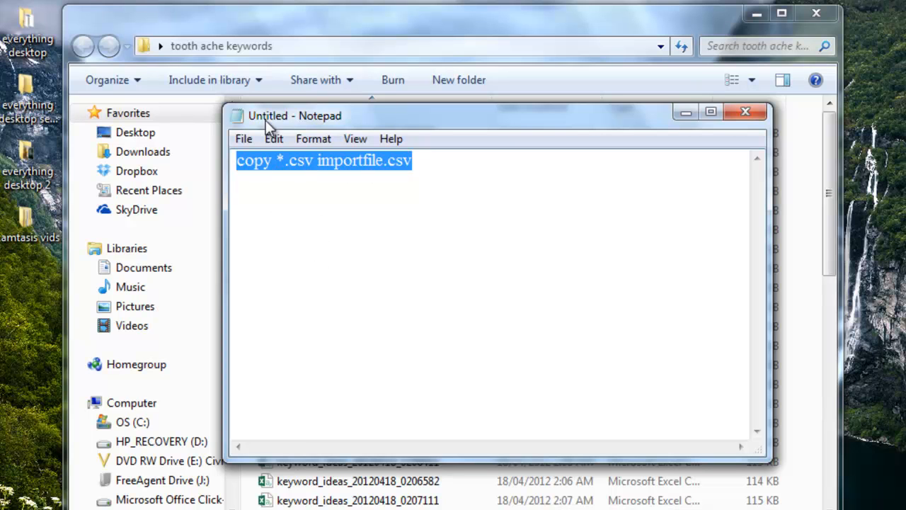
mouse_move(377, 126)
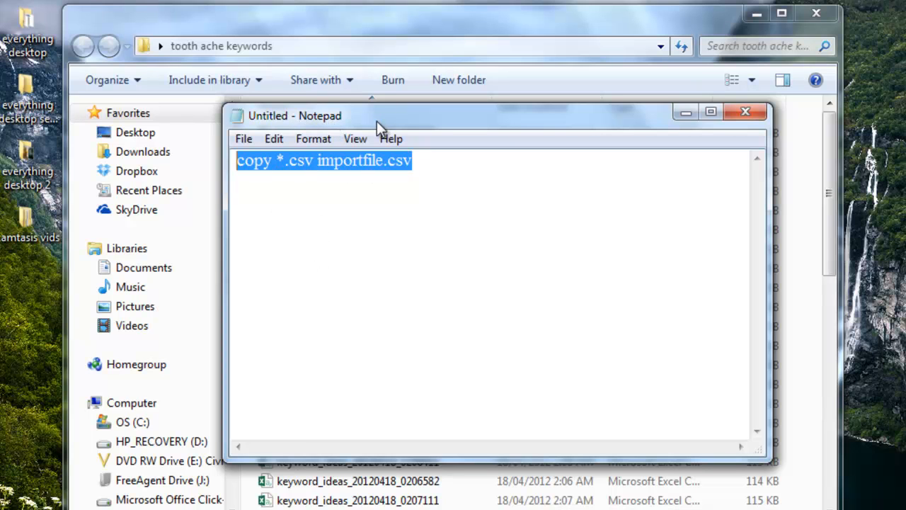
mouse_move(422, 243)
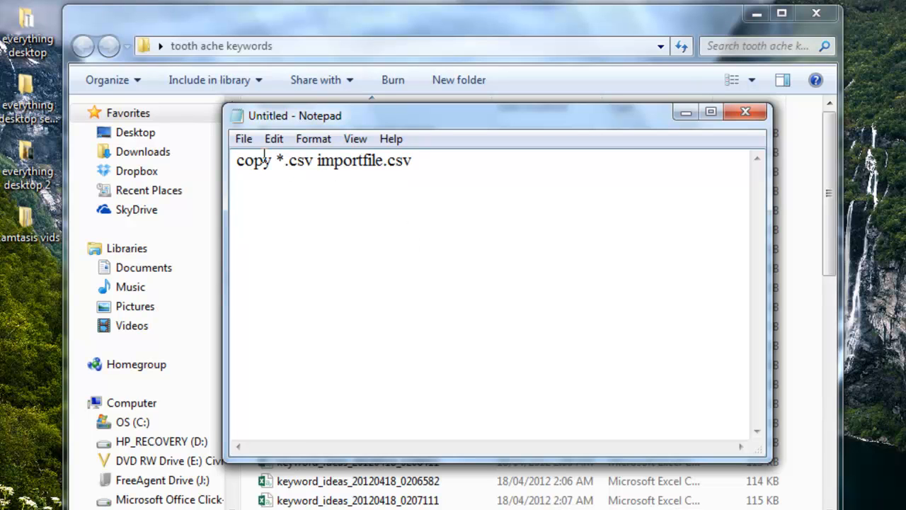
Start Save As and choose the 'tooth ache keywords' folder as the destination.
click(243, 139)
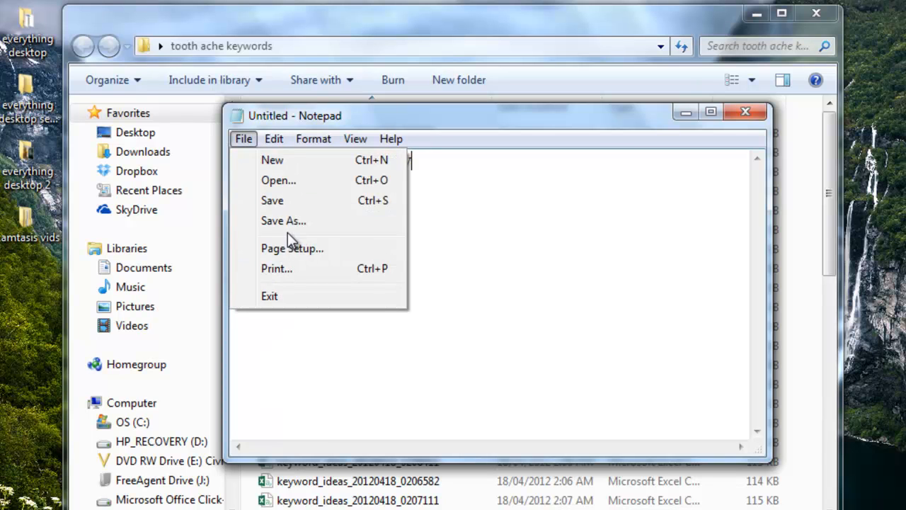
mouse_move(303, 229)
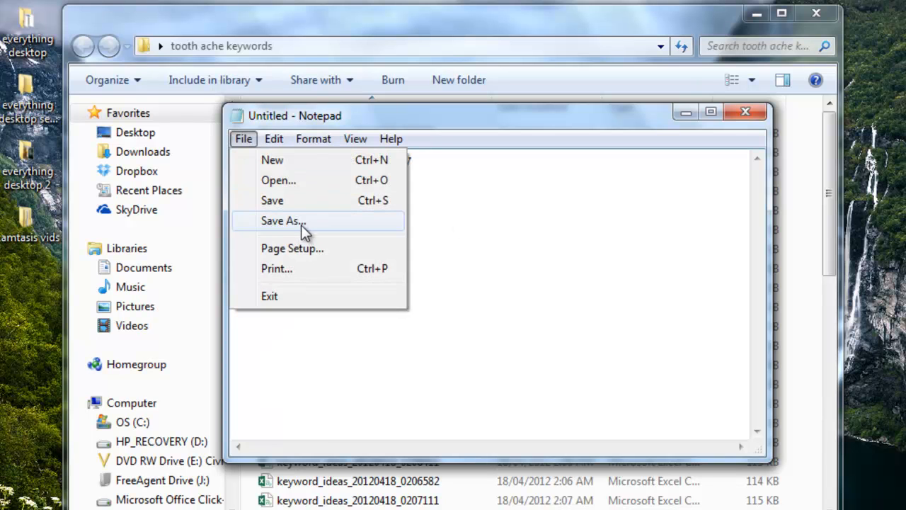
click(284, 221)
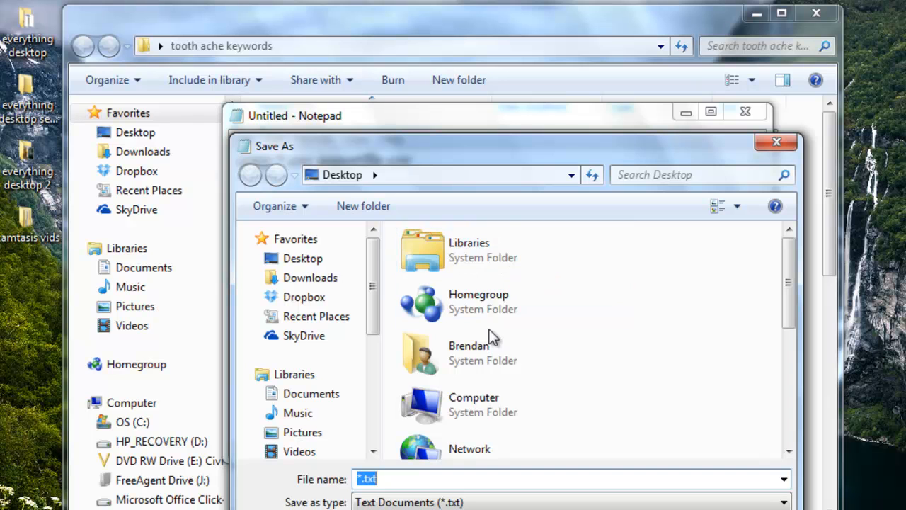
scroll(down, 3)
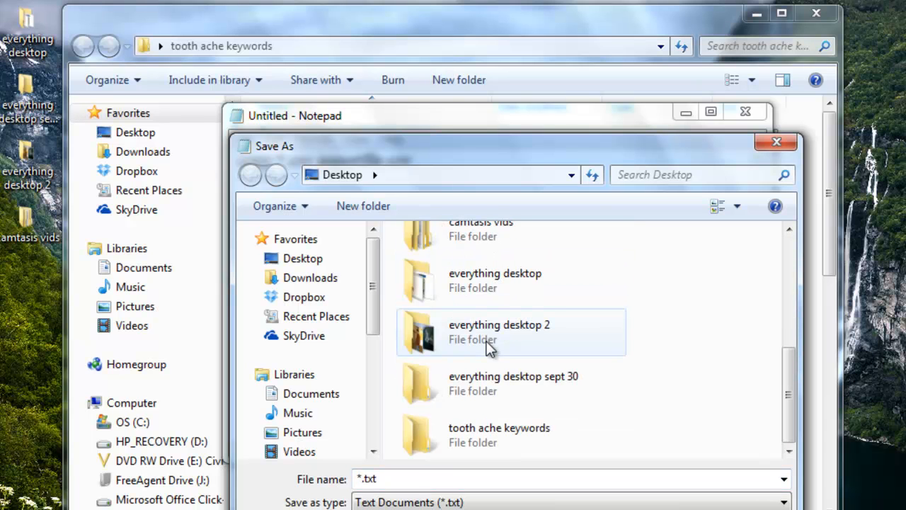
mouse_move(476, 446)
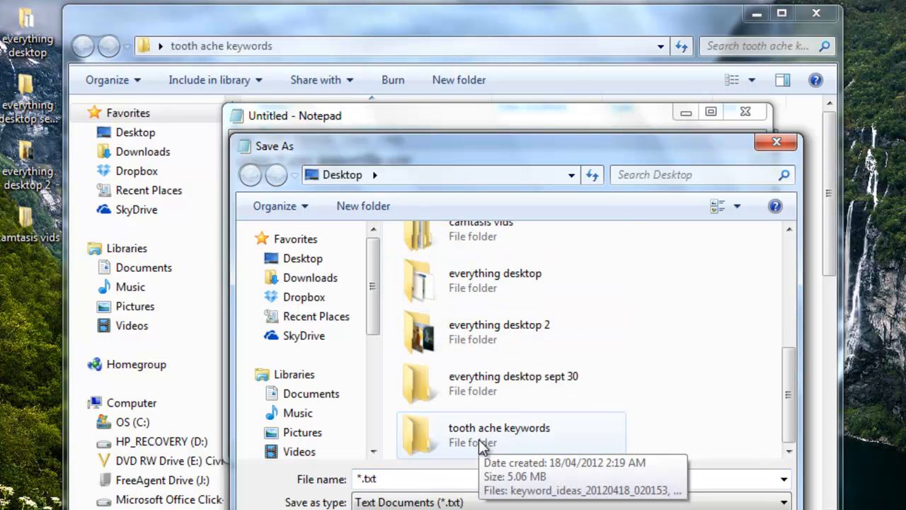
double_click(499, 428)
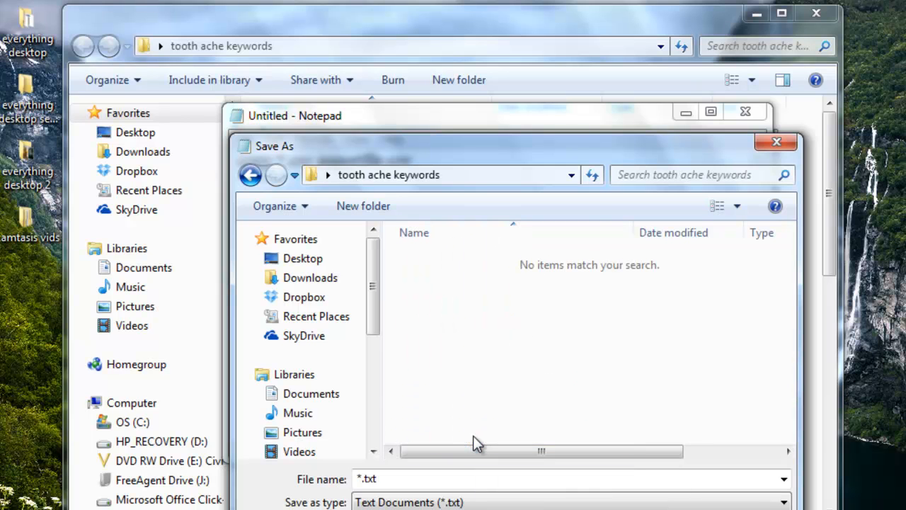
mouse_move(483, 420)
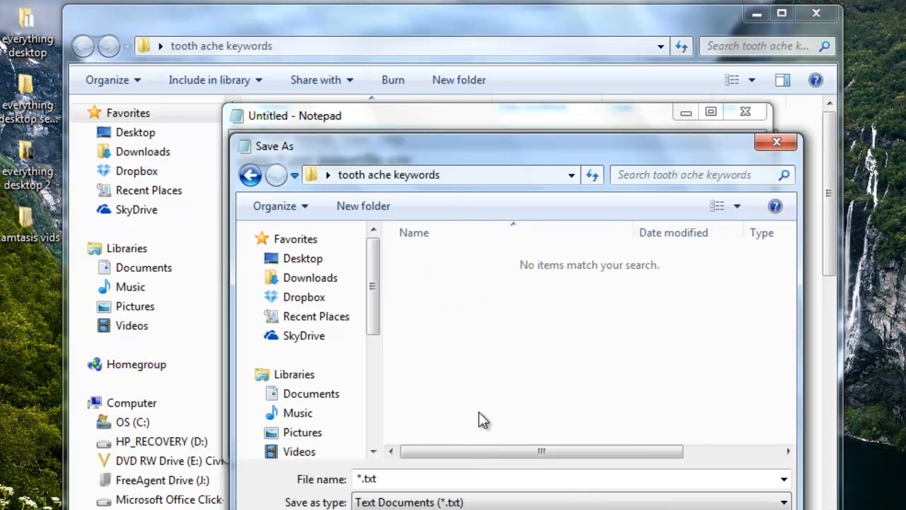
mouse_move(471, 228)
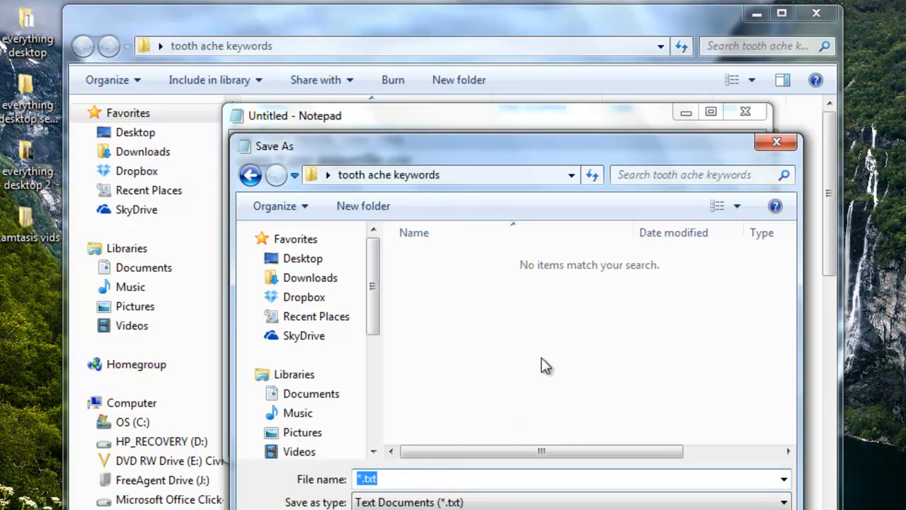
mouse_move(553, 495)
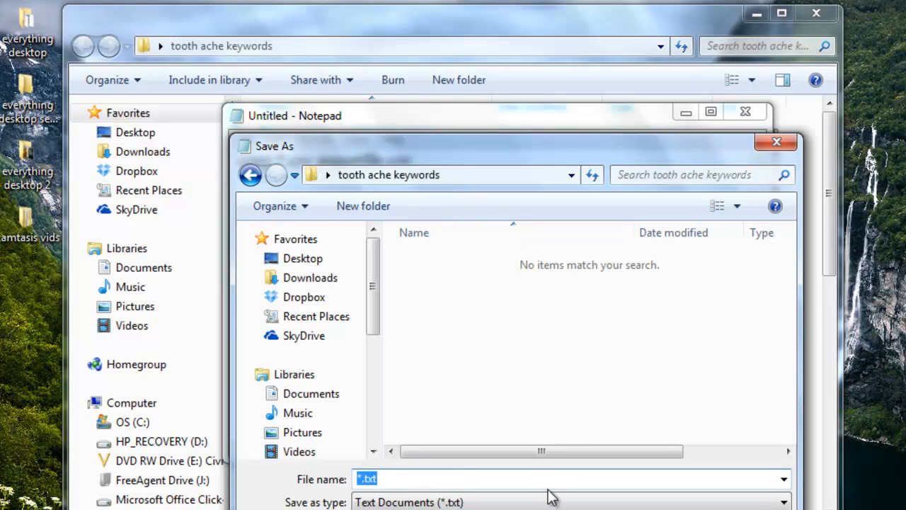
Name the file toothache.bat and save it as a batch file.
text(toothache)
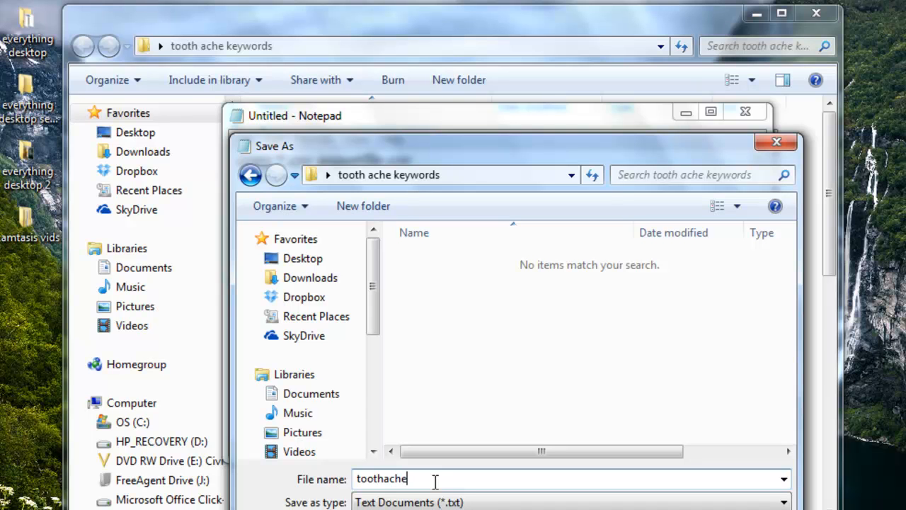
text(.bat)
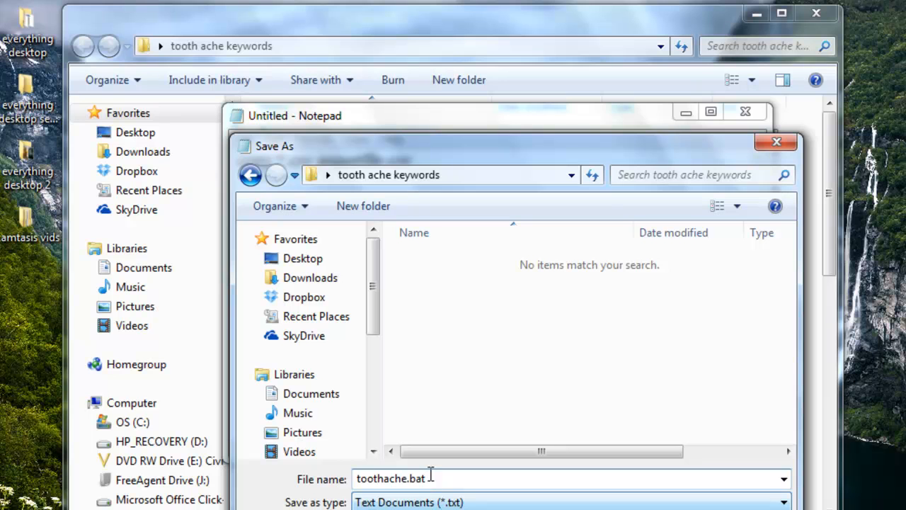
mouse_move(427, 493)
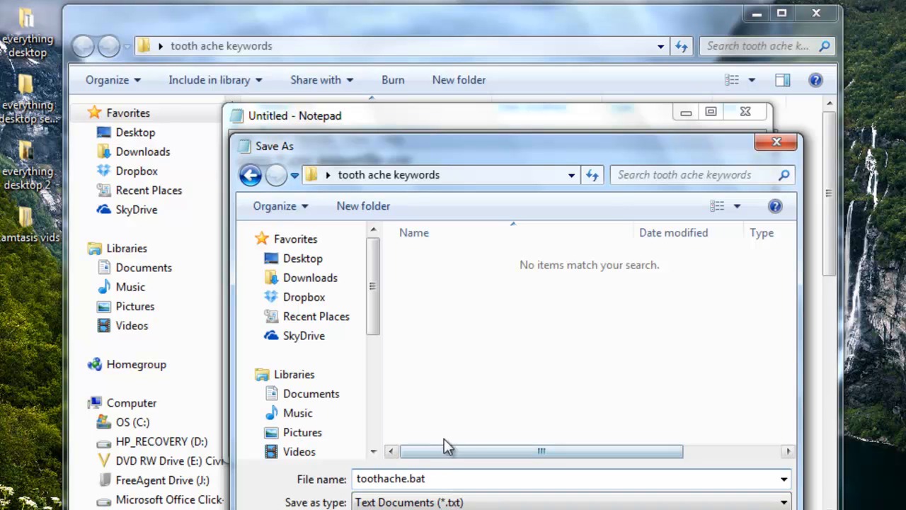
click(413, 479)
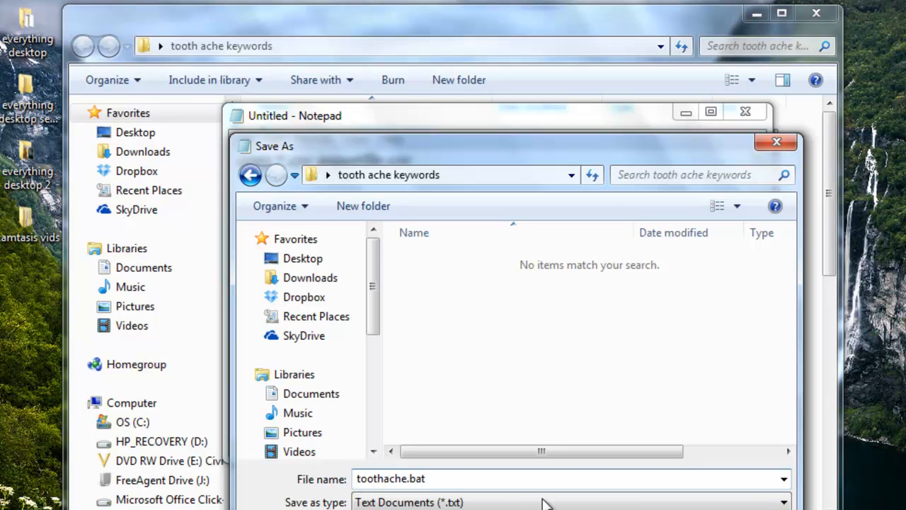
click(545, 501)
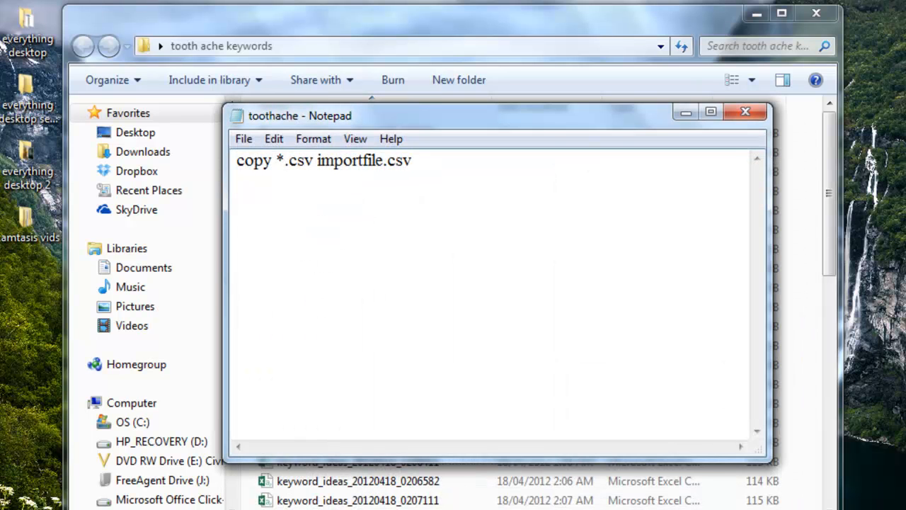
mouse_move(744, 114)
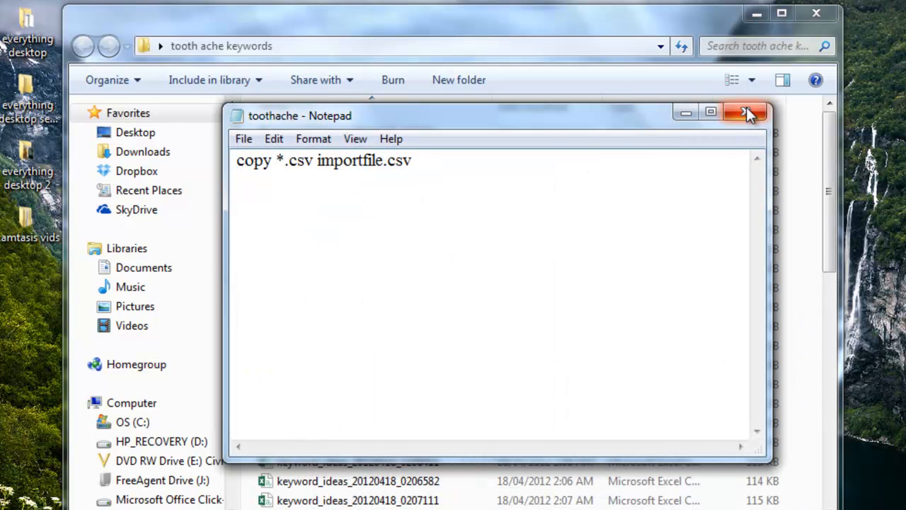
Close Notepad and run toothache.bat so a merged 5,185 KB importfile appears in the keywords folder.
click(742, 113)
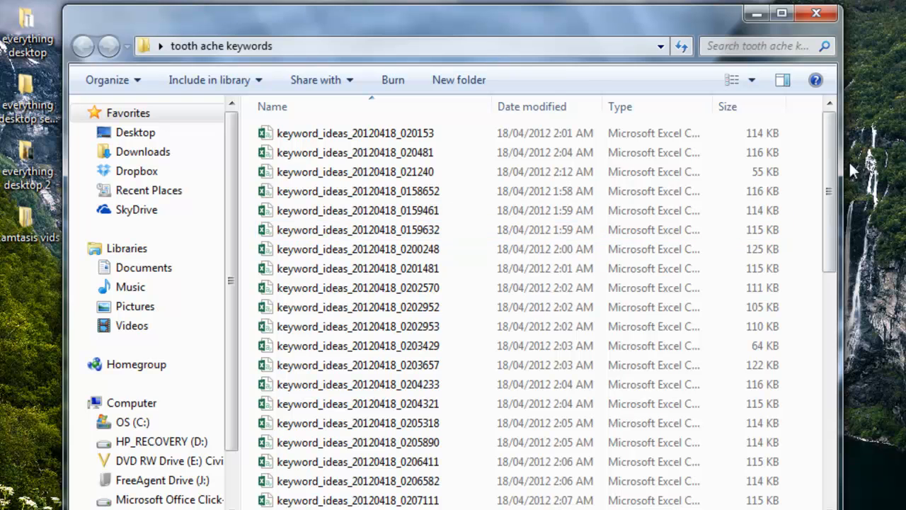
scroll(down, 3)
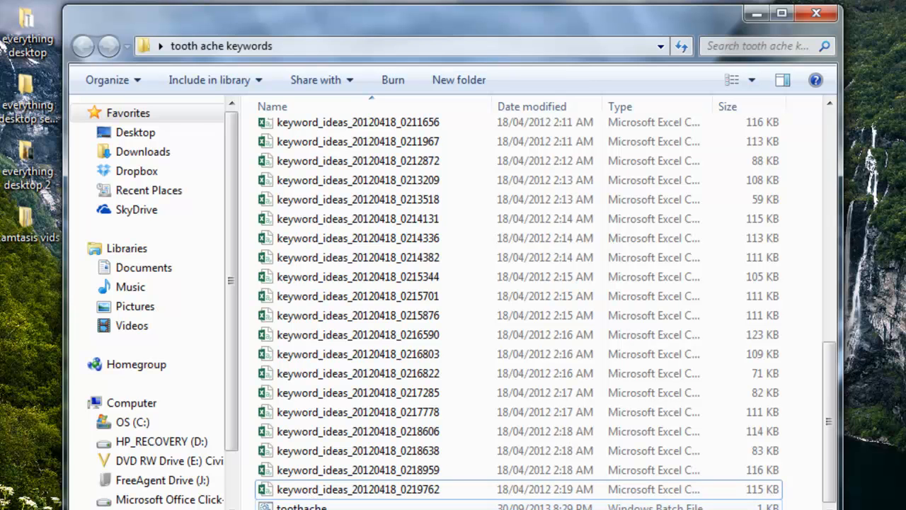
click(340, 490)
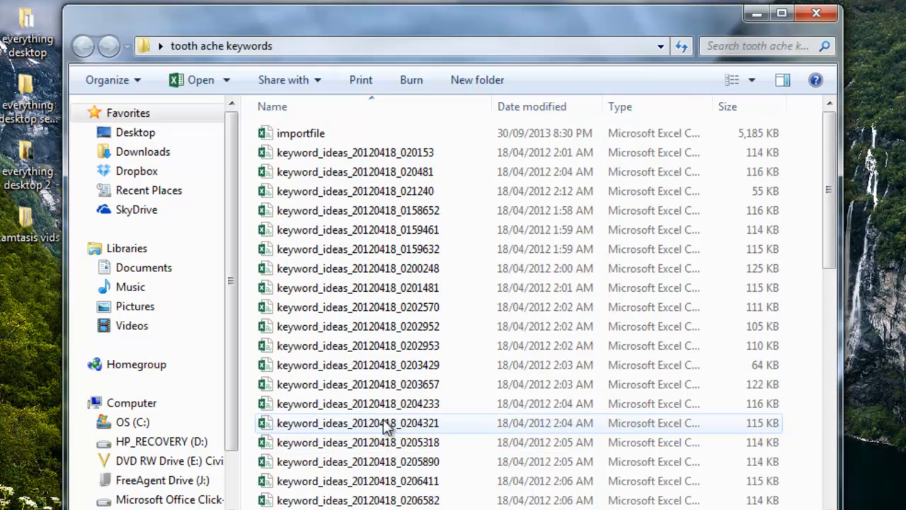
scroll(down, 3)
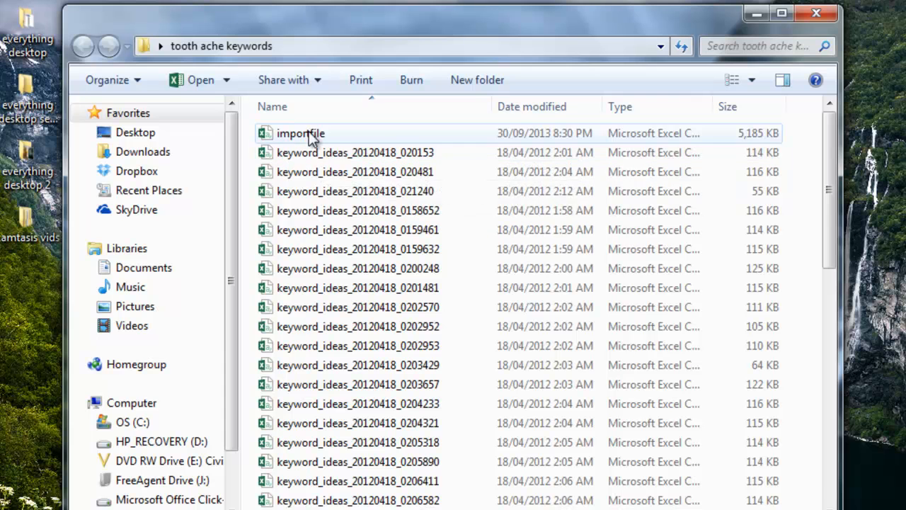
mouse_move(311, 196)
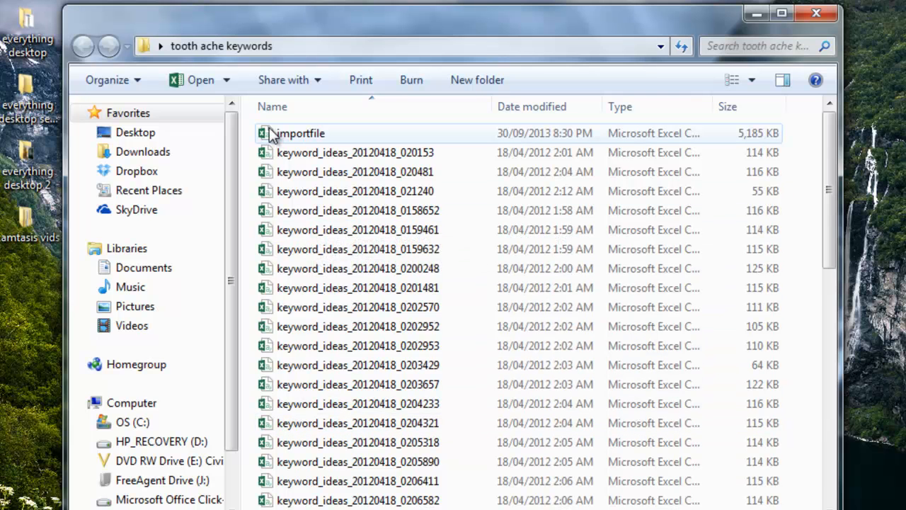
mouse_move(314, 134)
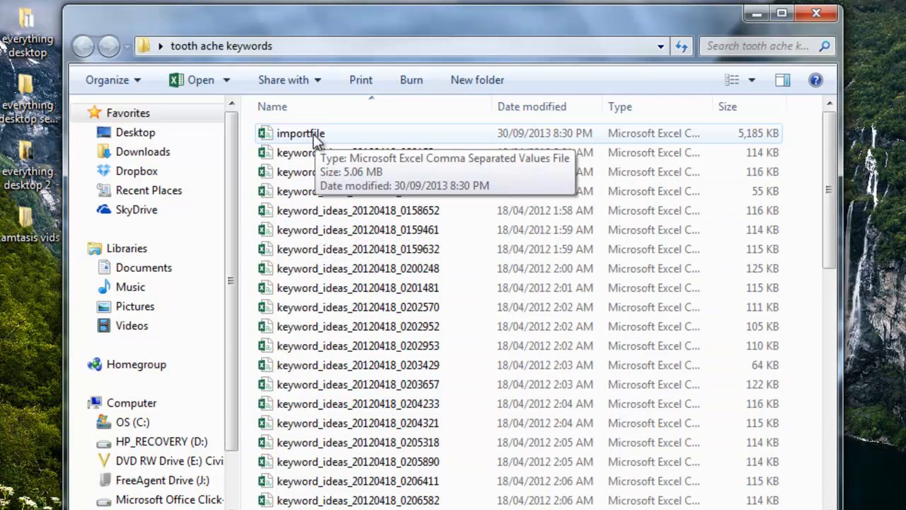
Open importfile in Excel and autofit the Global Monthly Searches column.
double_click(298, 133)
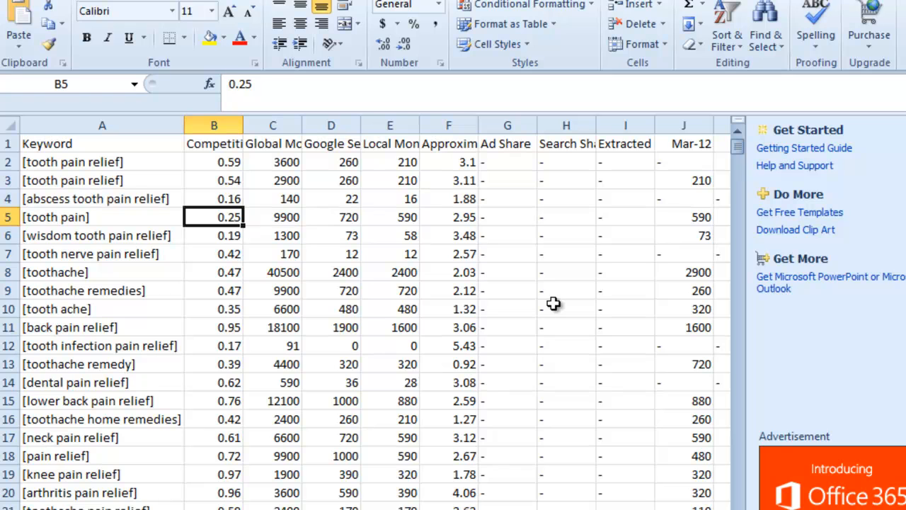
mouse_move(528, 296)
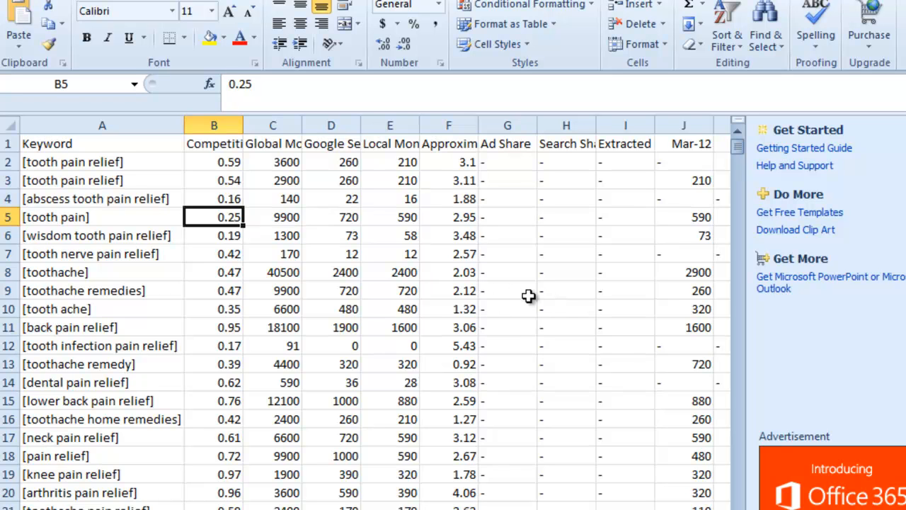
mouse_move(450, 253)
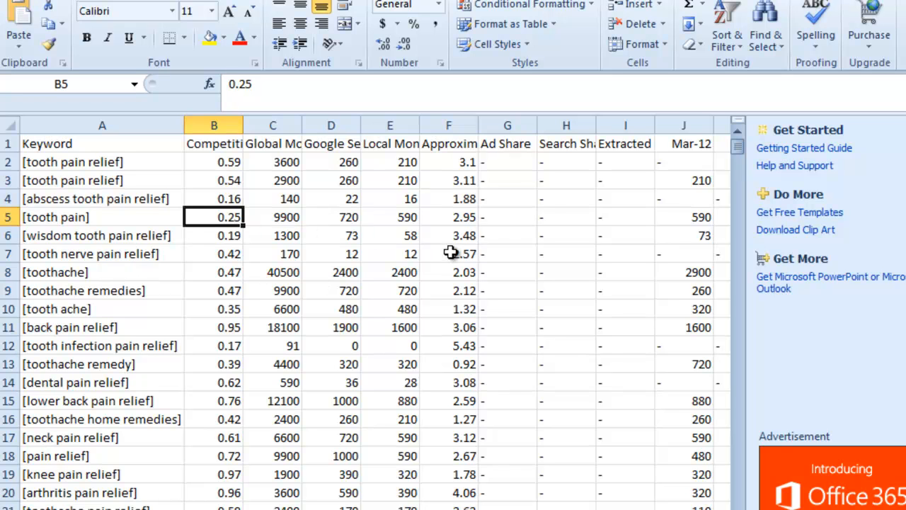
mouse_move(91, 207)
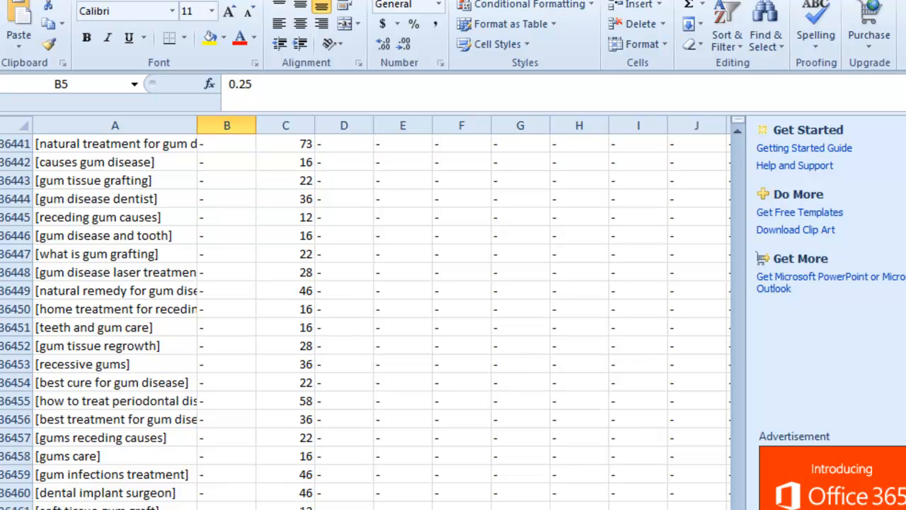
mouse_move(116, 456)
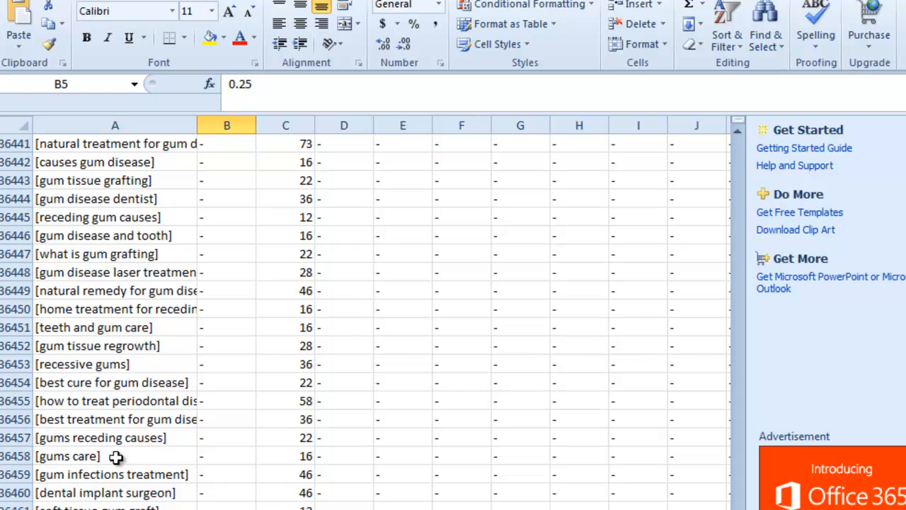
mouse_move(150, 468)
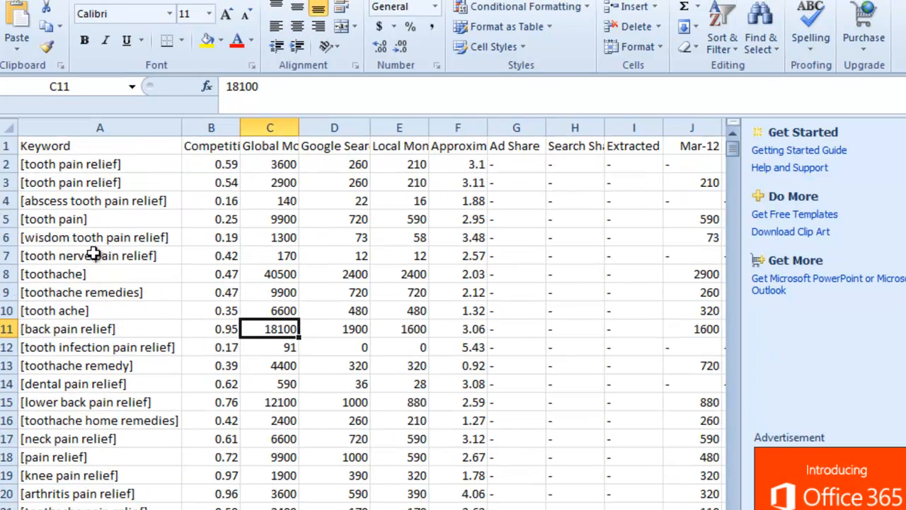
mouse_move(229, 183)
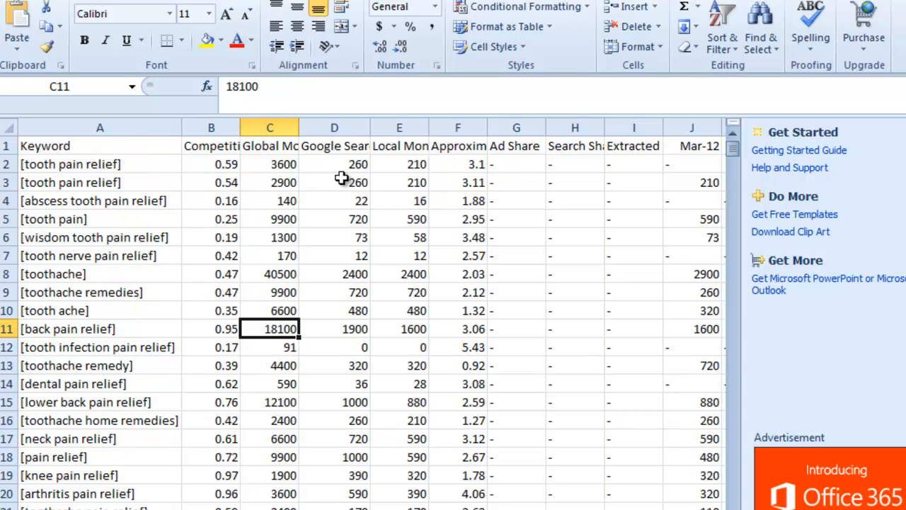
click(211, 275)
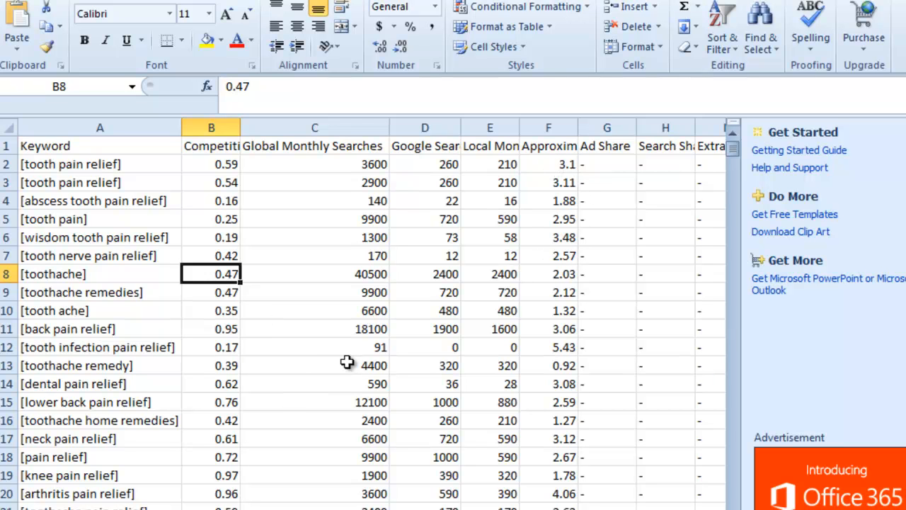
mouse_move(361, 336)
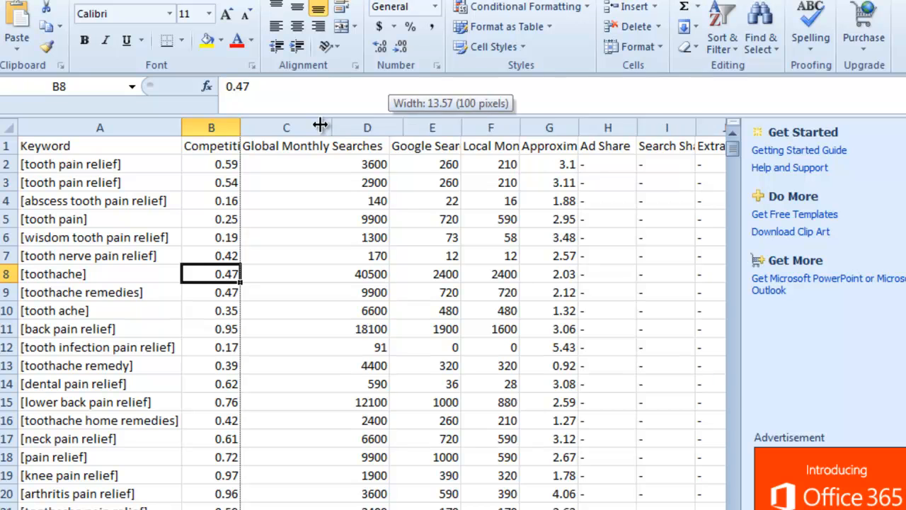
Drag column C's border to widen the Global Monthly Searches column.
drag(320, 127, 338, 128)
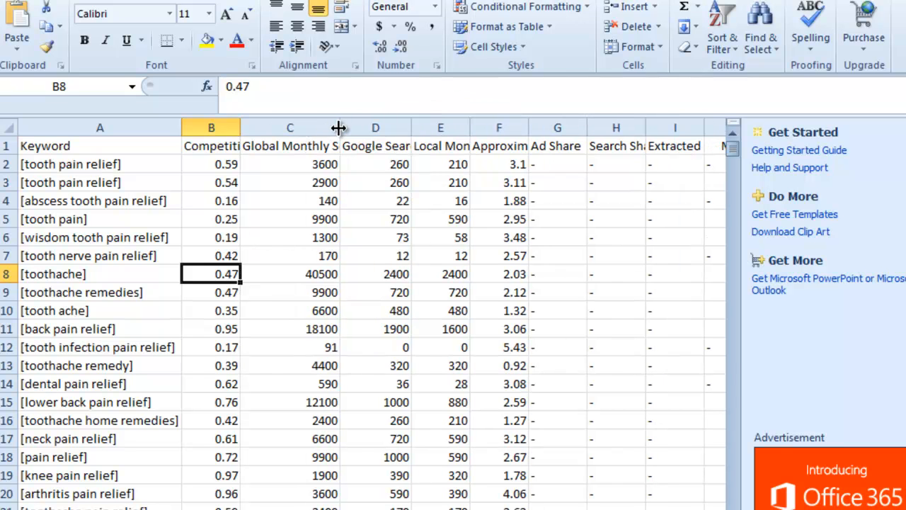
mouse_move(379, 156)
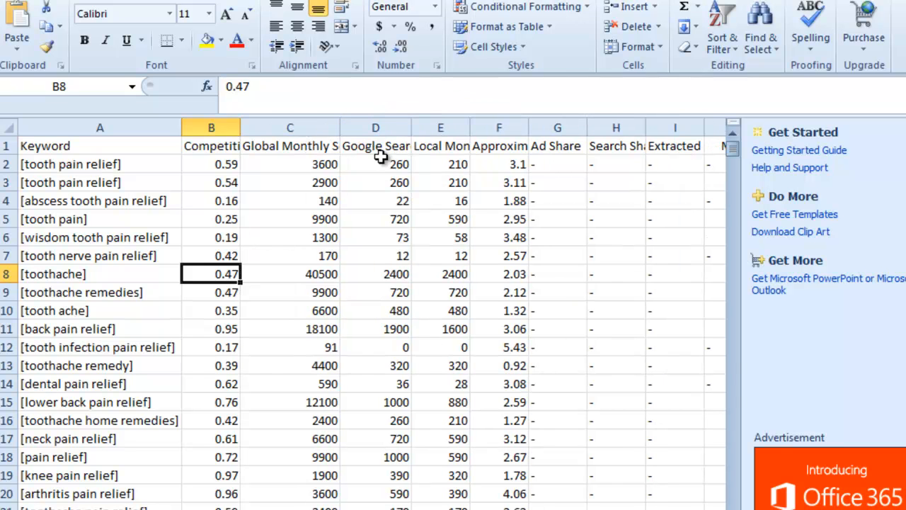
mouse_move(327, 246)
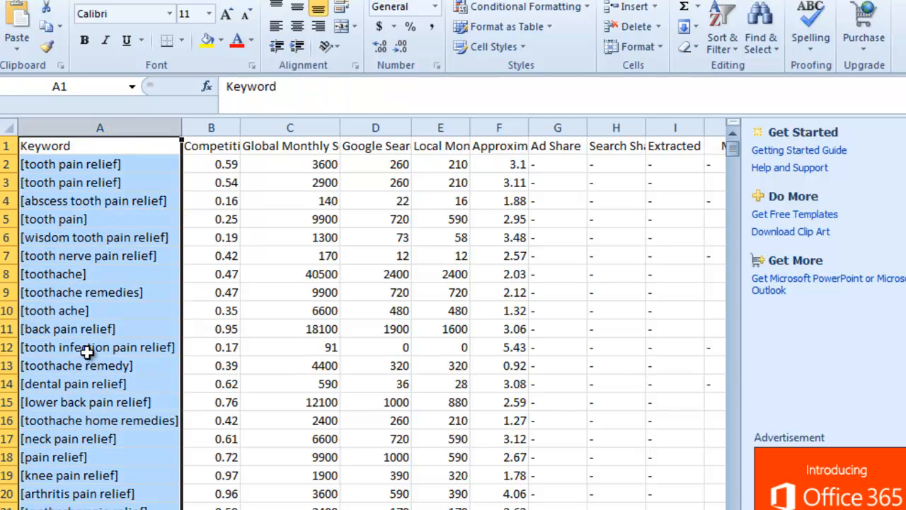
mouse_move(99, 254)
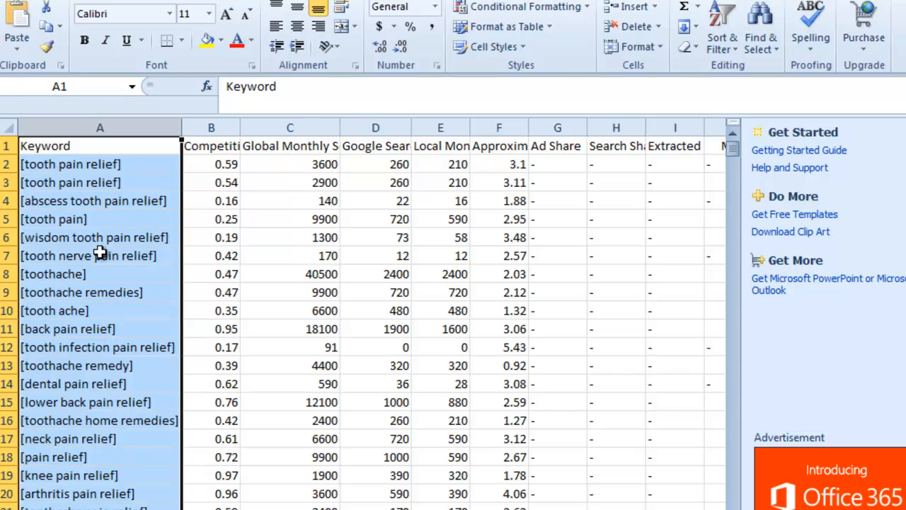
mouse_move(238, 303)
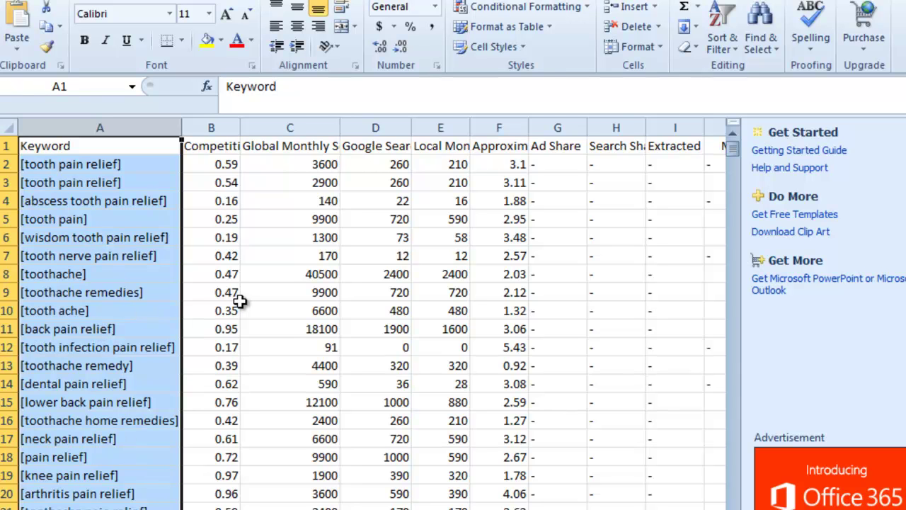
Bring up Find and Replace on the Keyword column with Ctrl+F.
key(Ctrl+f)
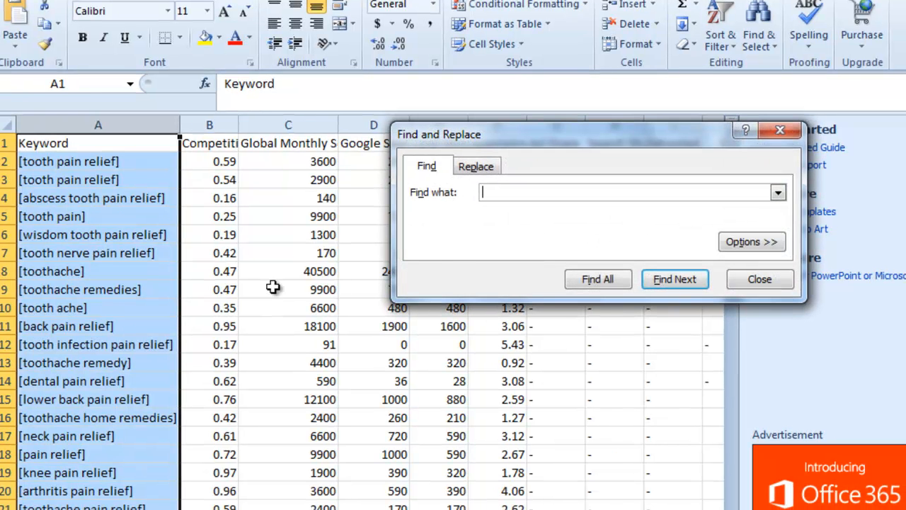
mouse_move(462, 269)
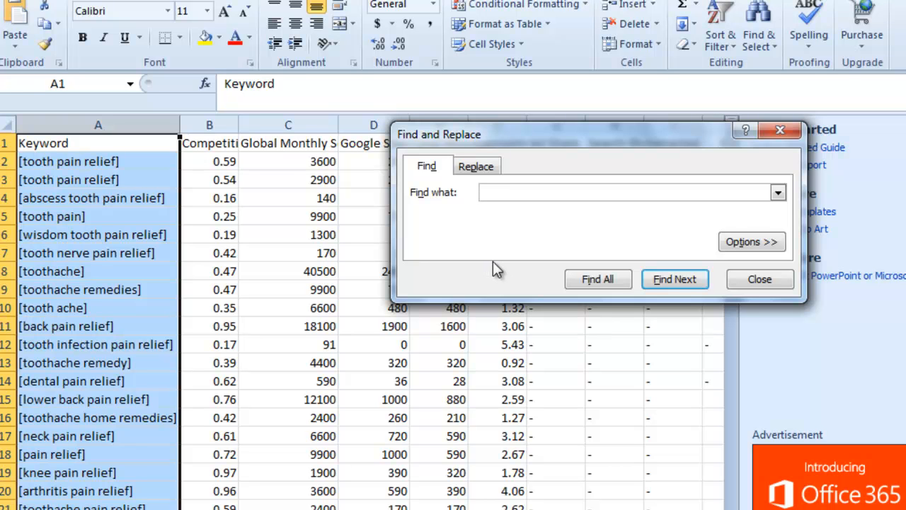
Replace every '[' and ']' in the keywords with nothing, removing all square brackets.
text([)
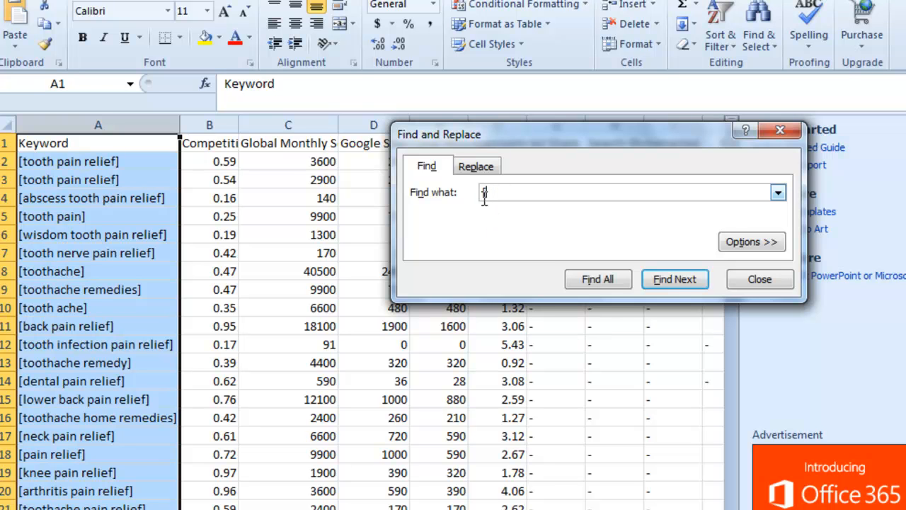
click(476, 166)
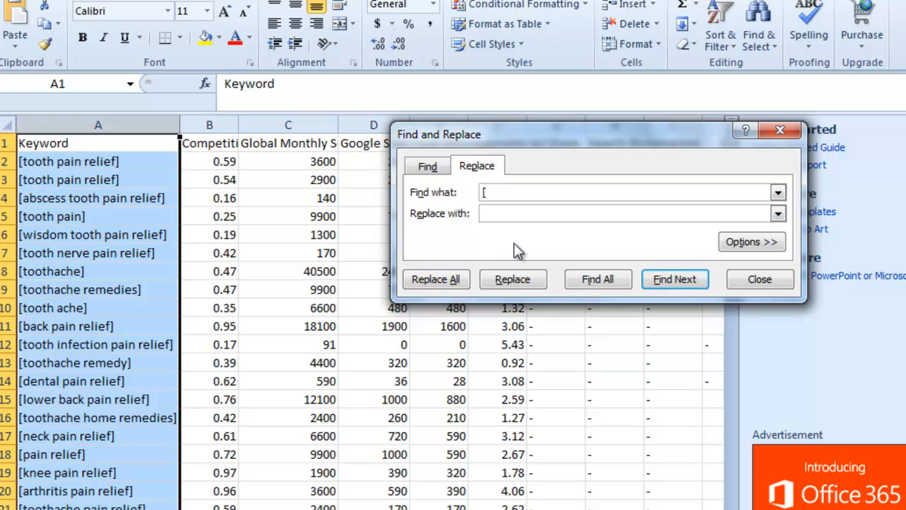
mouse_move(606, 317)
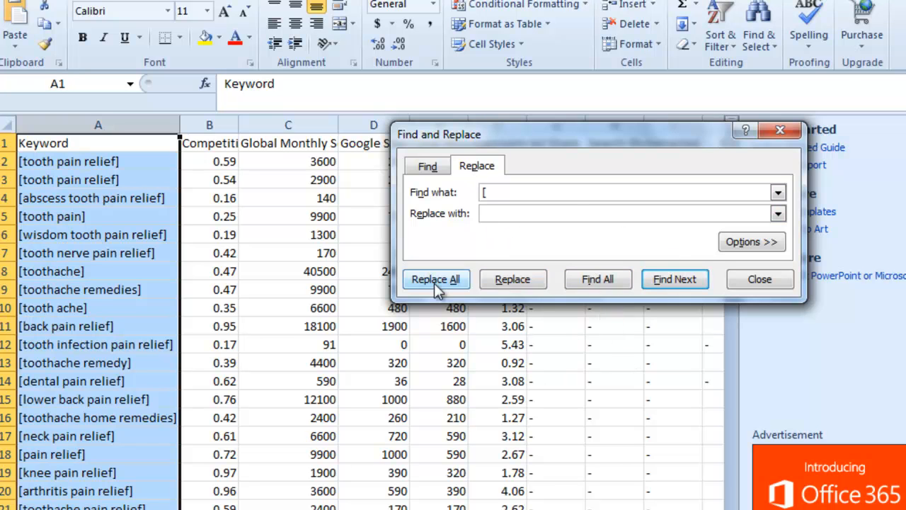
click(436, 279)
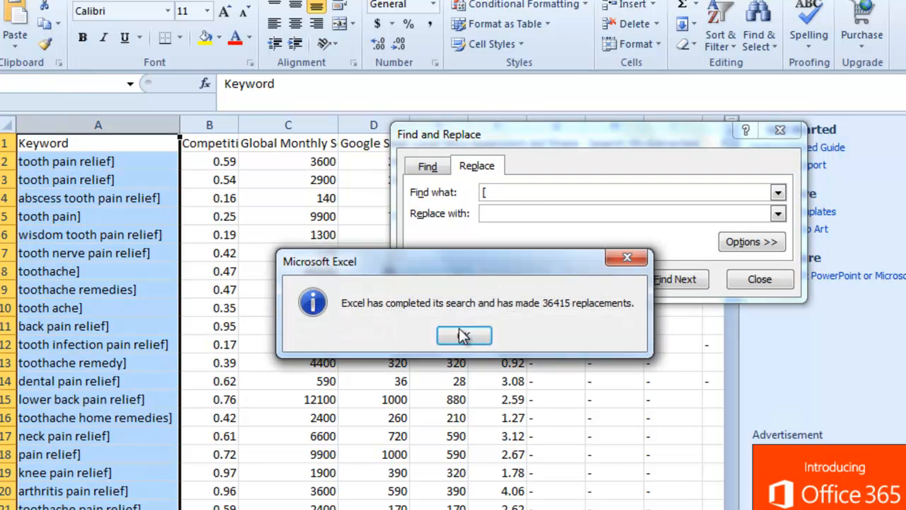
click(464, 334)
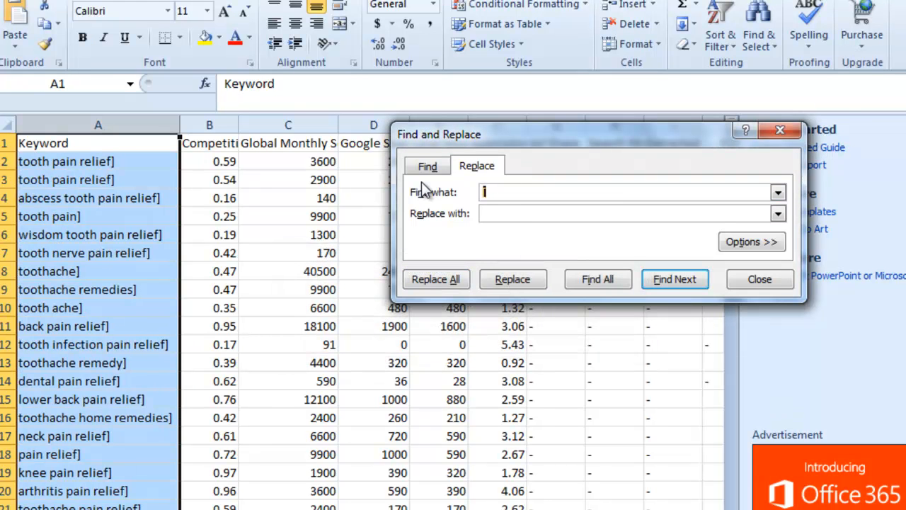
text(])
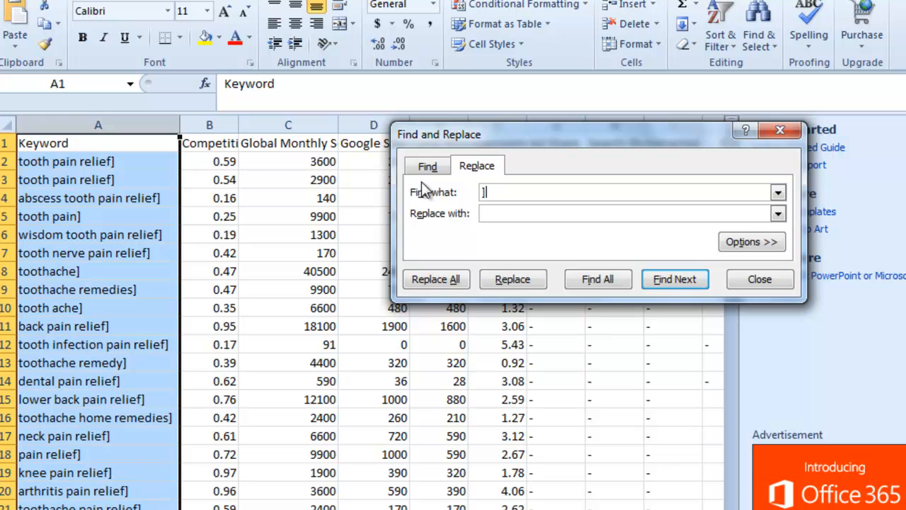
click(436, 279)
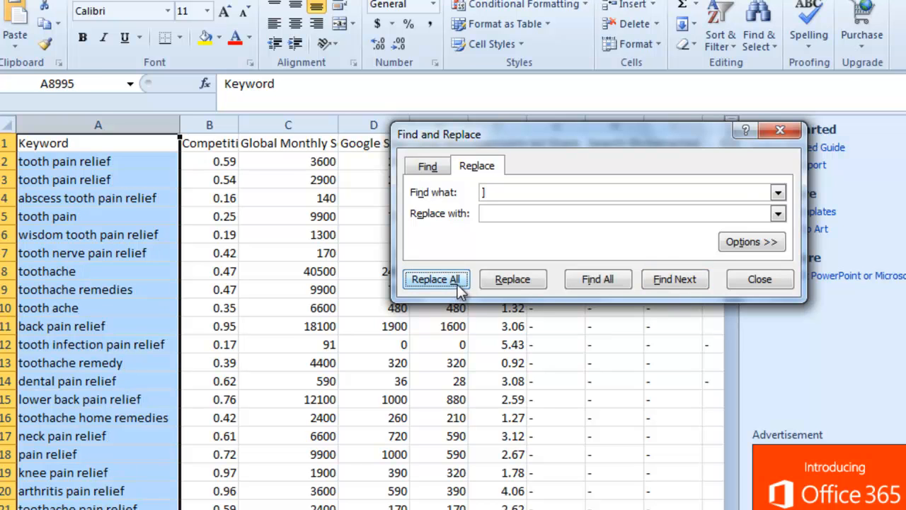
click(436, 279)
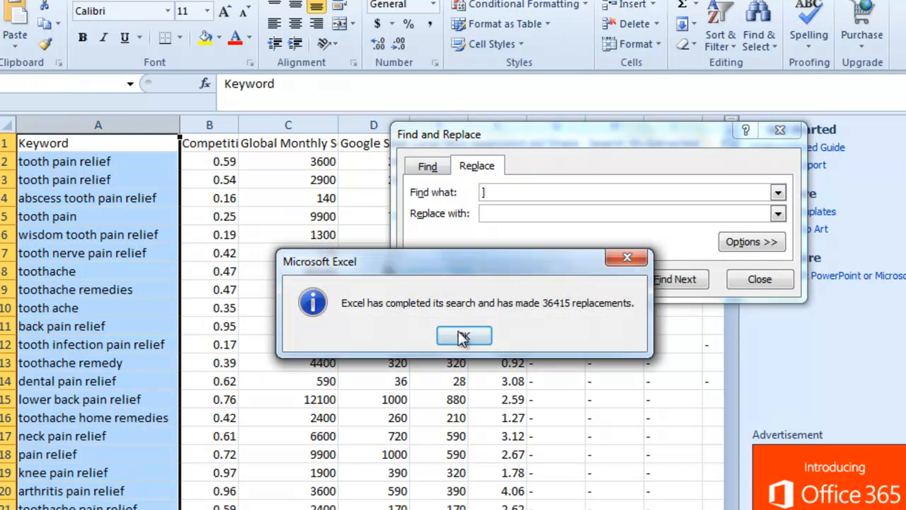
click(465, 334)
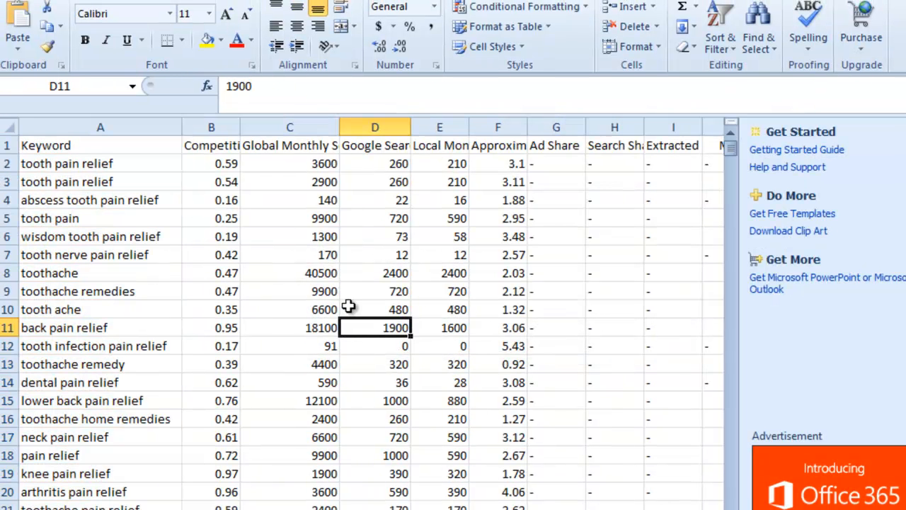
Close Find and Replace and insert a blank column B after the Keyword column.
click(211, 127)
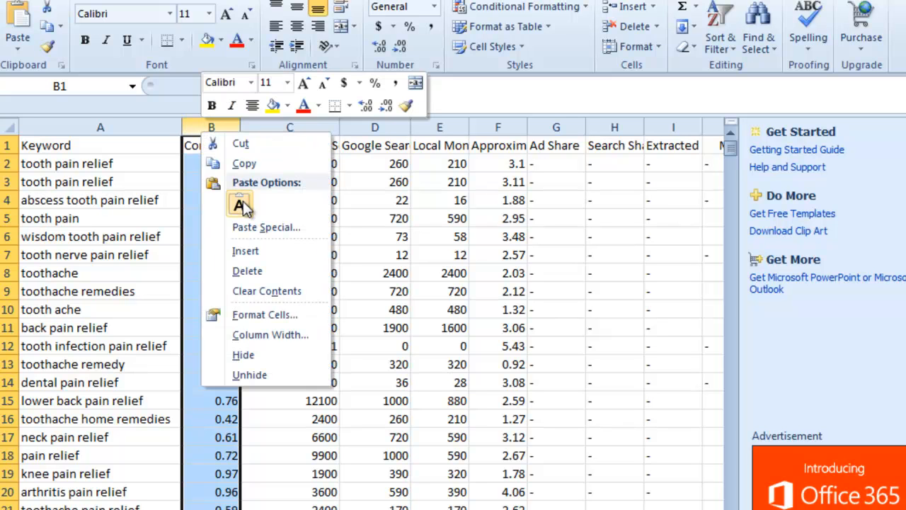
mouse_move(245, 250)
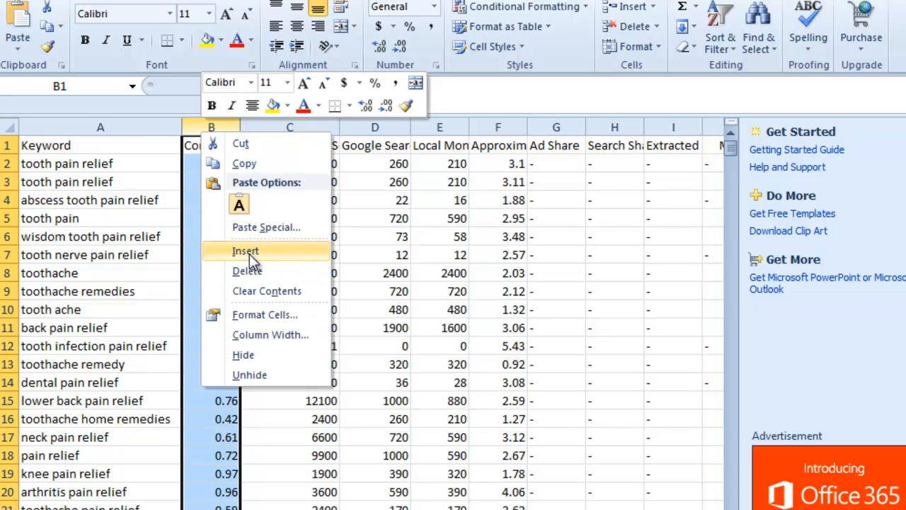
click(246, 251)
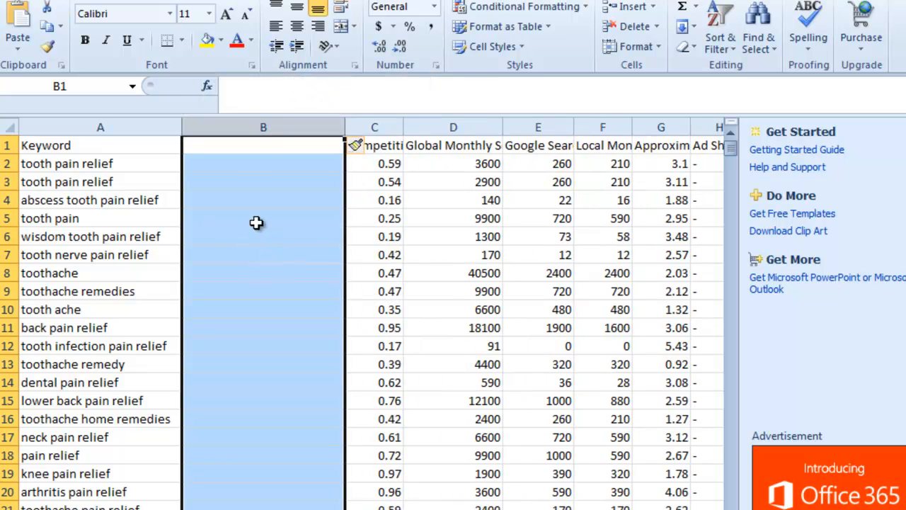
click(264, 200)
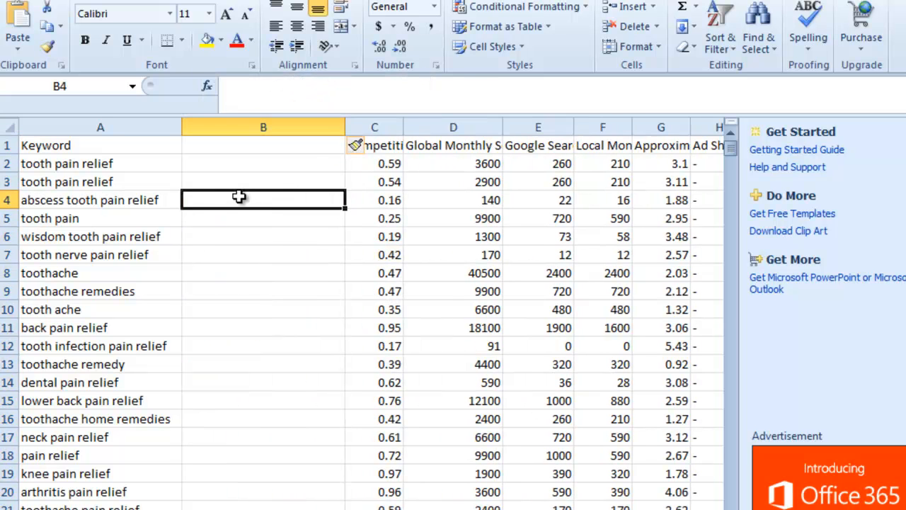
mouse_move(221, 284)
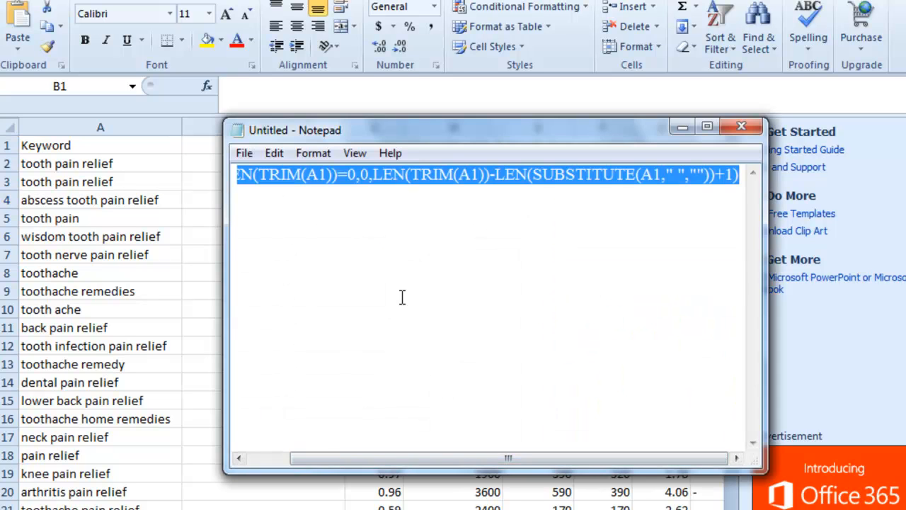
Copy the word-count formula from Notepad and enter it in cell B1, where it returns 1.
right_click(402, 297)
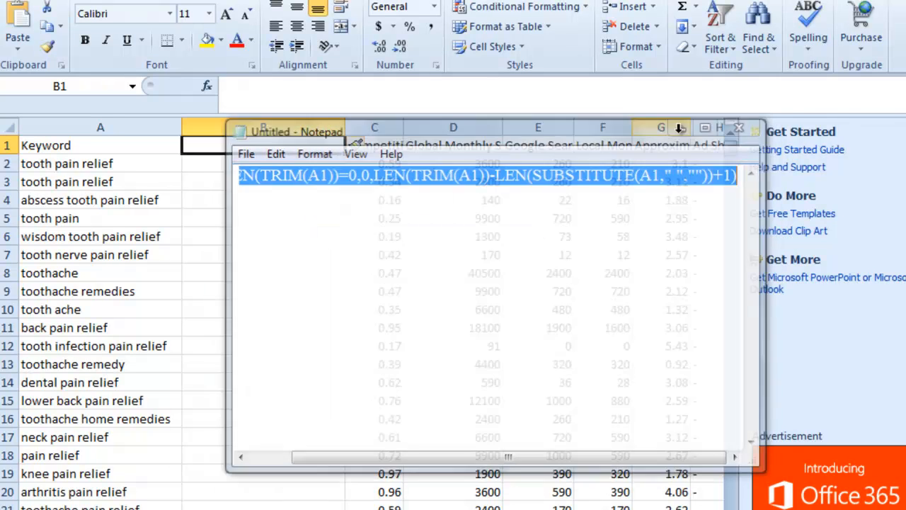
click(739, 127)
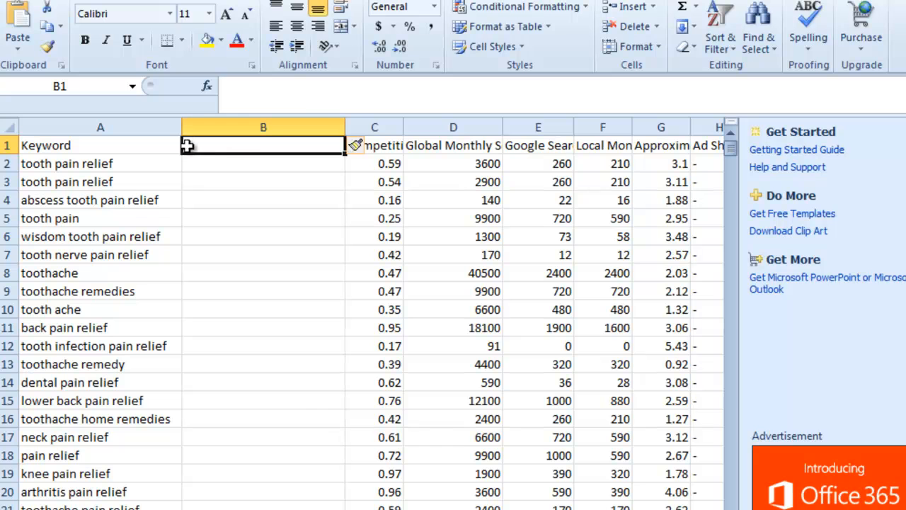
right_click(263, 144)
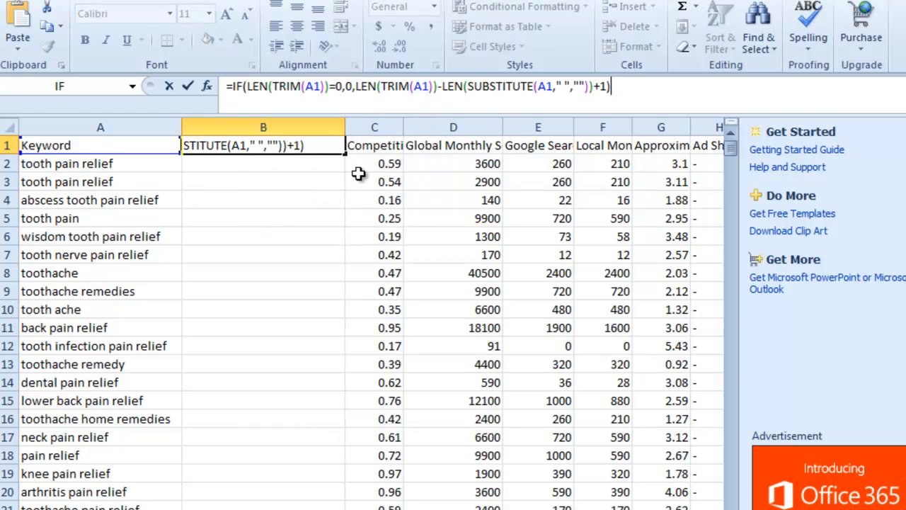
key(Enter)
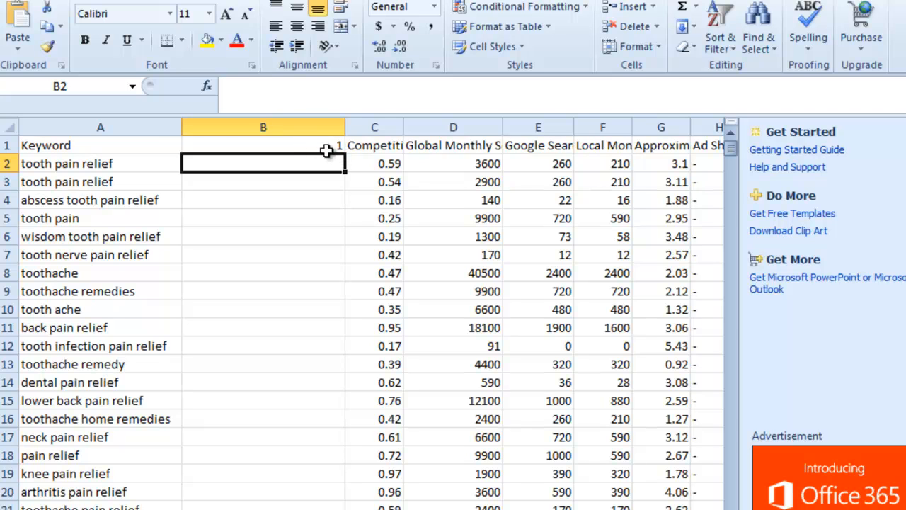
mouse_move(283, 163)
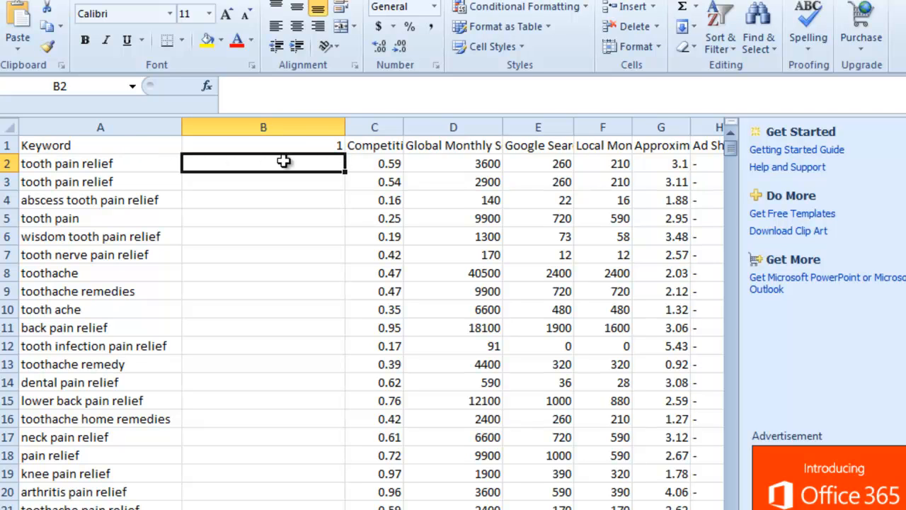
mouse_move(292, 144)
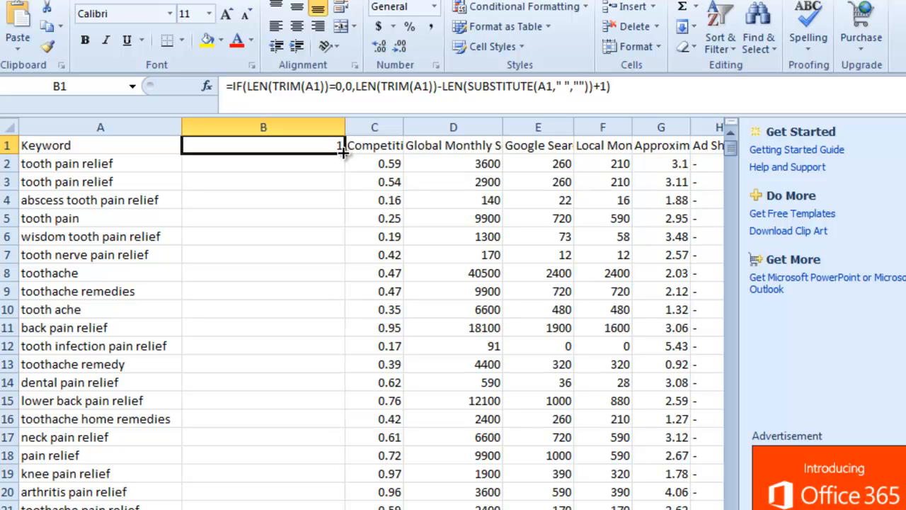
mouse_move(359, 161)
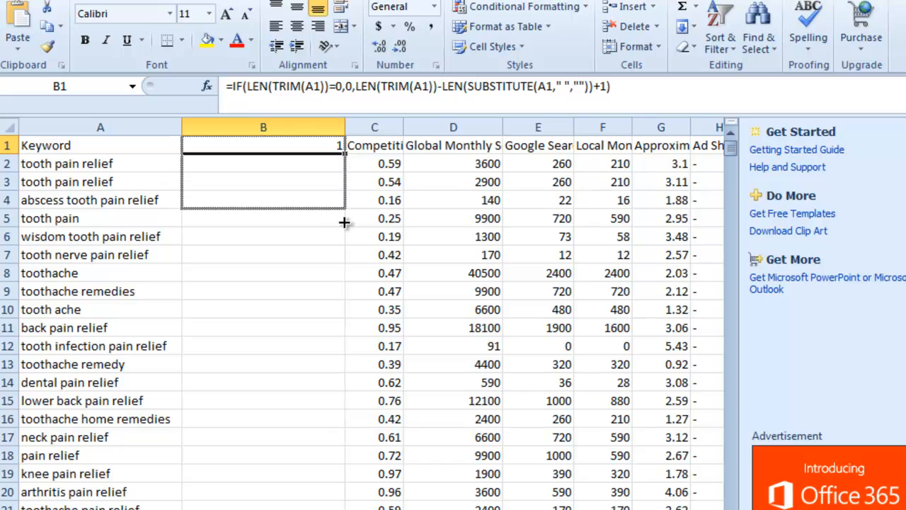
Fill the LEN/SUBSTITUTE word-count formula from B1 down column B to the last keyword row.
scroll(down, 3)
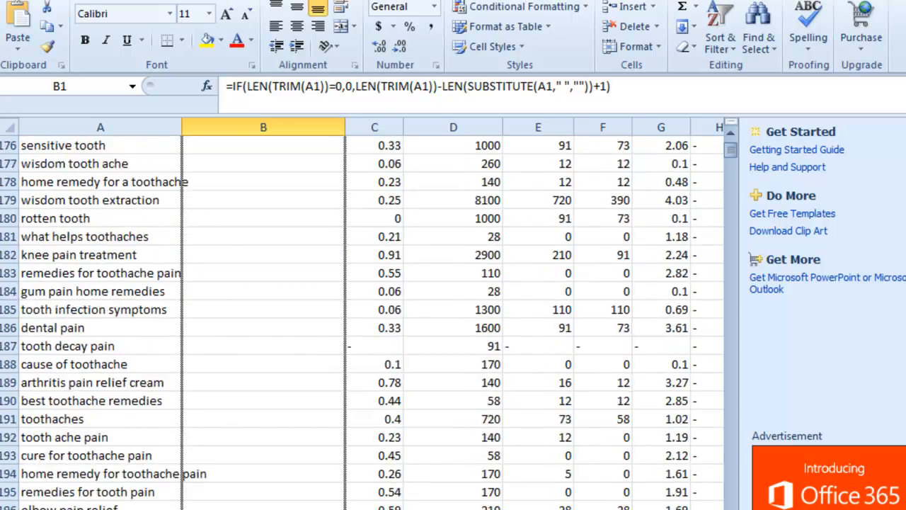
scroll(down, 3)
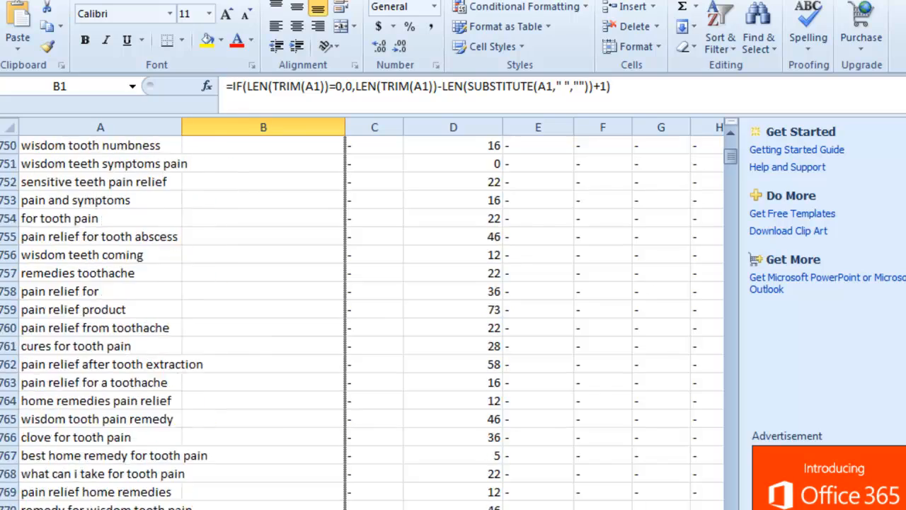
scroll(down, 3)
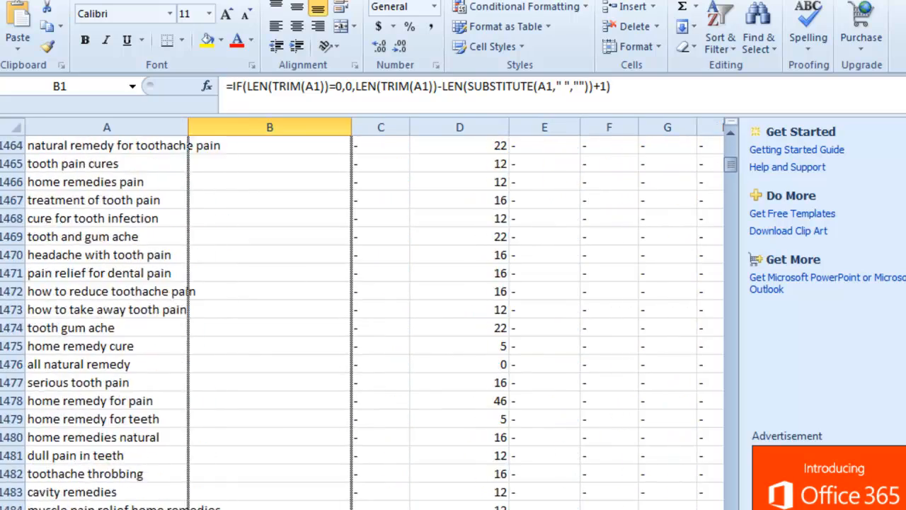
scroll(down, 3)
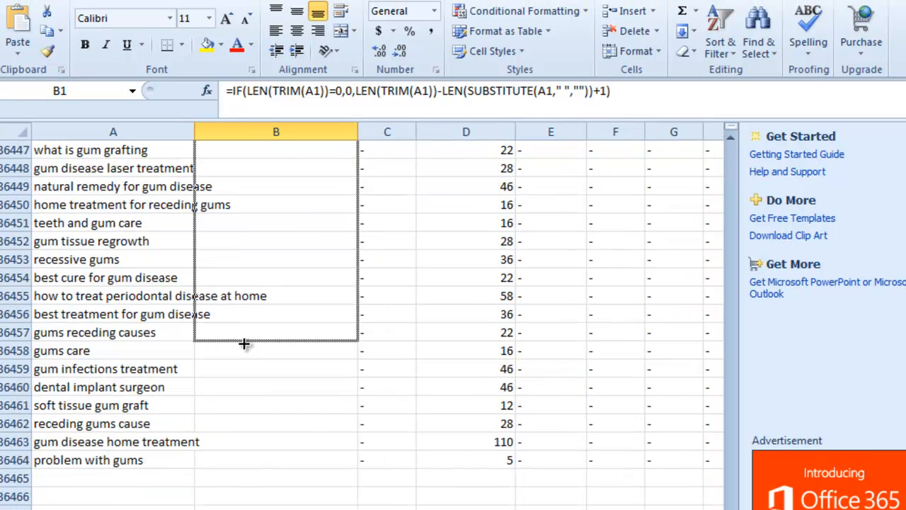
drag(244, 344, 249, 451)
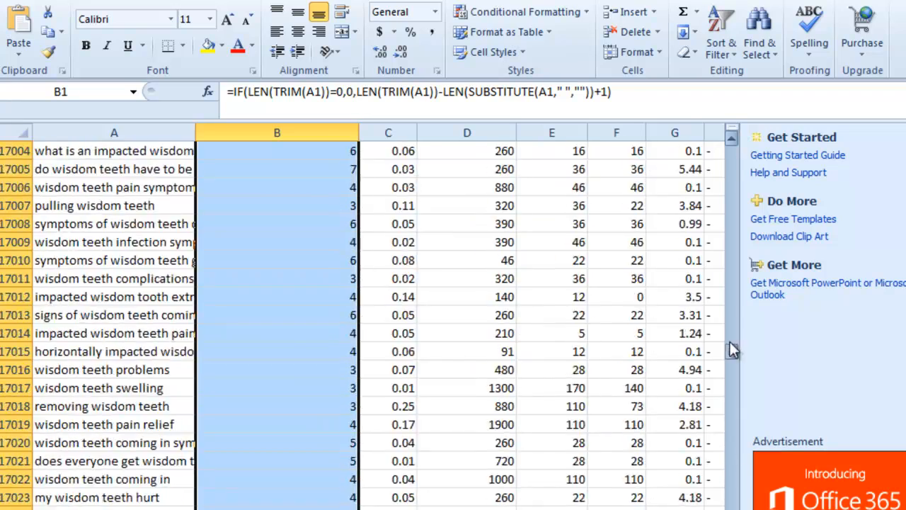
scroll(down, 3)
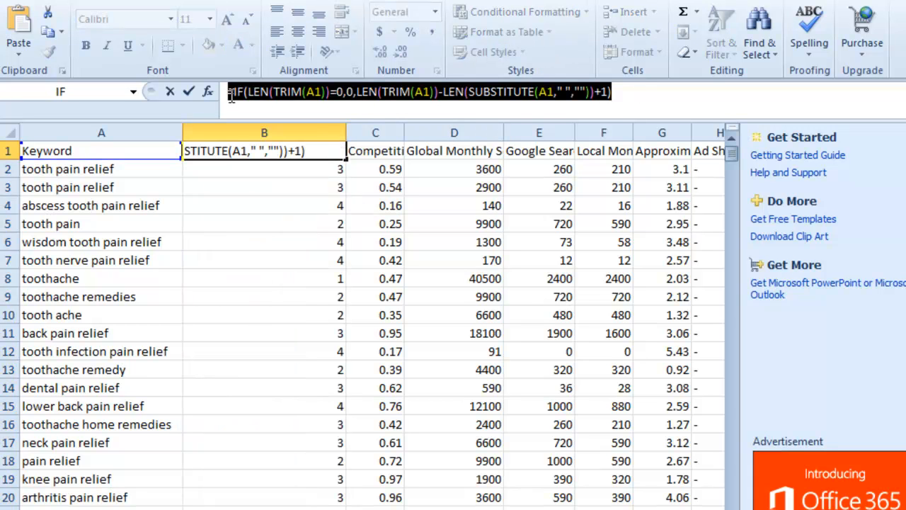
Head column B 'Number of Words' and sort rows by Global Monthly Searches, largest first.
text(Number of Words)
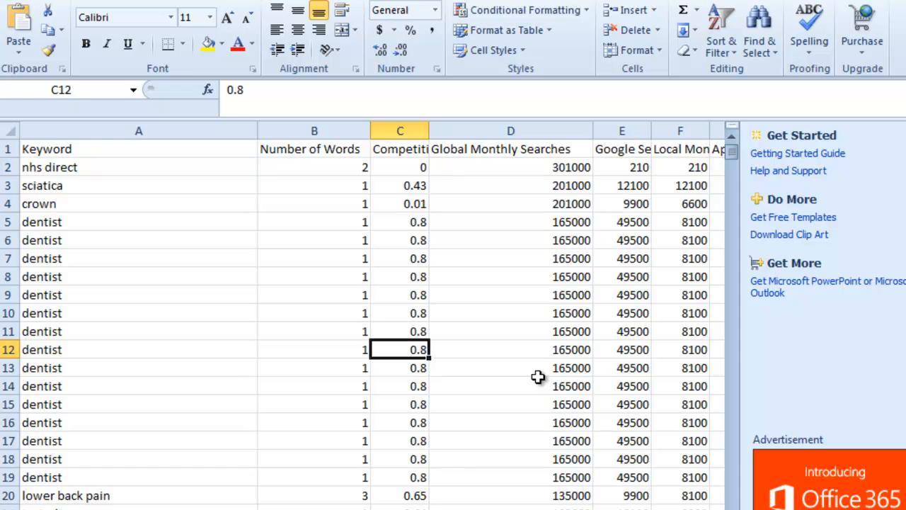
Turn on header-row filters and open the Global Monthly Searches filter dropdown.
click(720, 28)
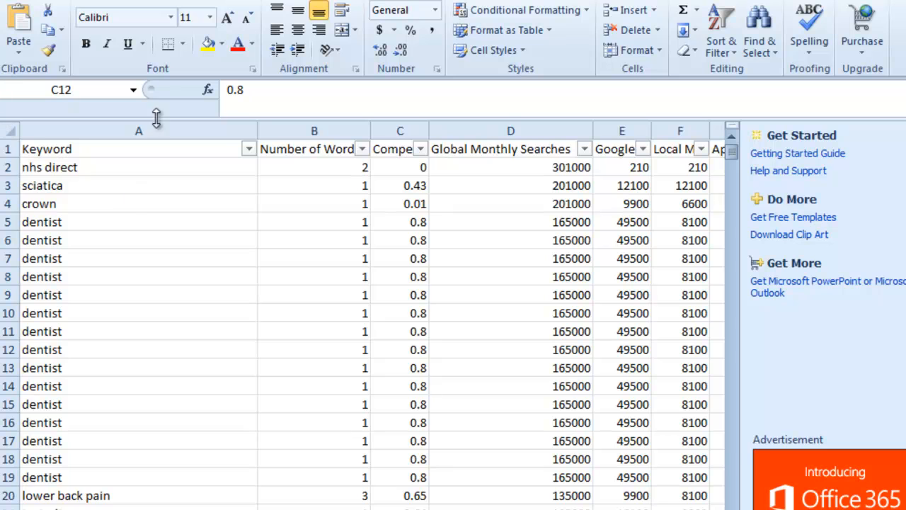
mouse_move(531, 280)
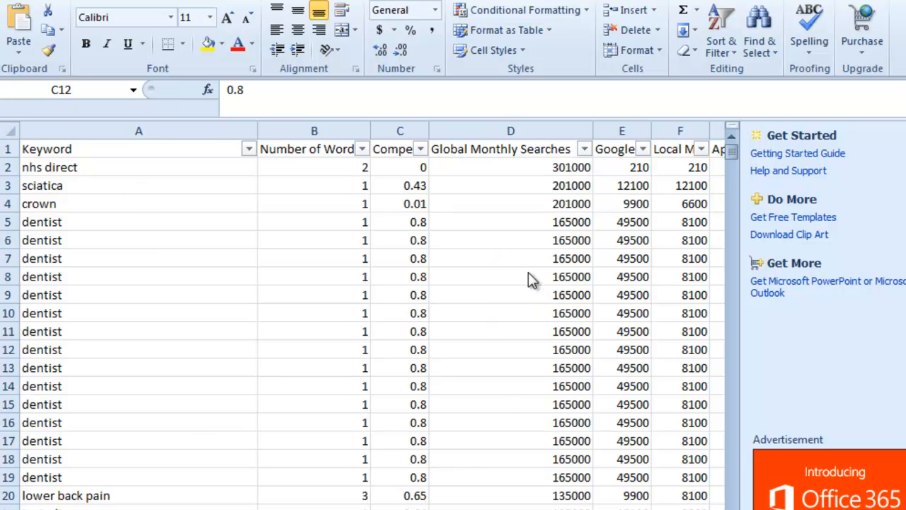
mouse_move(470, 157)
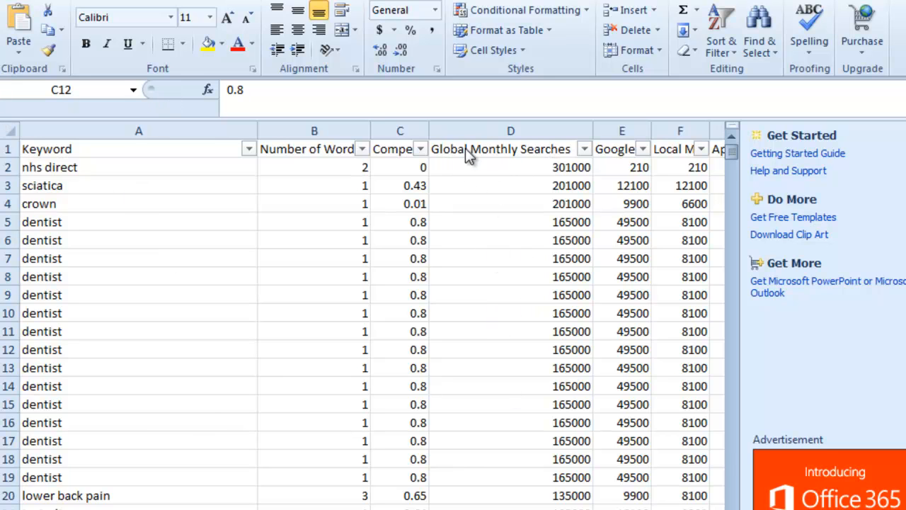
mouse_move(452, 159)
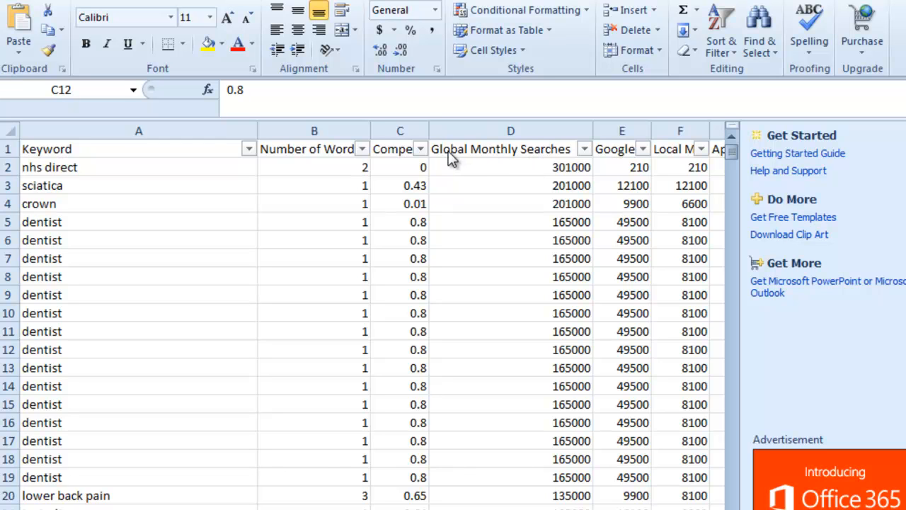
mouse_move(585, 149)
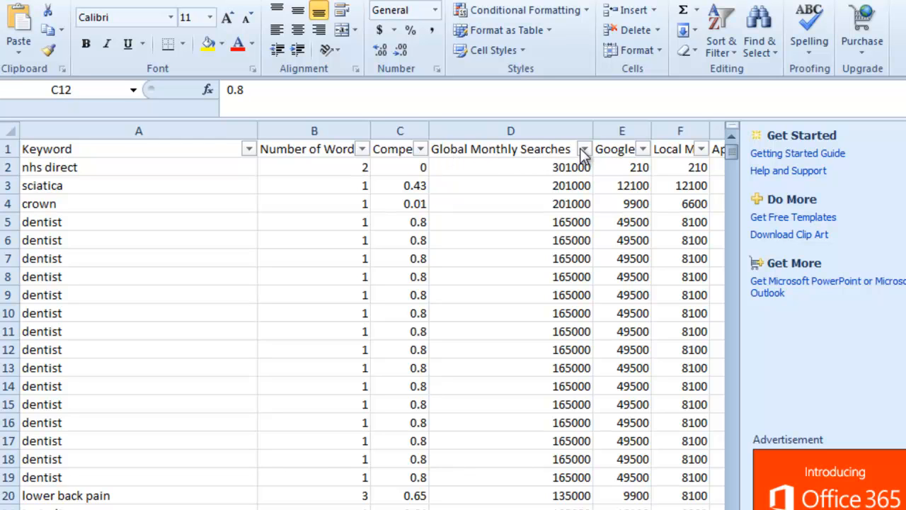
click(584, 150)
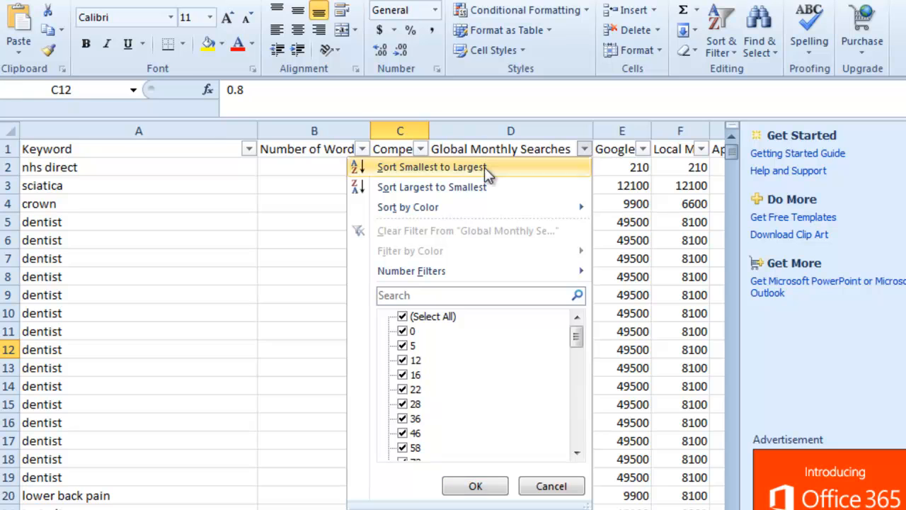
mouse_move(447, 198)
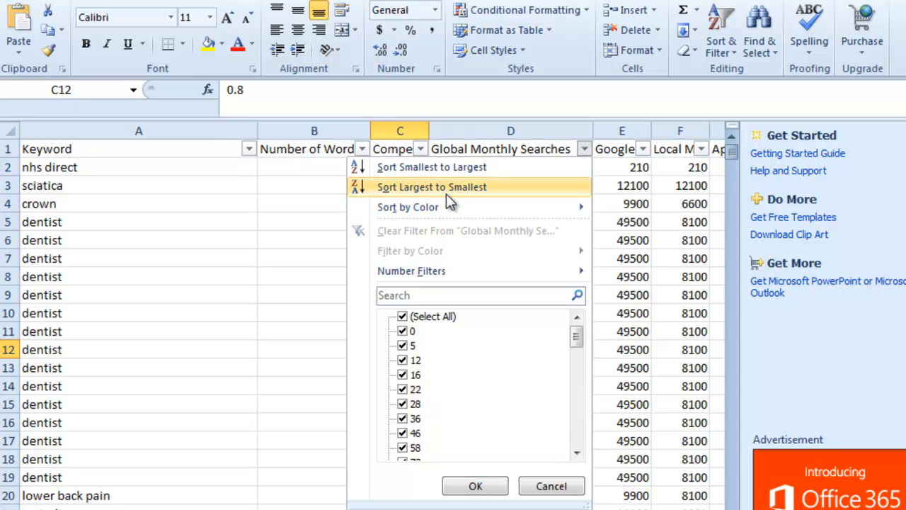
mouse_move(498, 198)
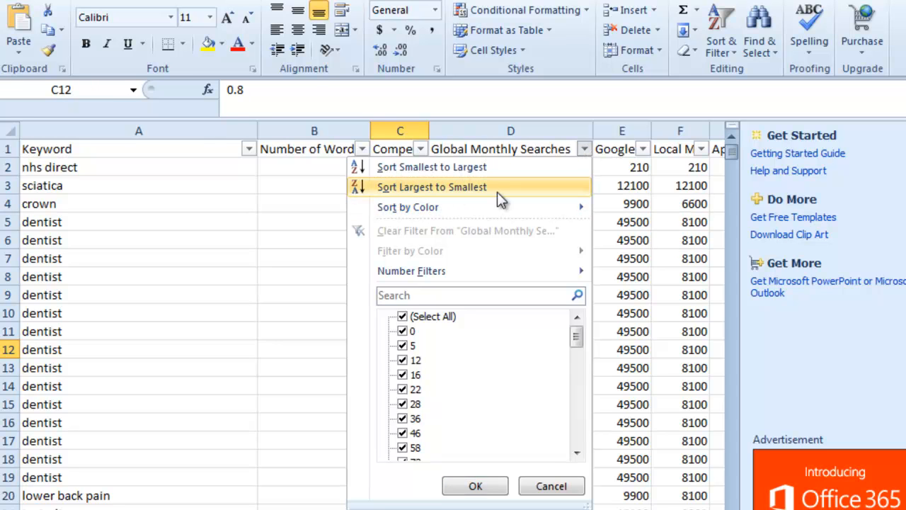
mouse_move(436, 198)
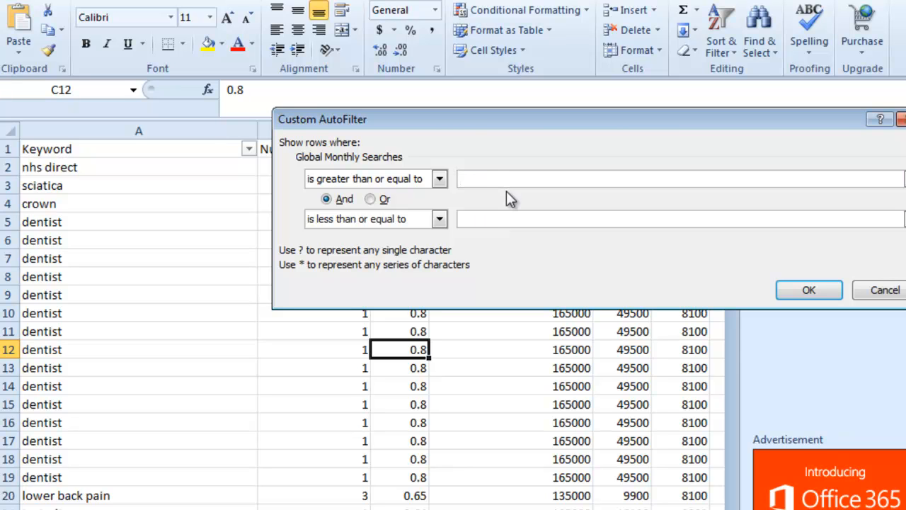
Apply a custom filter keeping Global Monthly Searches from 300 to 20000 and review the remaining rows.
text(300)
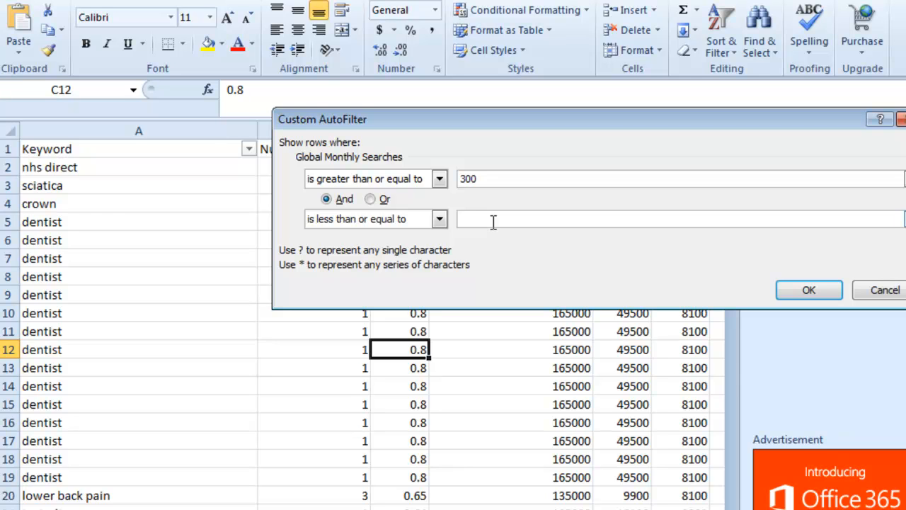
text(20000)
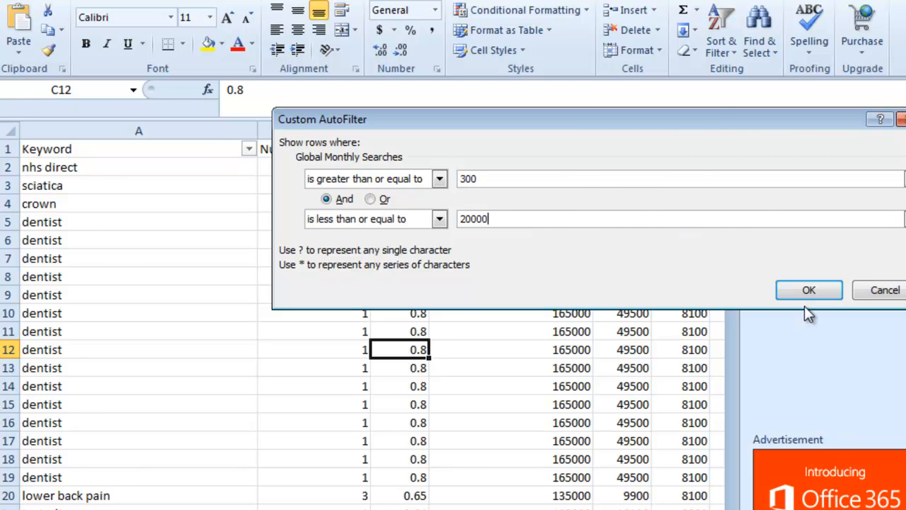
click(809, 289)
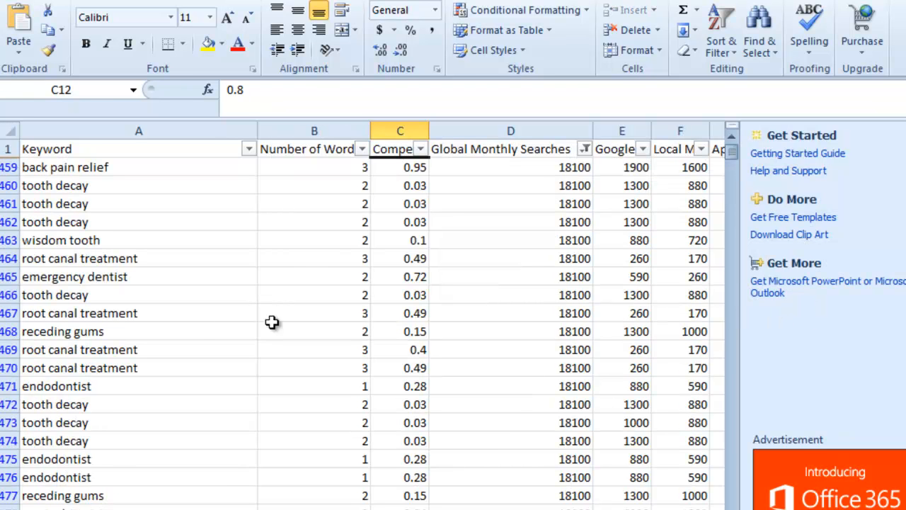
click(399, 369)
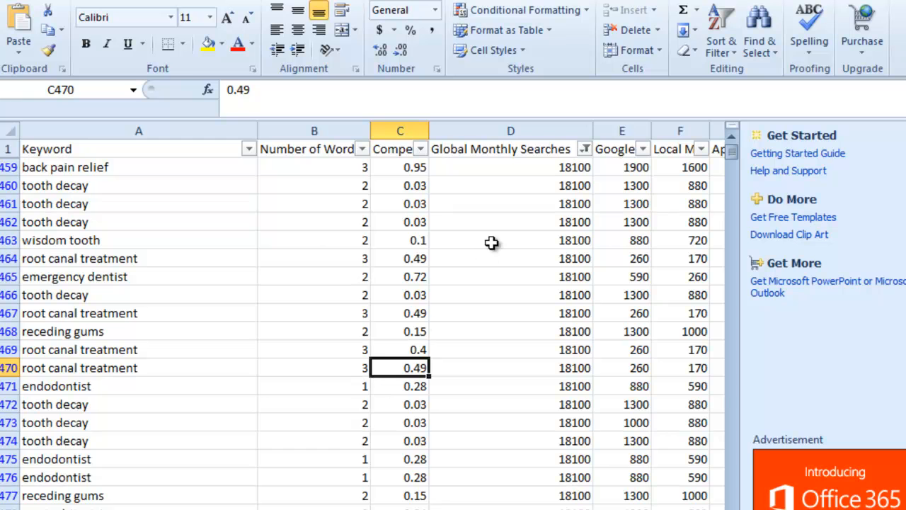
mouse_move(283, 320)
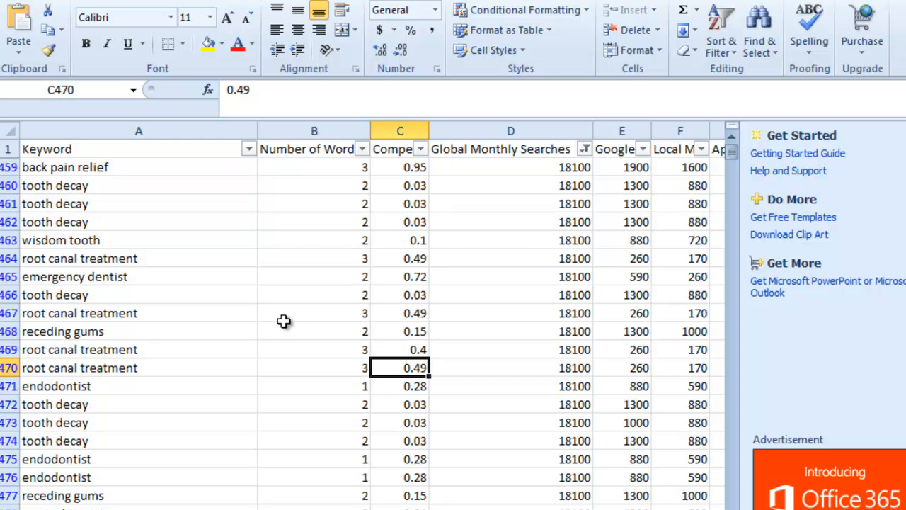
mouse_move(289, 318)
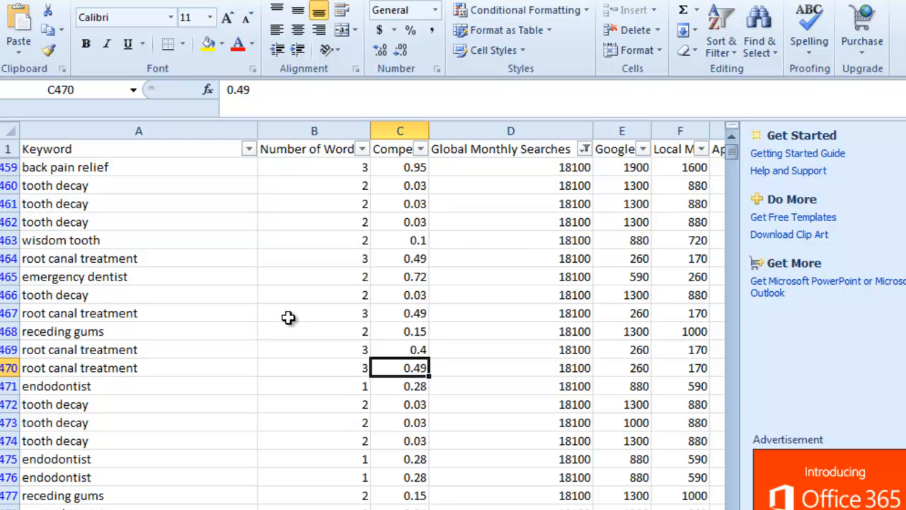
scroll(down, 3)
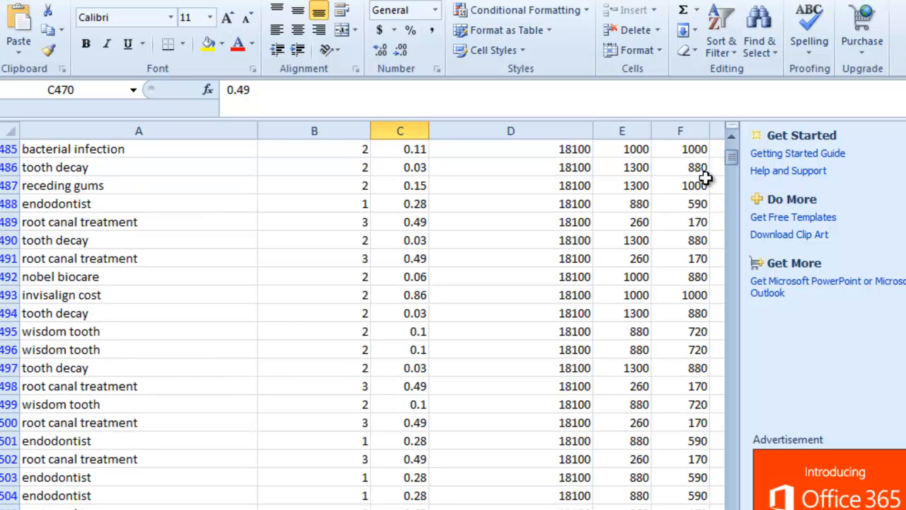
drag(731, 167, 731, 314)
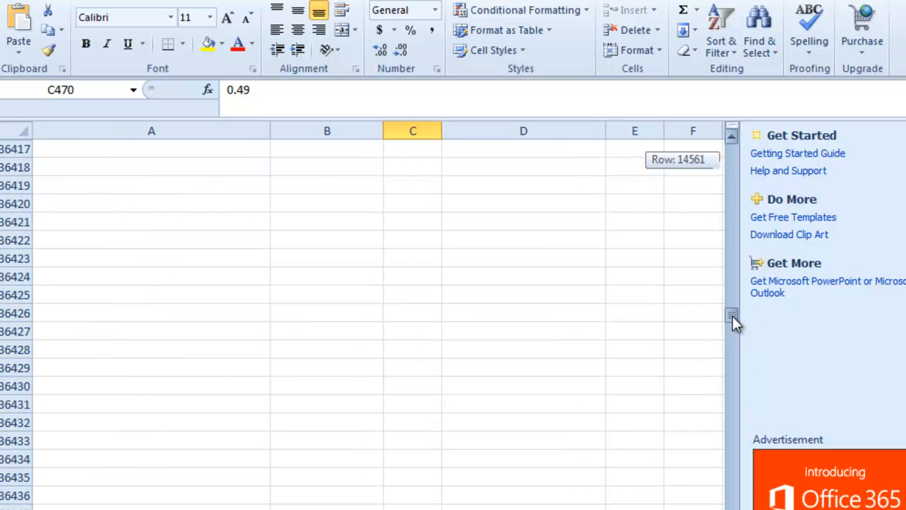
drag(731, 318, 730, 244)
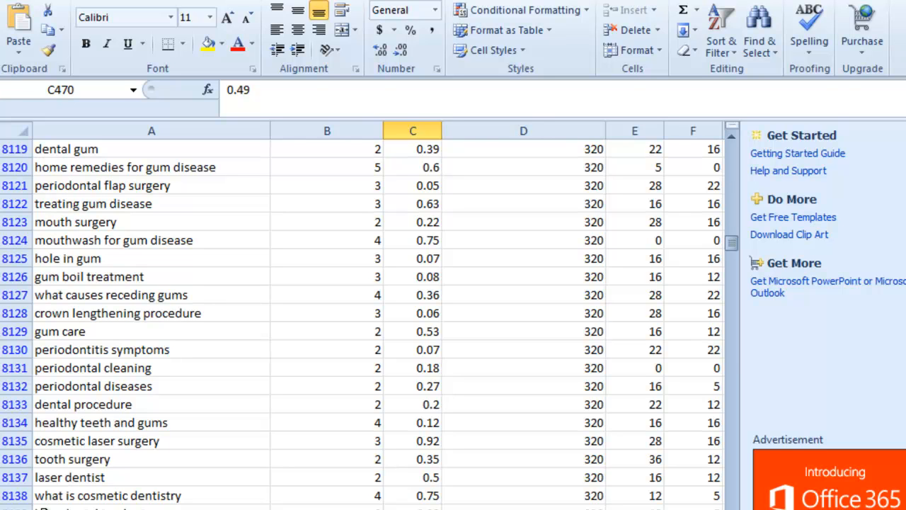
mouse_move(575, 388)
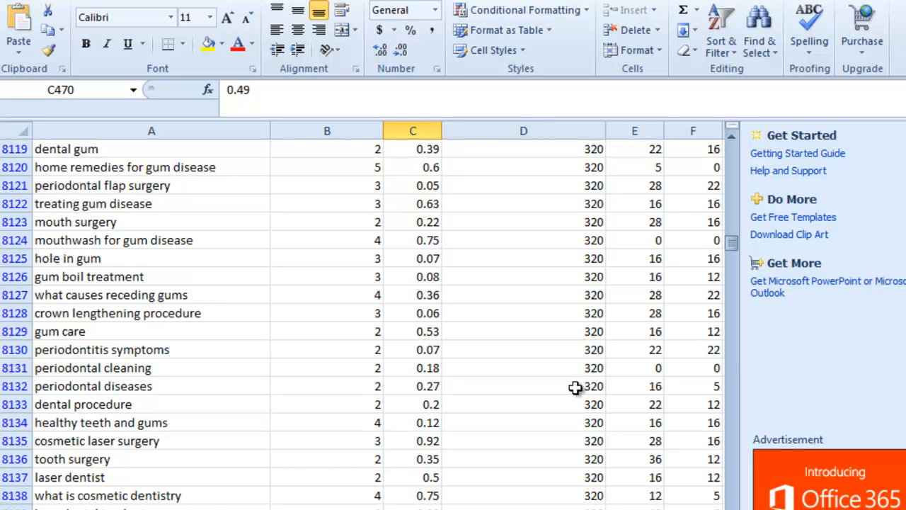
mouse_move(638, 299)
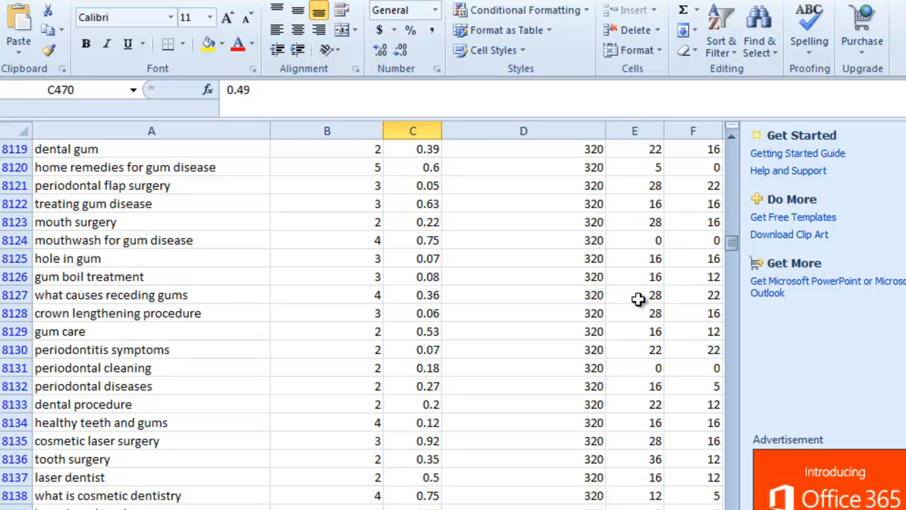
mouse_move(575, 371)
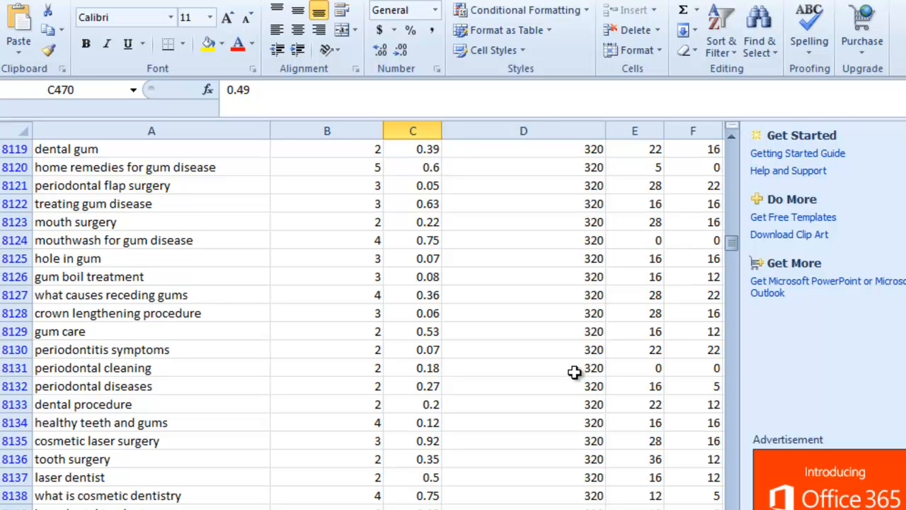
mouse_move(583, 431)
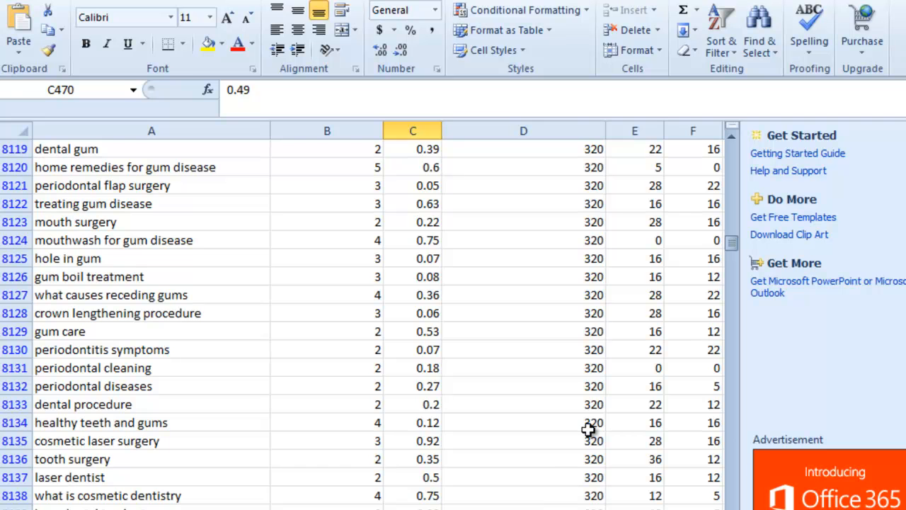
mouse_move(734, 244)
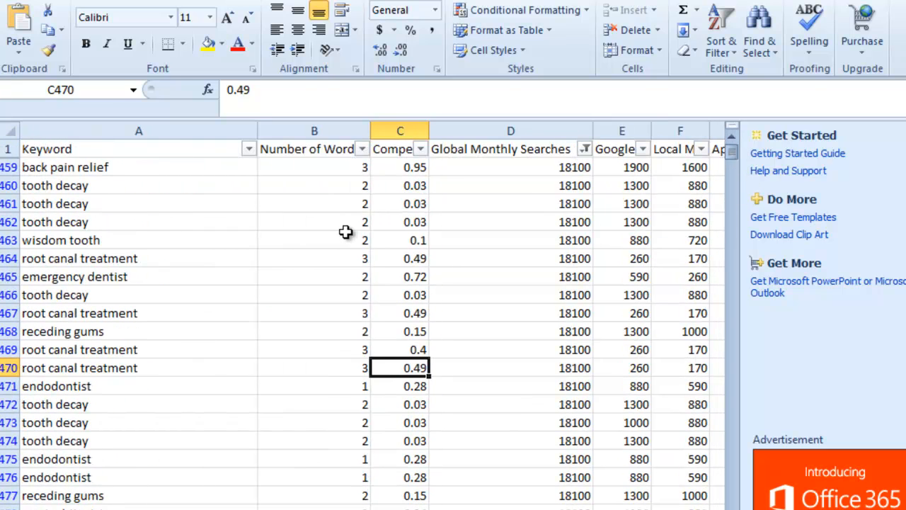
mouse_move(360, 207)
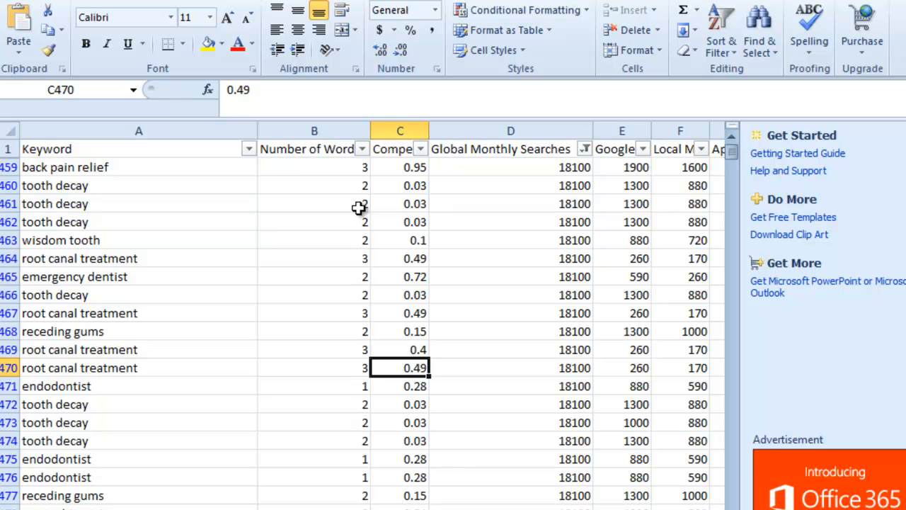
mouse_move(374, 158)
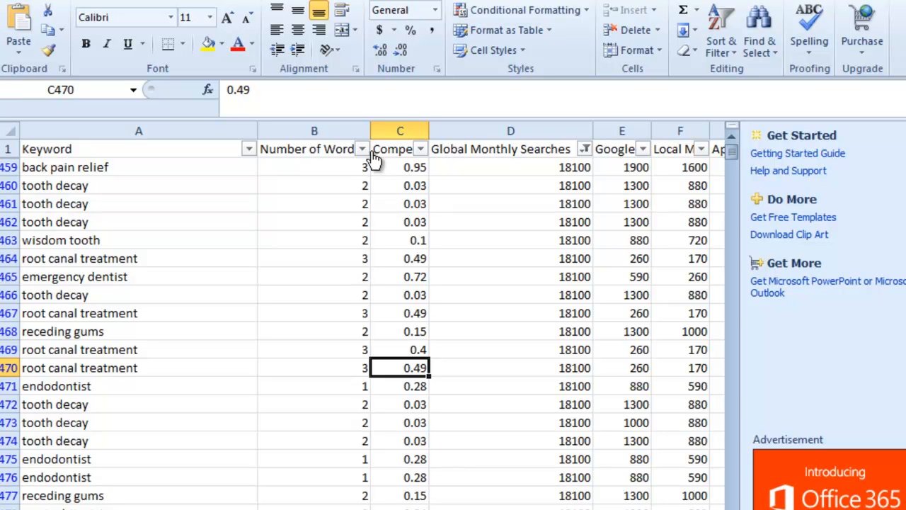
Filter Number of Words to exclude 1- to 4-word keywords, leaving five-plus-word phrases.
click(363, 148)
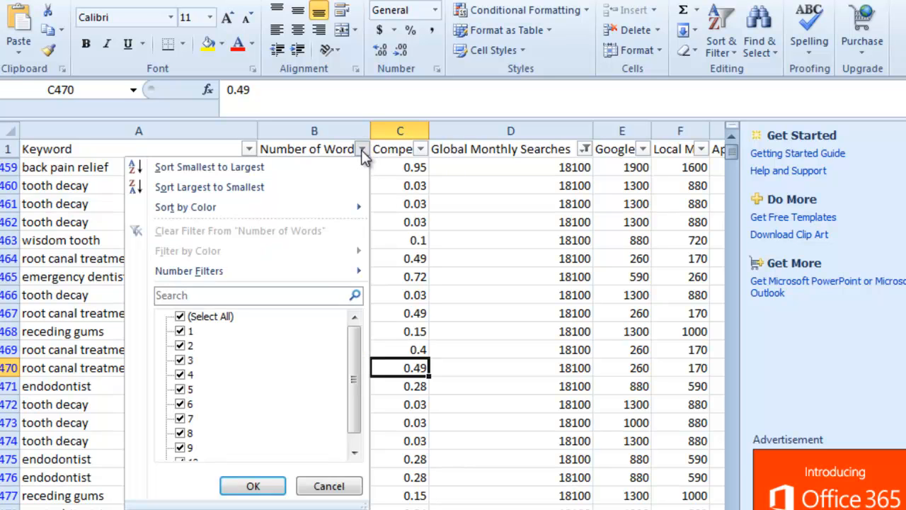
mouse_move(324, 333)
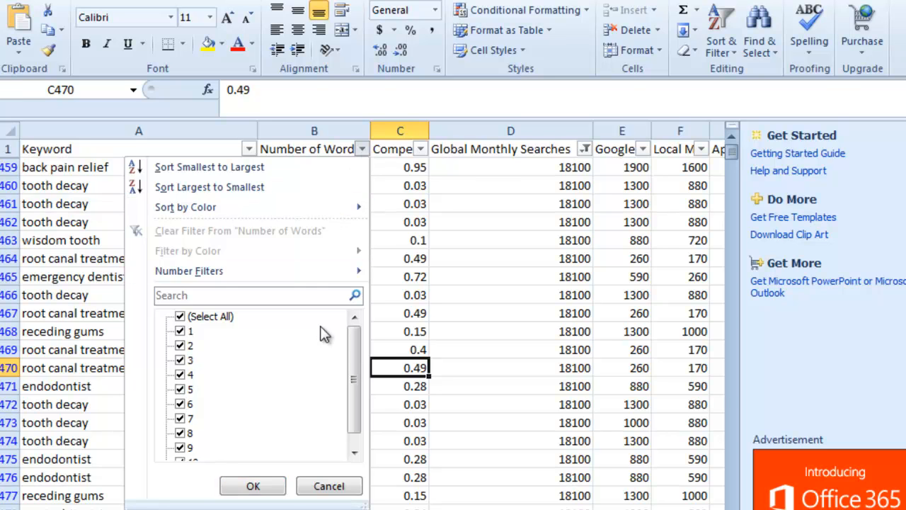
mouse_move(337, 172)
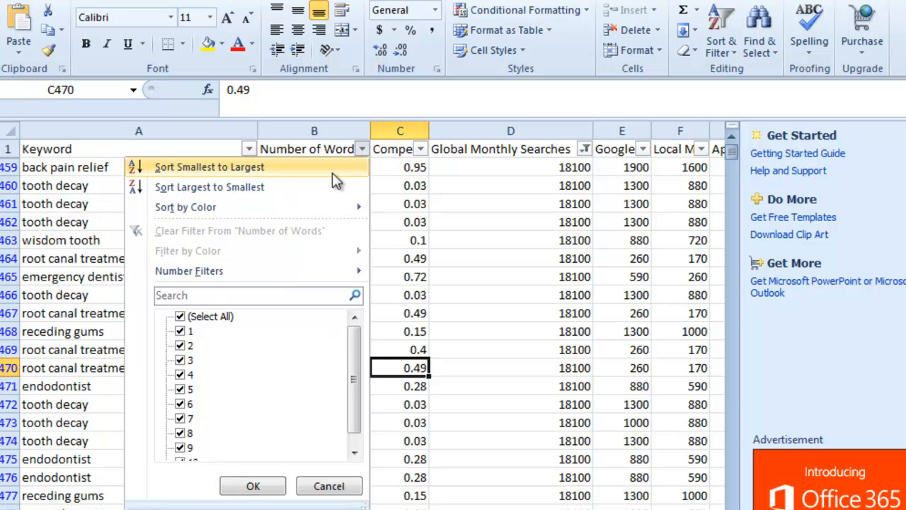
mouse_move(212, 276)
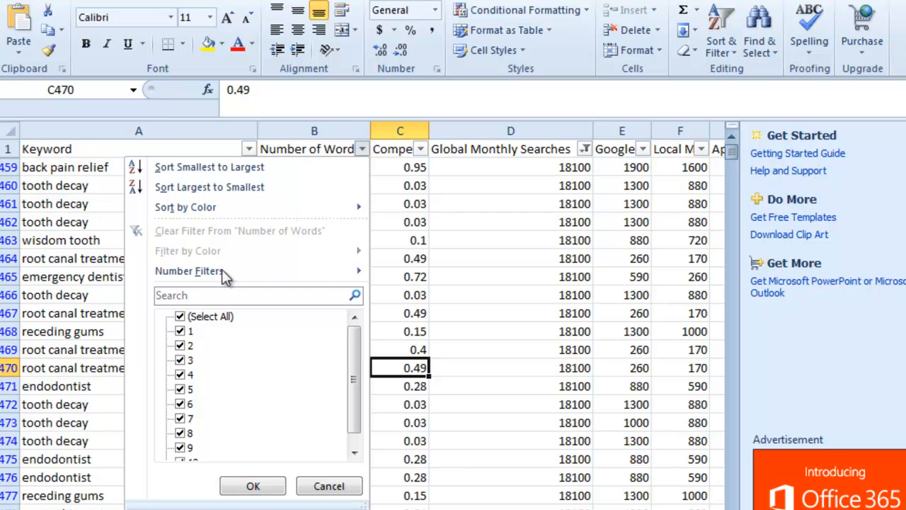
mouse_move(199, 337)
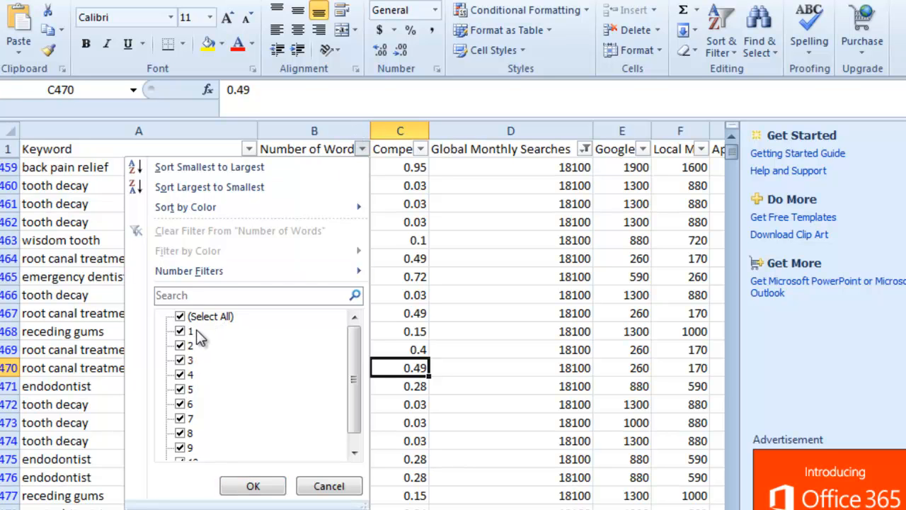
mouse_move(200, 389)
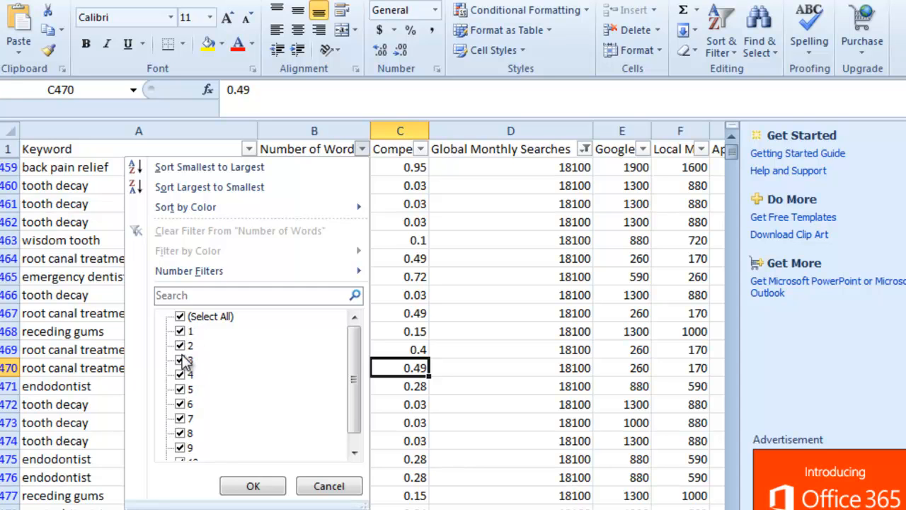
click(180, 331)
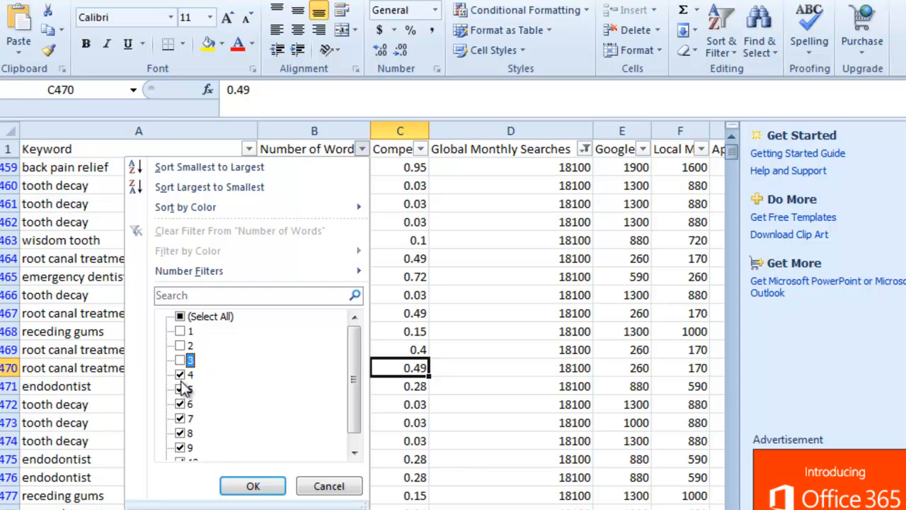
click(180, 374)
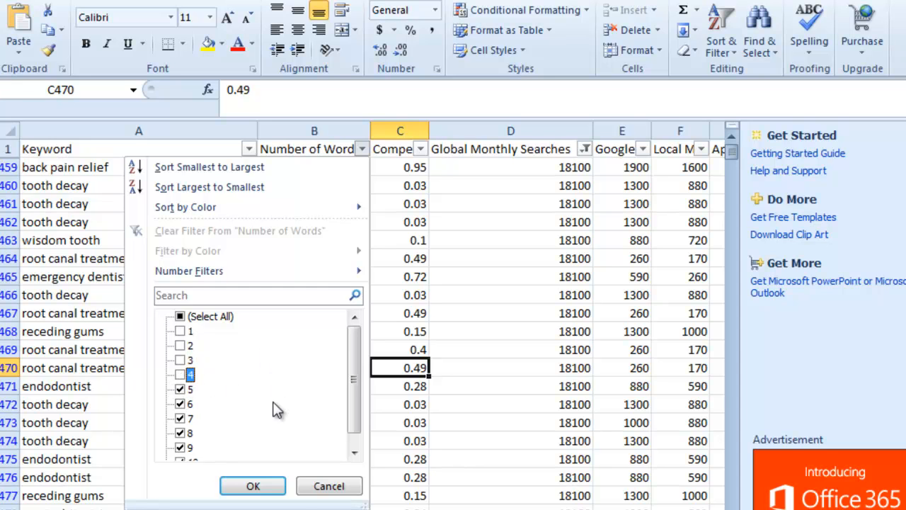
click(252, 486)
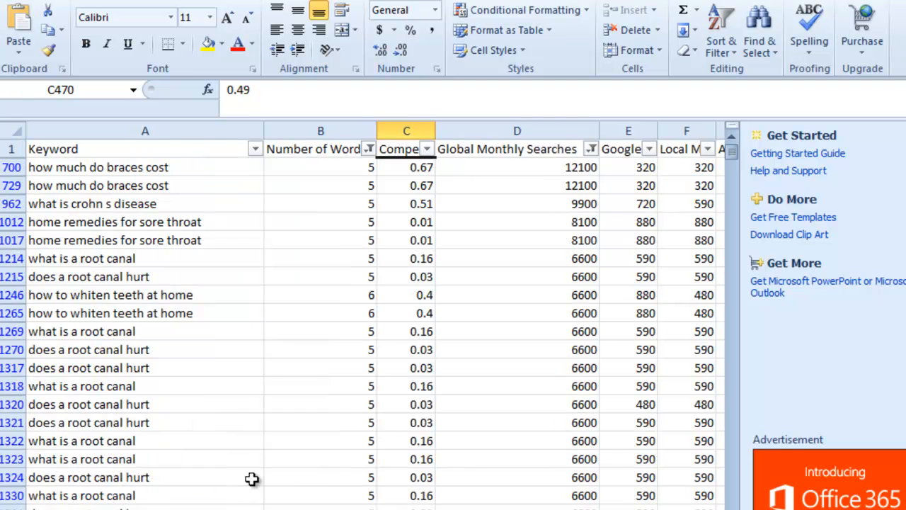
click(106, 258)
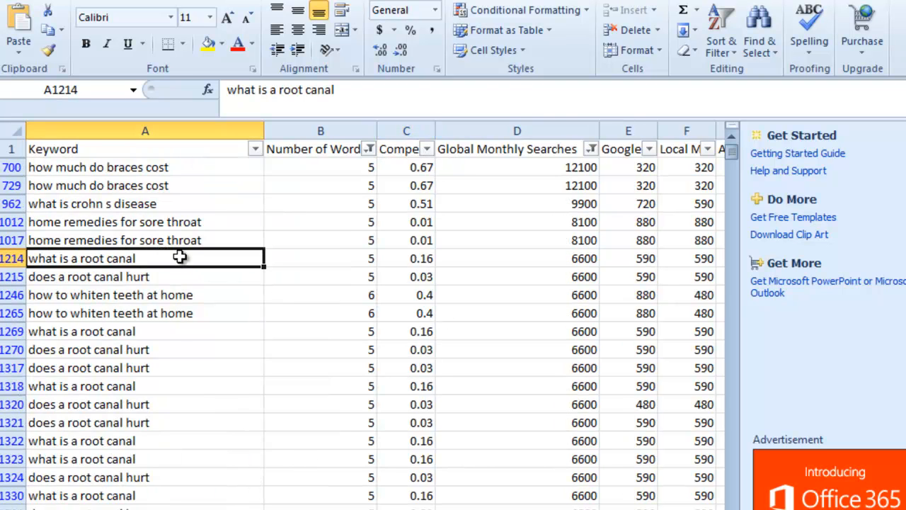
mouse_move(354, 204)
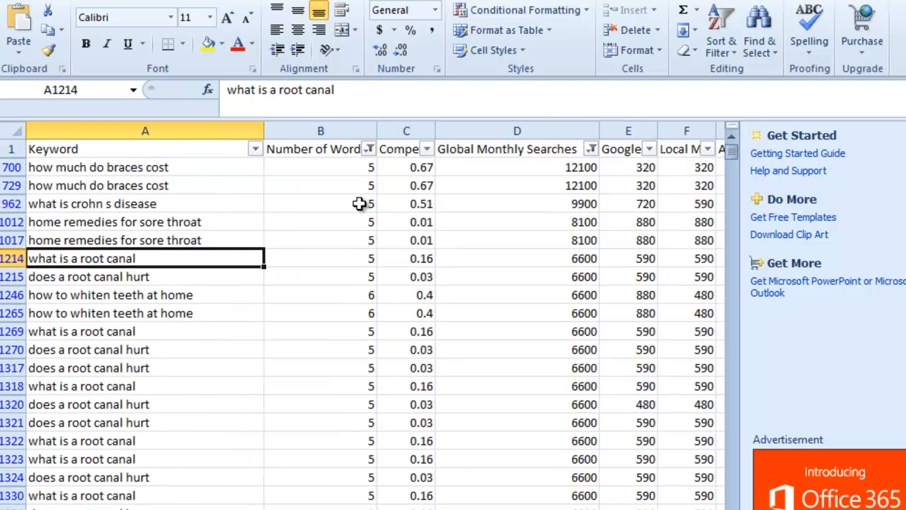
scroll(down, 3)
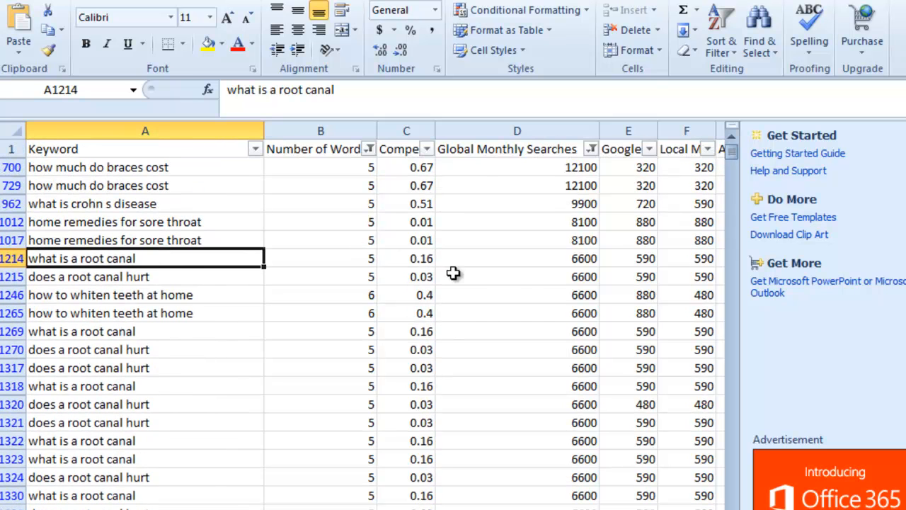
mouse_move(592, 221)
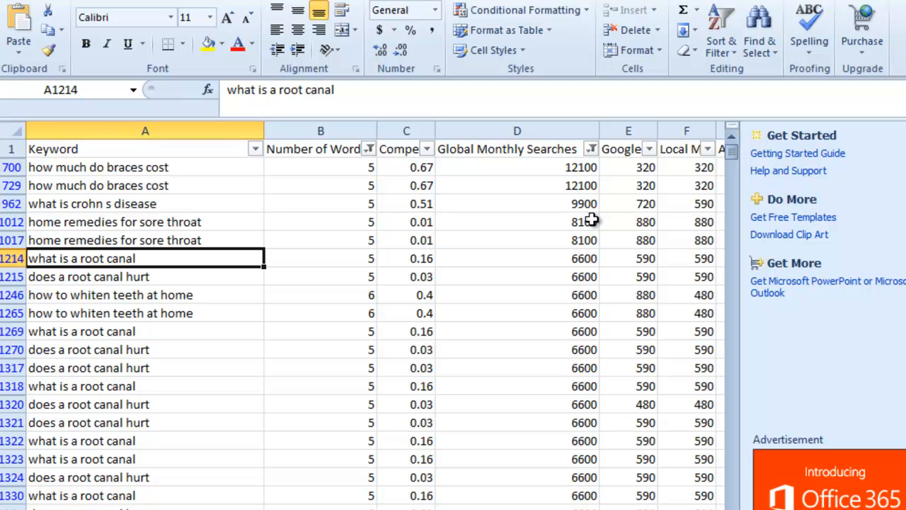
mouse_move(356, 172)
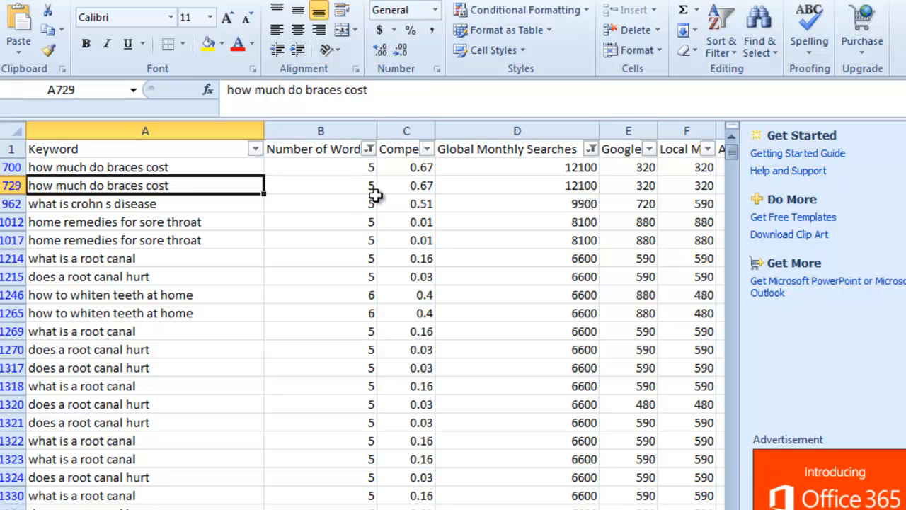
mouse_move(567, 189)
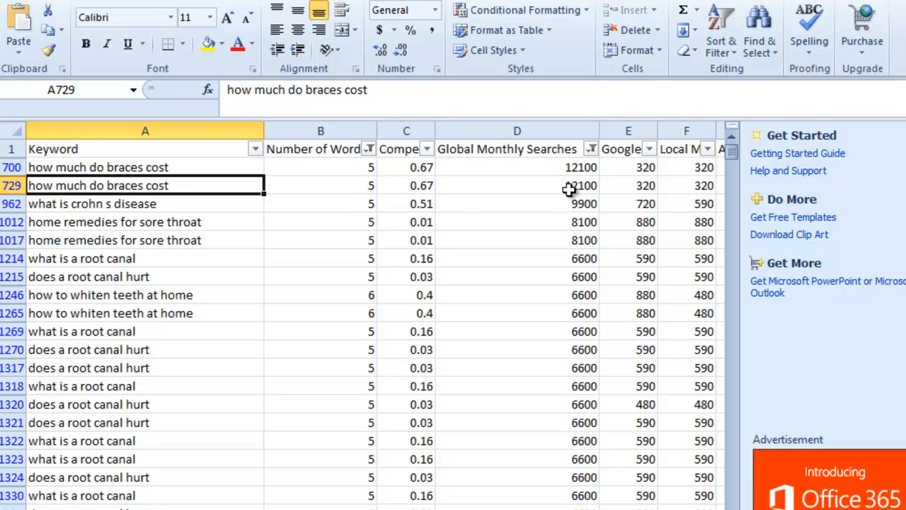
mouse_move(591, 185)
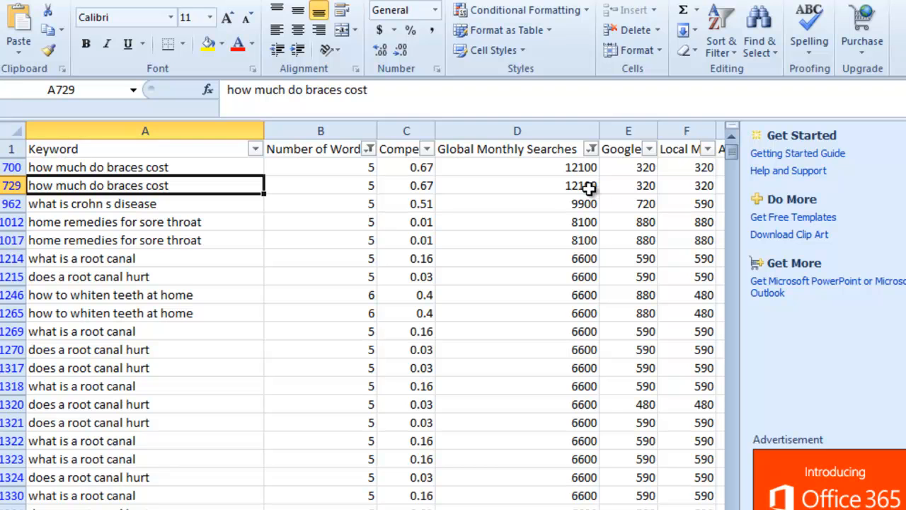
mouse_move(538, 185)
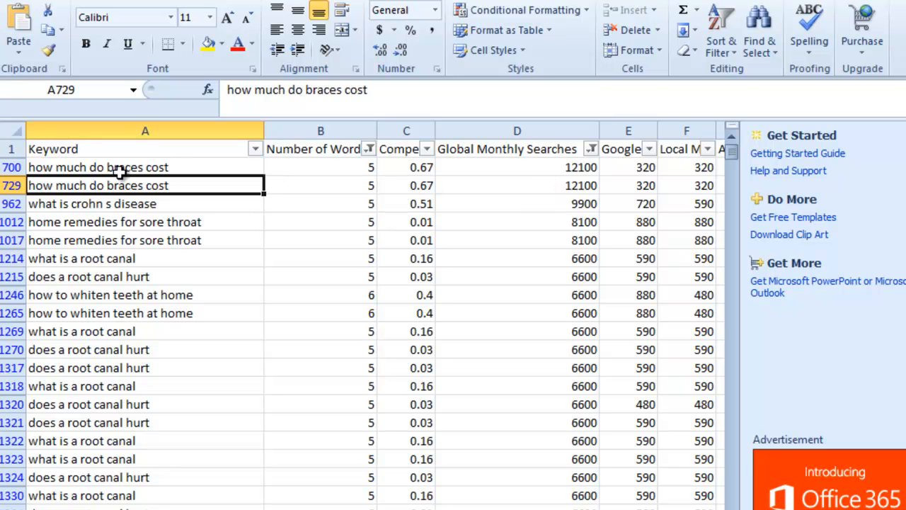
mouse_move(201, 190)
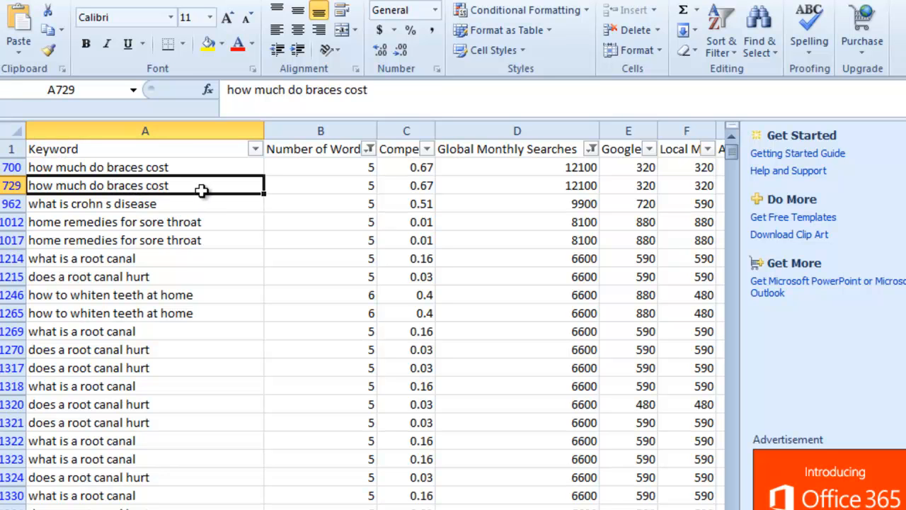
mouse_move(565, 190)
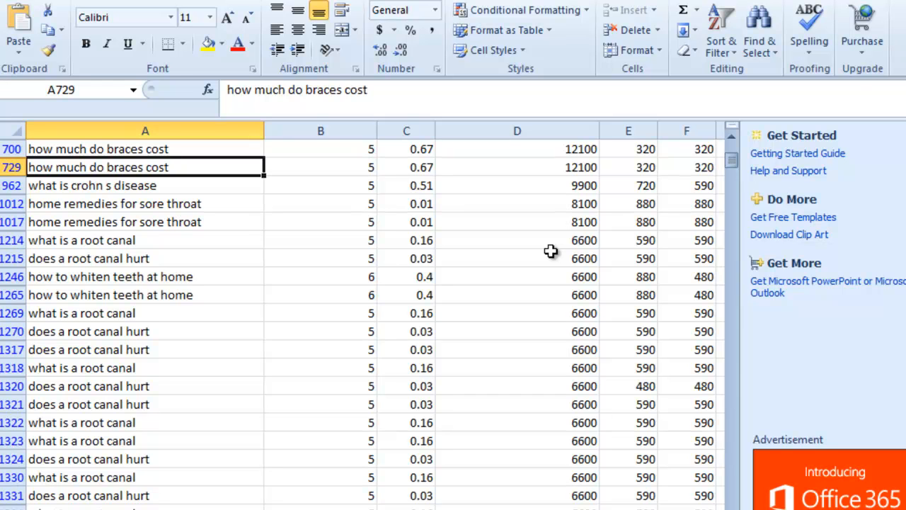
scroll(down, 3)
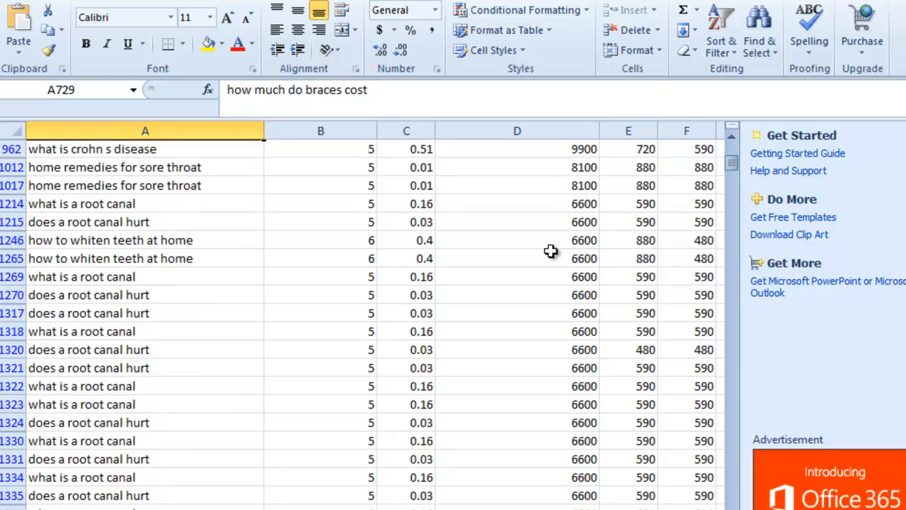
scroll(down, 3)
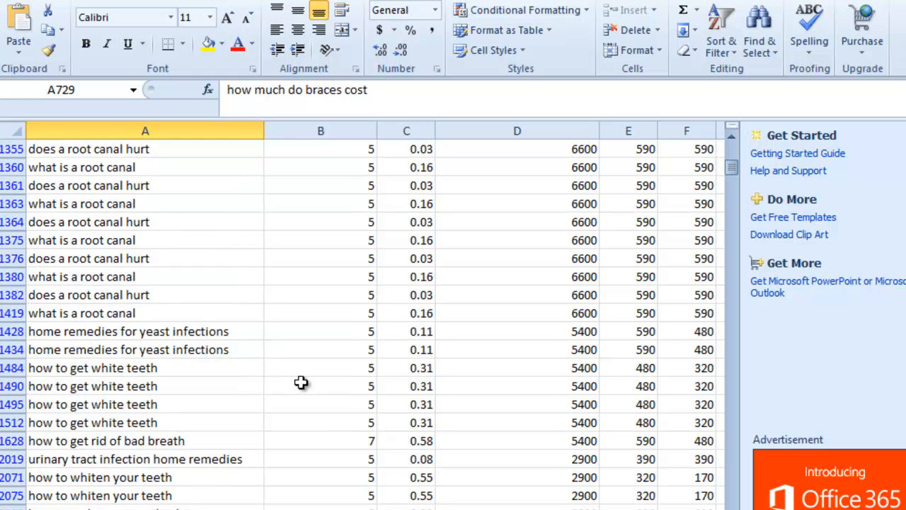
scroll(down, 3)
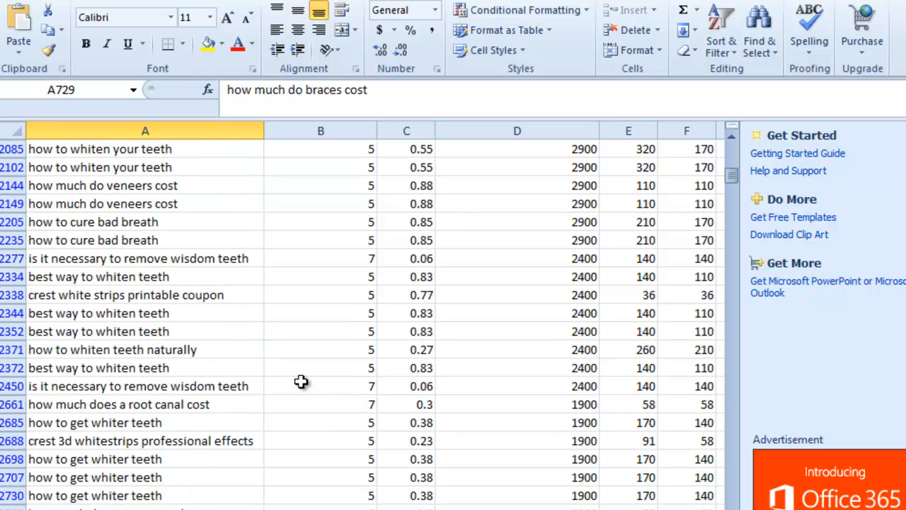
scroll(down, 3)
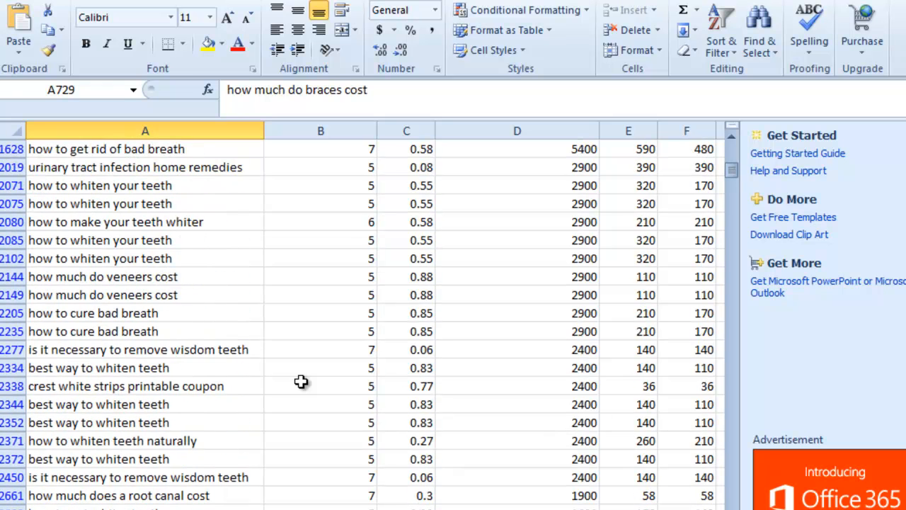
scroll(down, 3)
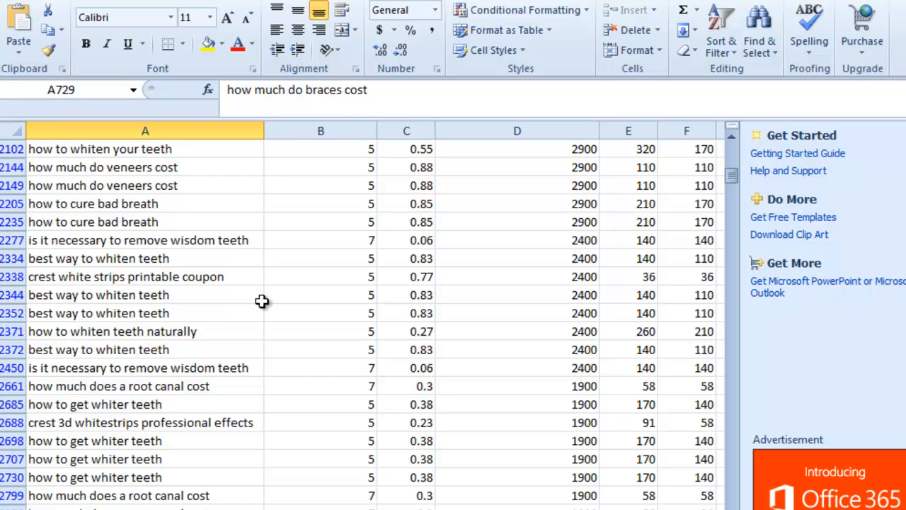
click(139, 241)
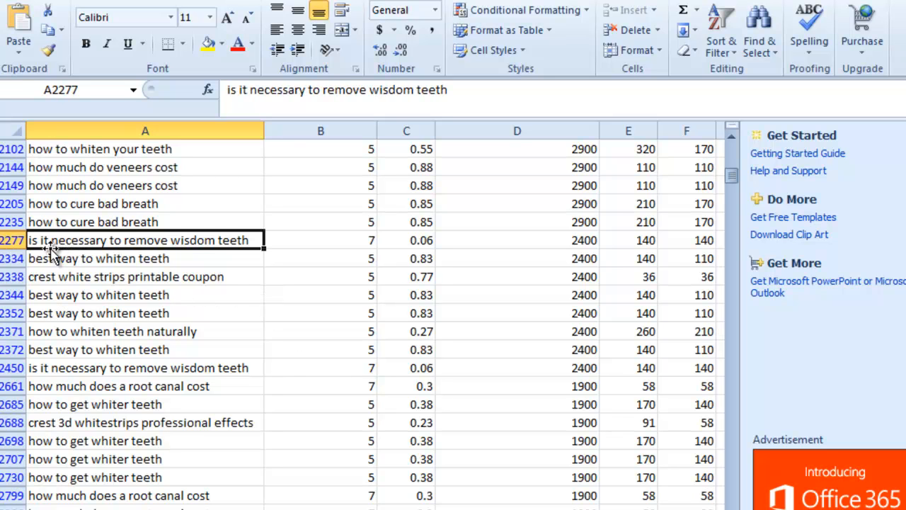
mouse_move(235, 250)
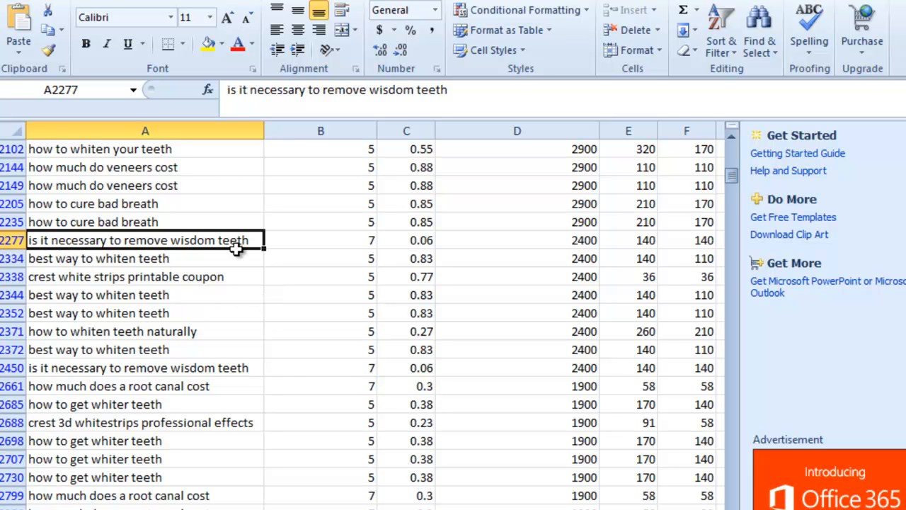
click(320, 241)
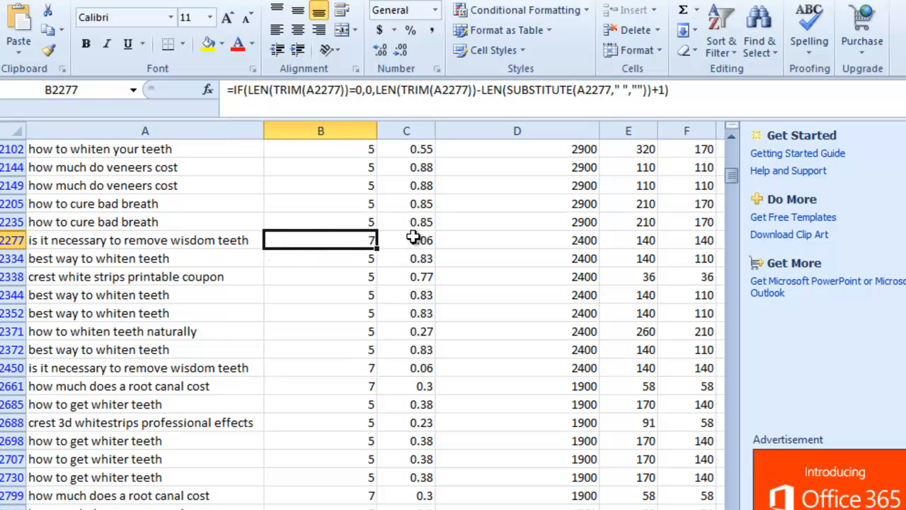